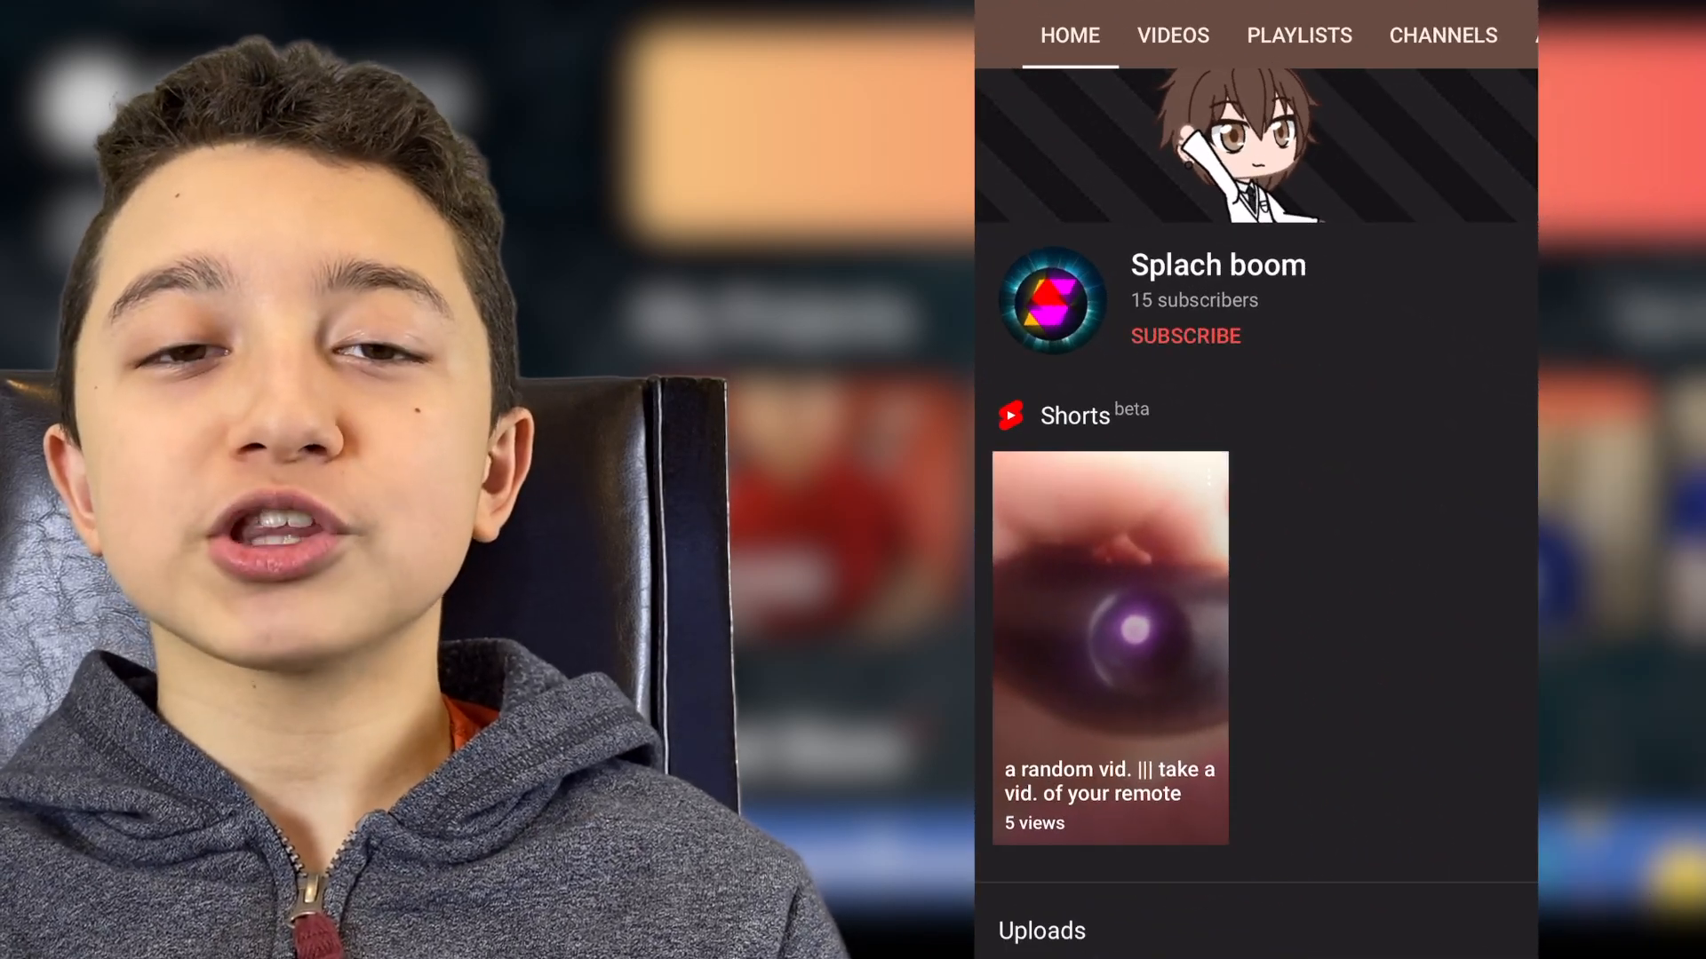
# Scroll through two YouTube channel home pages that show a Shorts shelf
pyautogui.scroll(-3)
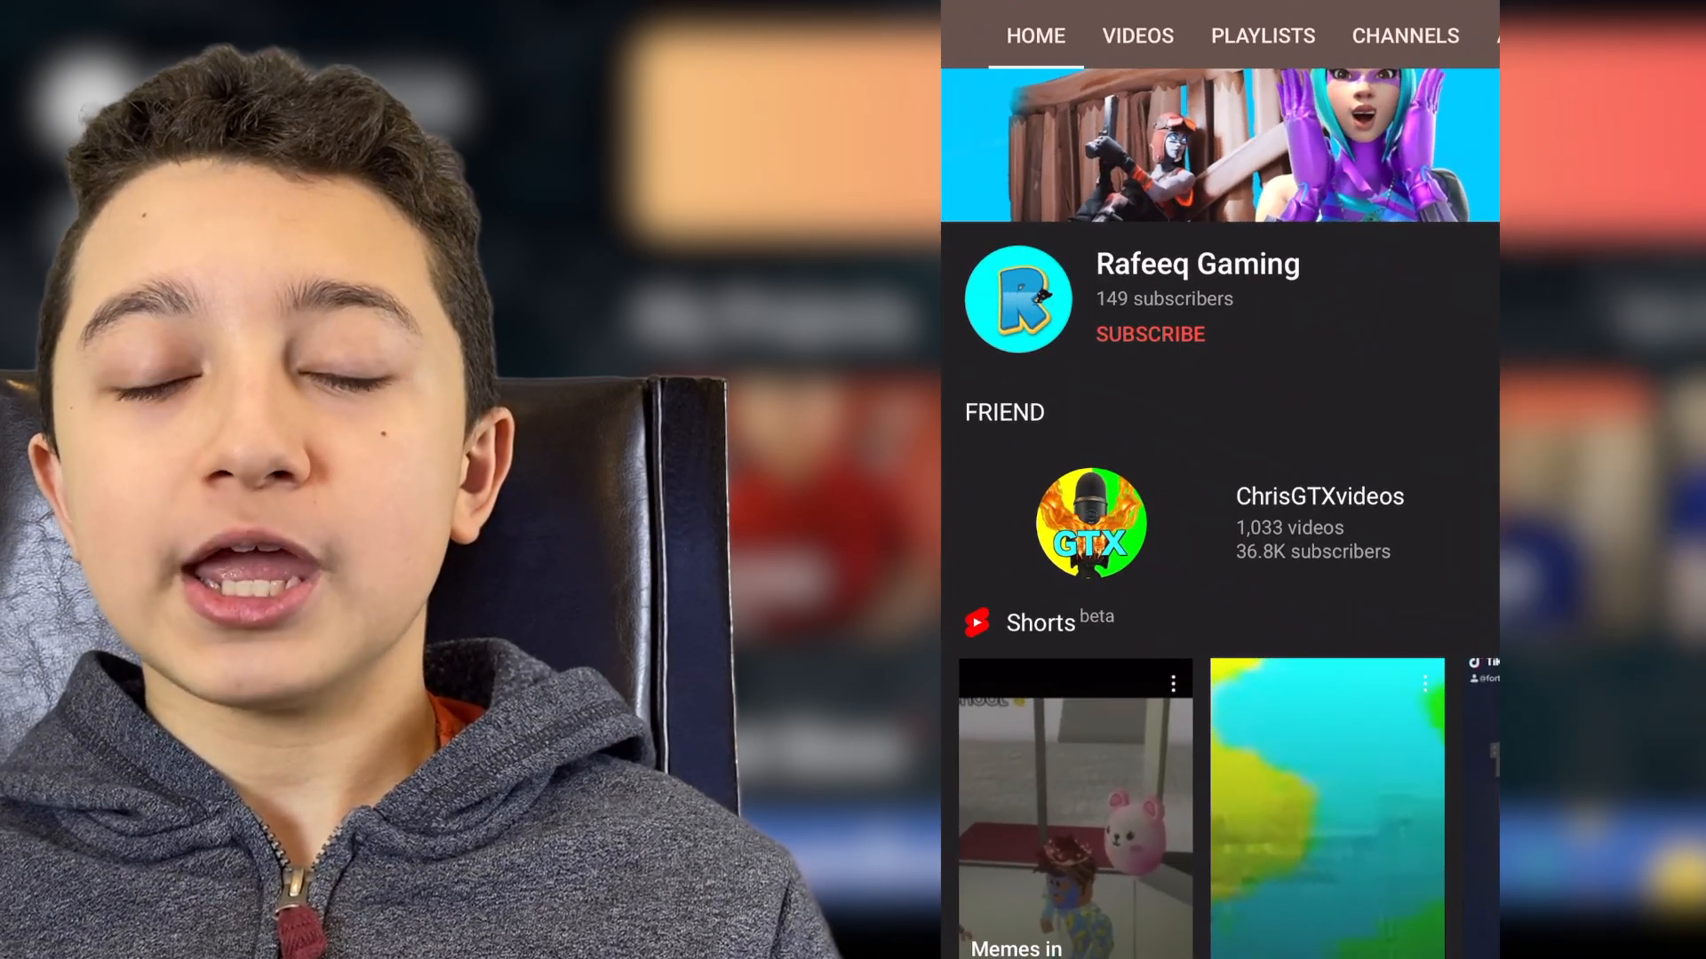
pyautogui.scroll(-3)
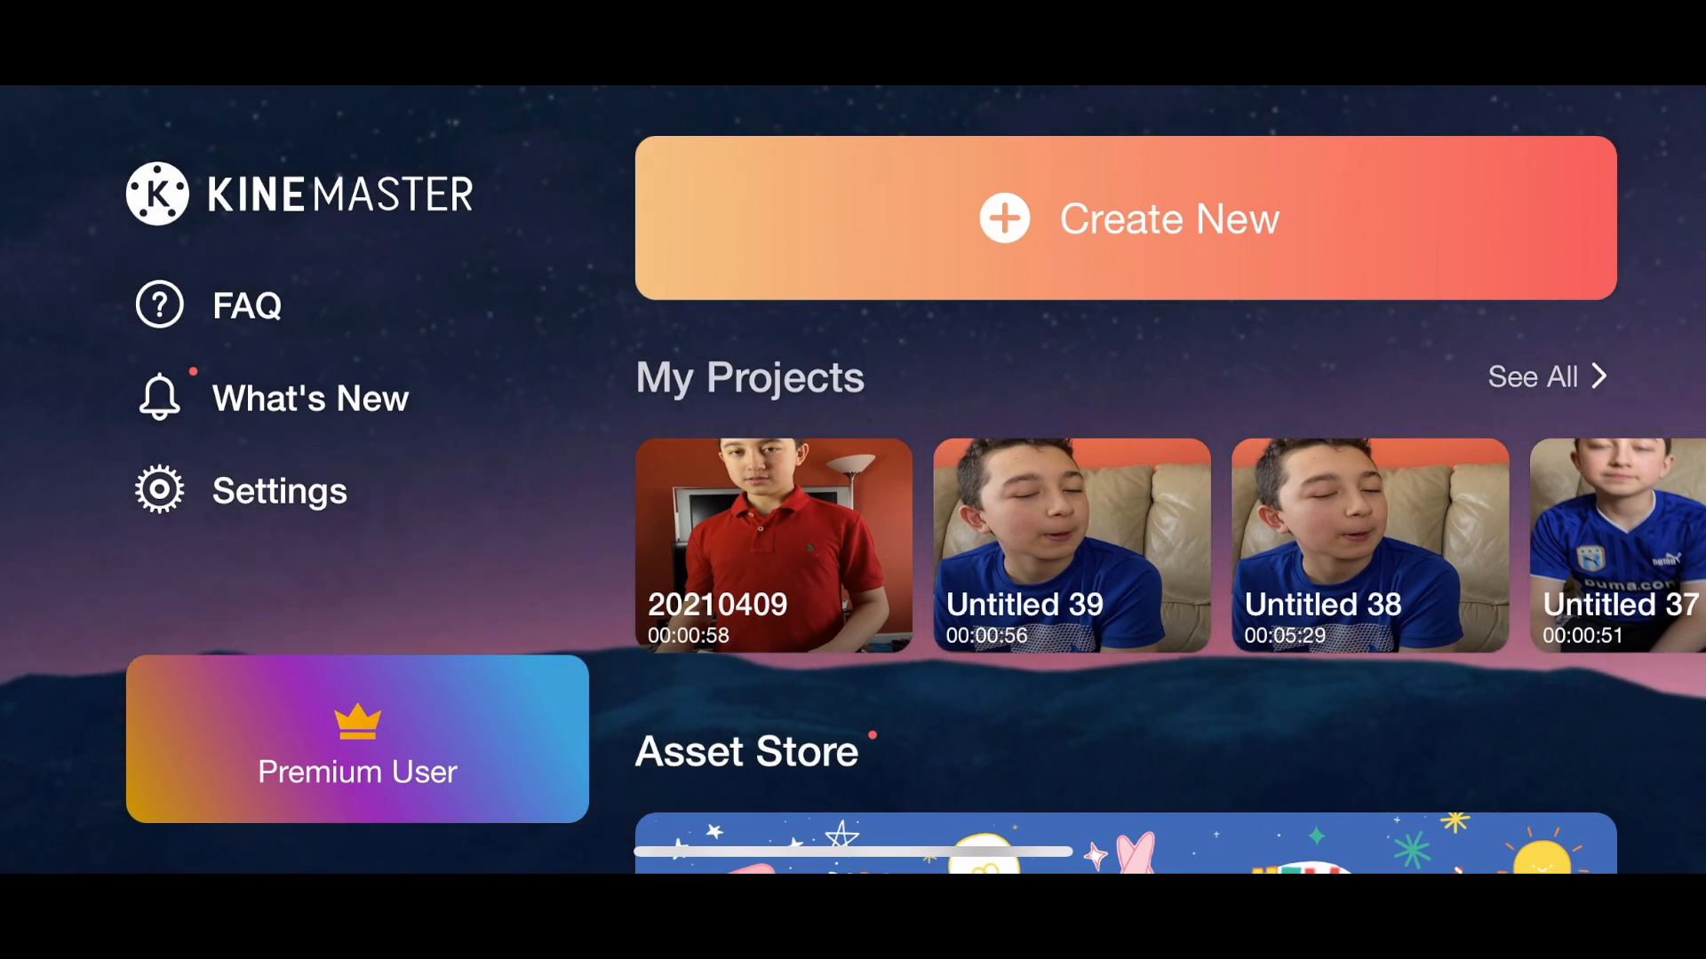
# Create a new 9:16 vertical project and pick the red-shirt clip from a video album
pyautogui.click(1126, 217)
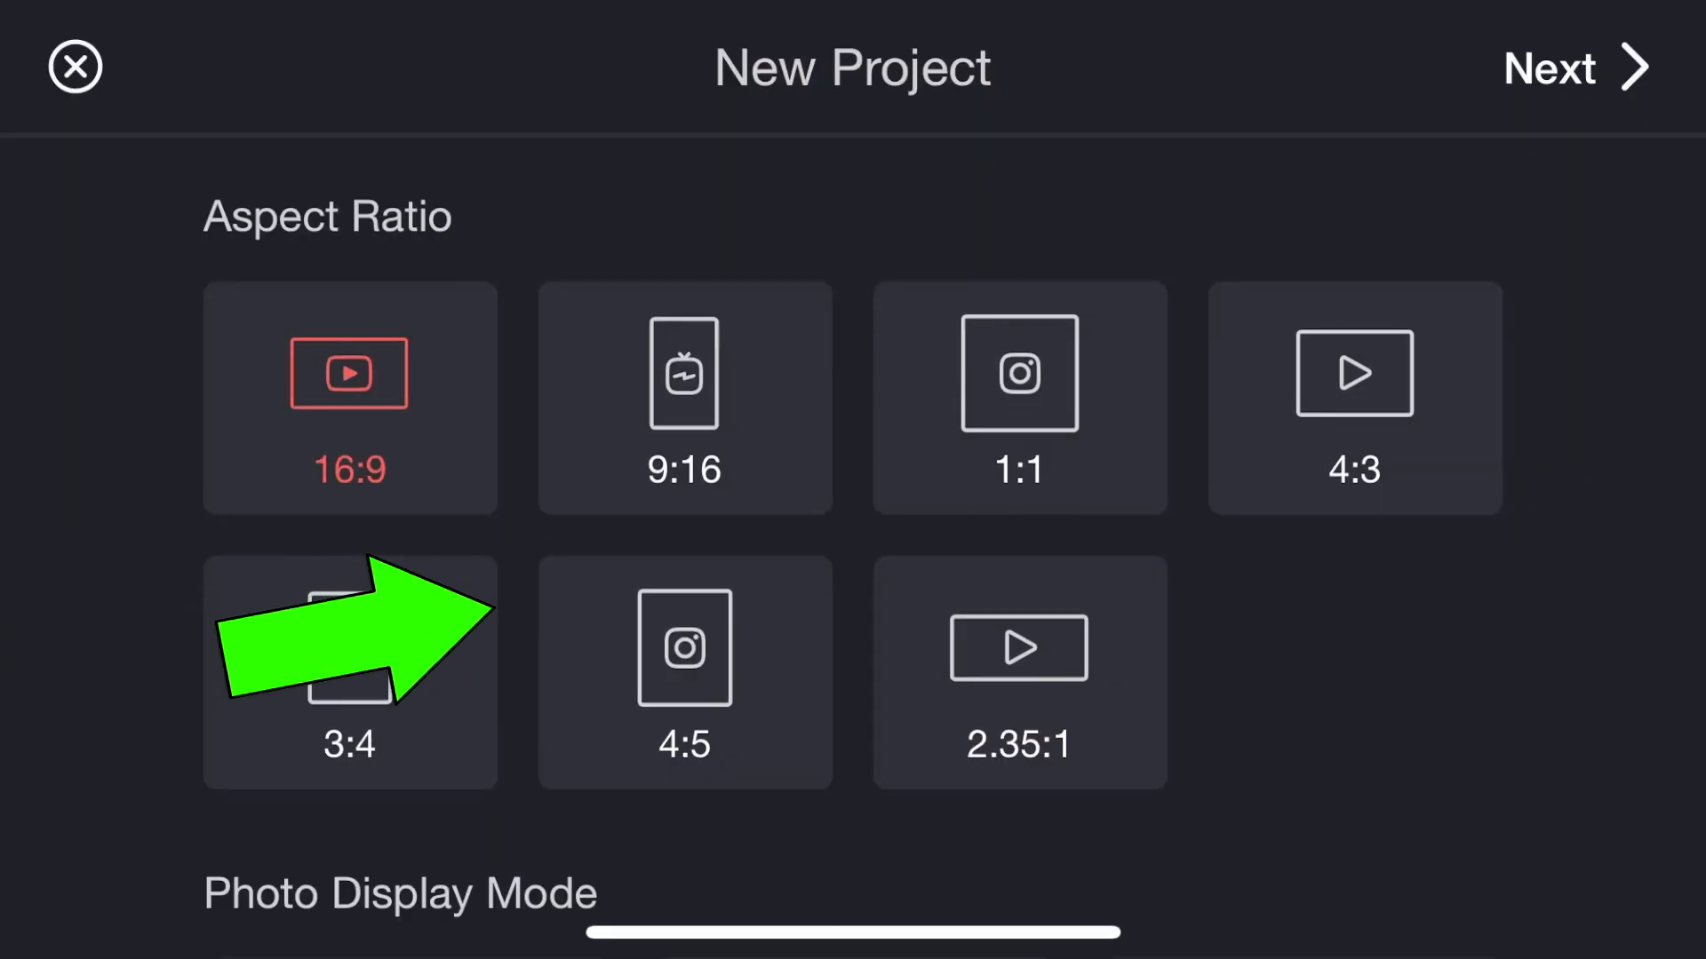
pyautogui.click(684, 373)
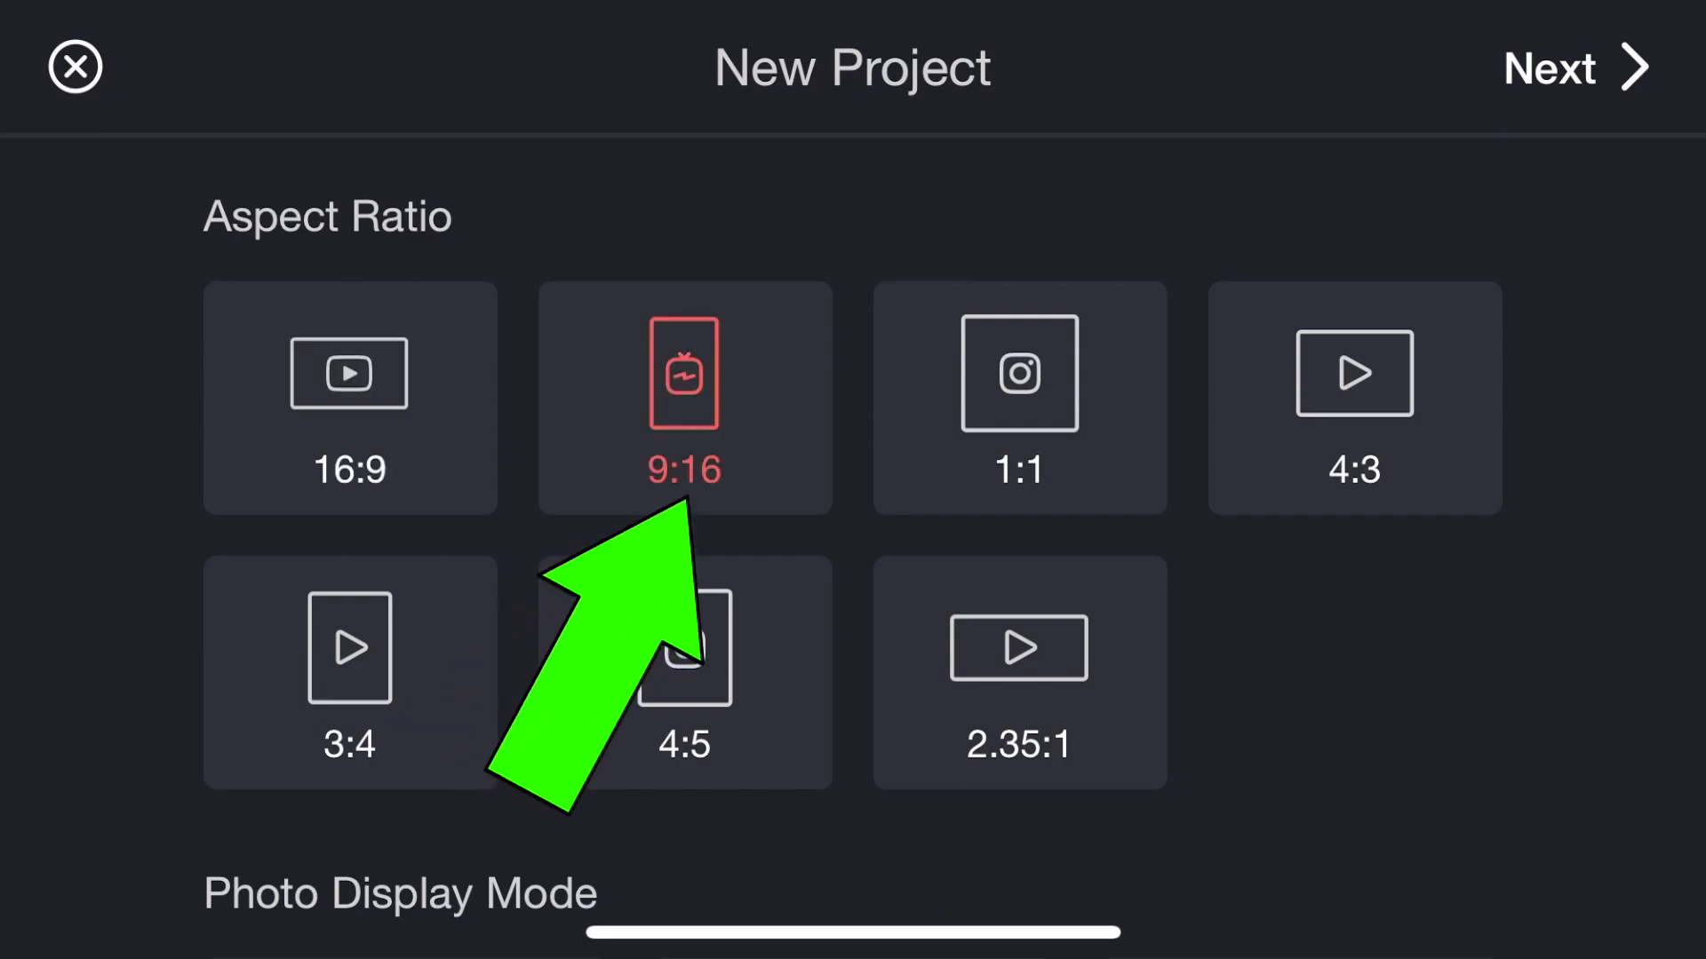
pyautogui.click(1574, 68)
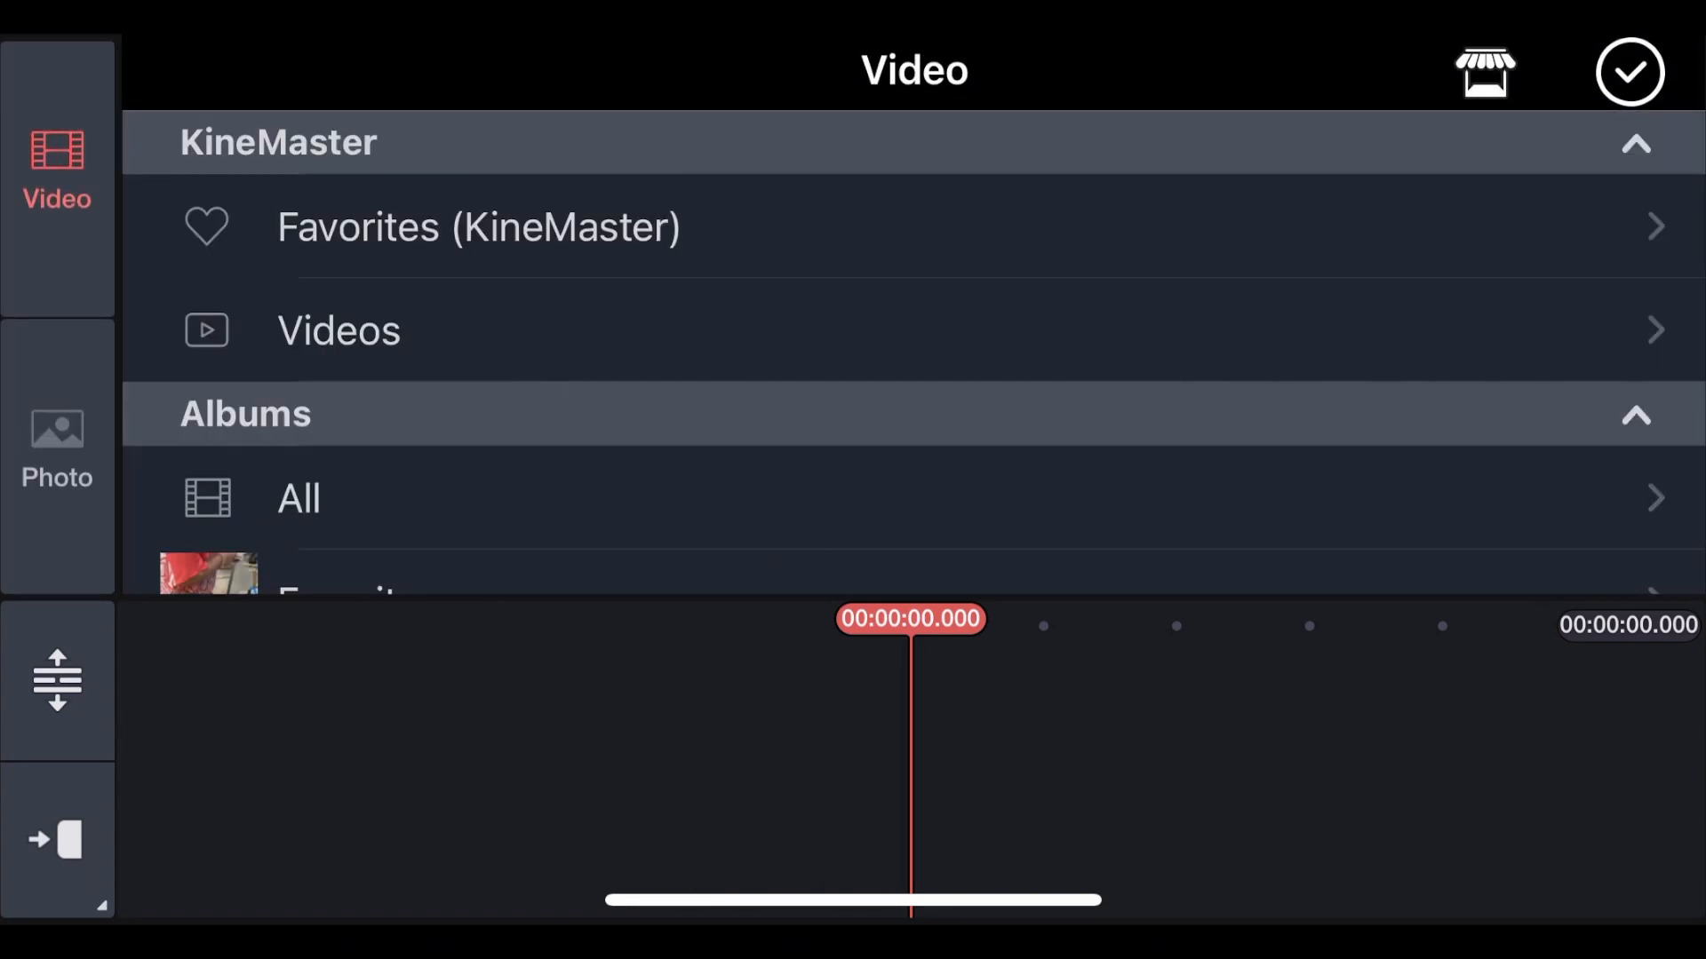
pyautogui.click(297, 498)
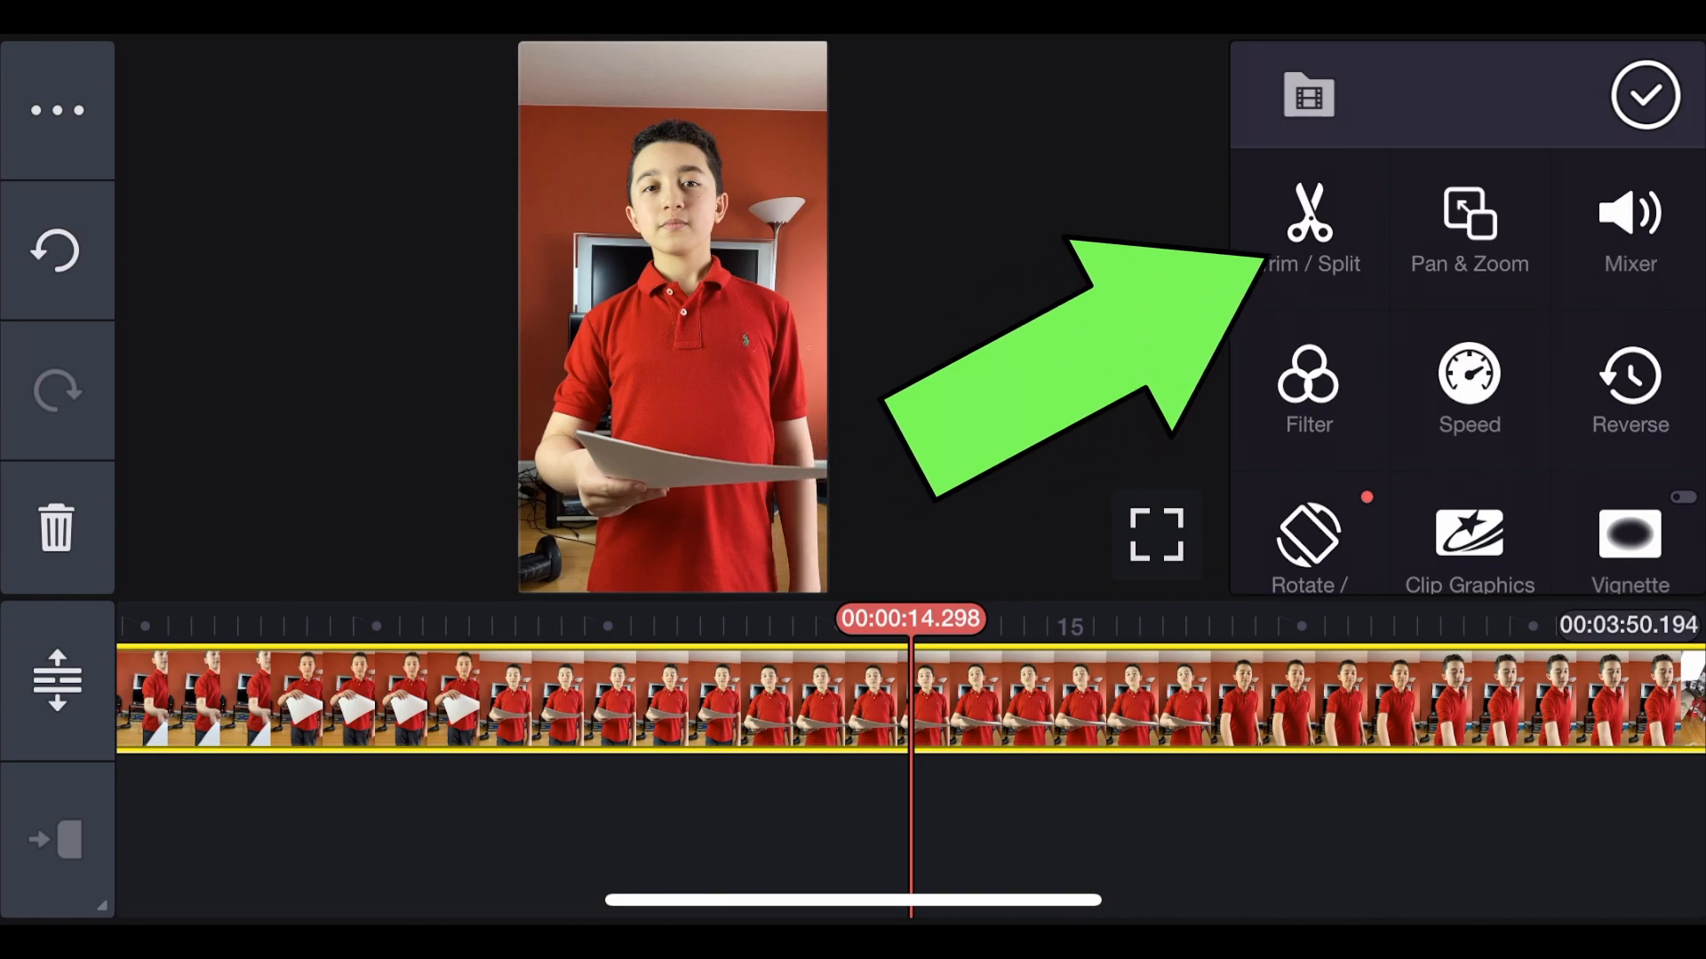
# Trim the red-shirt clip's beginning and end, then bring up trim options for the yellow-shirt clip
pyautogui.click(1308, 229)
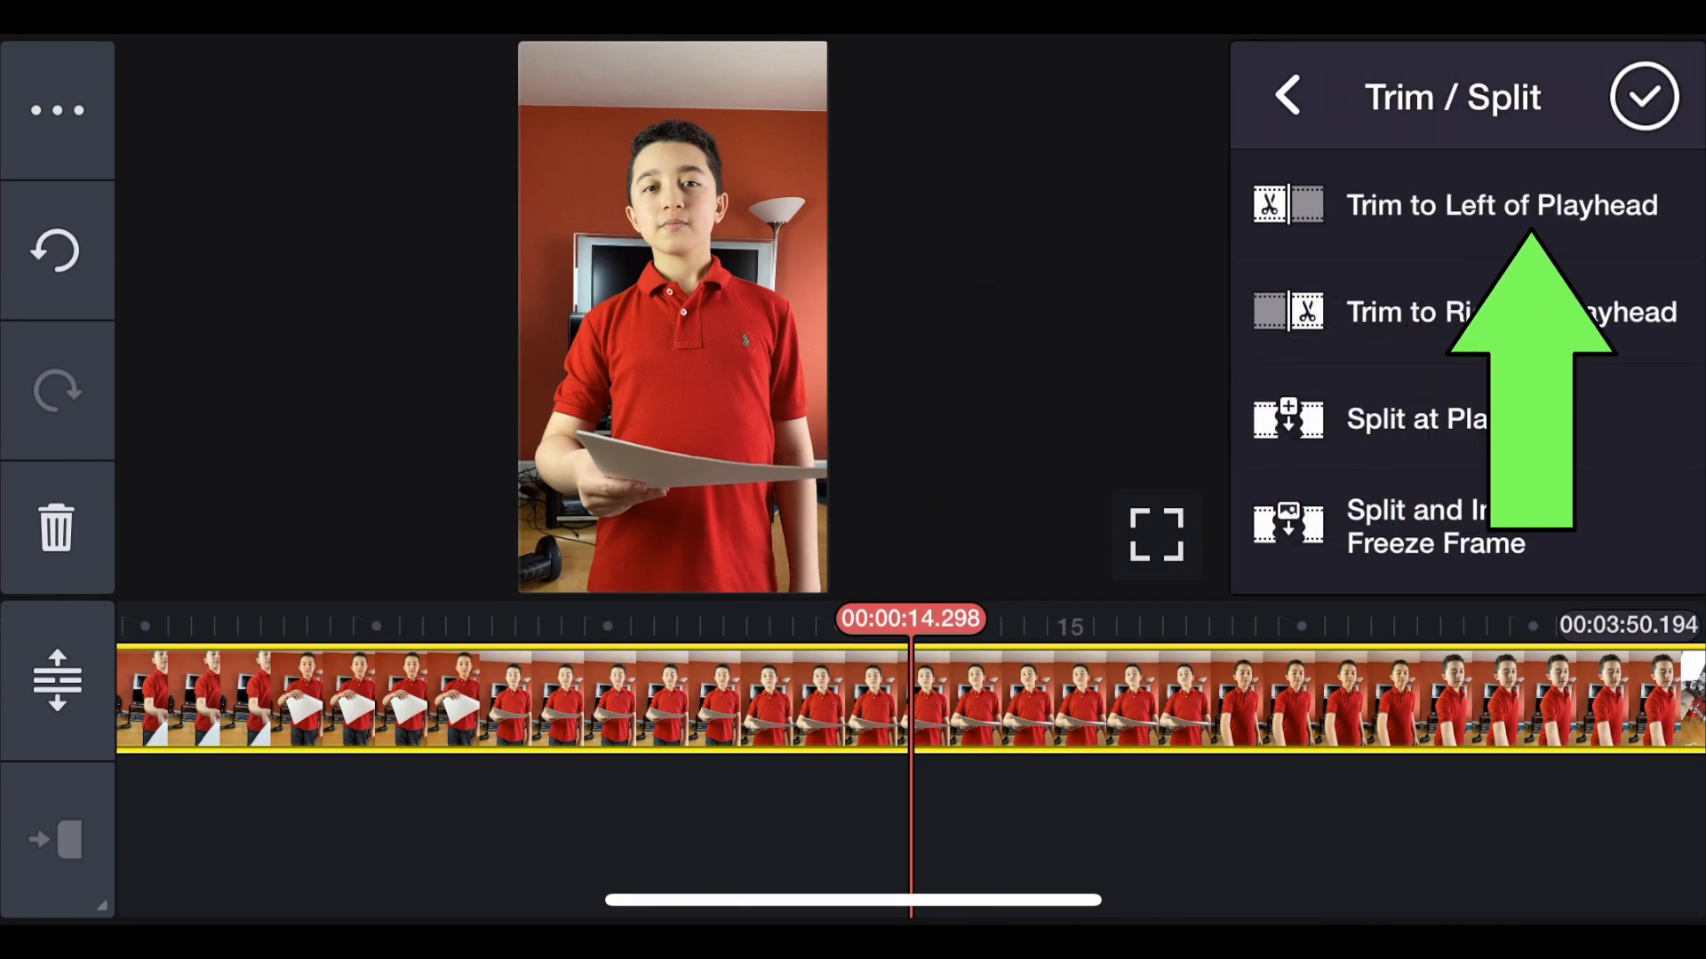
pyautogui.click(1501, 205)
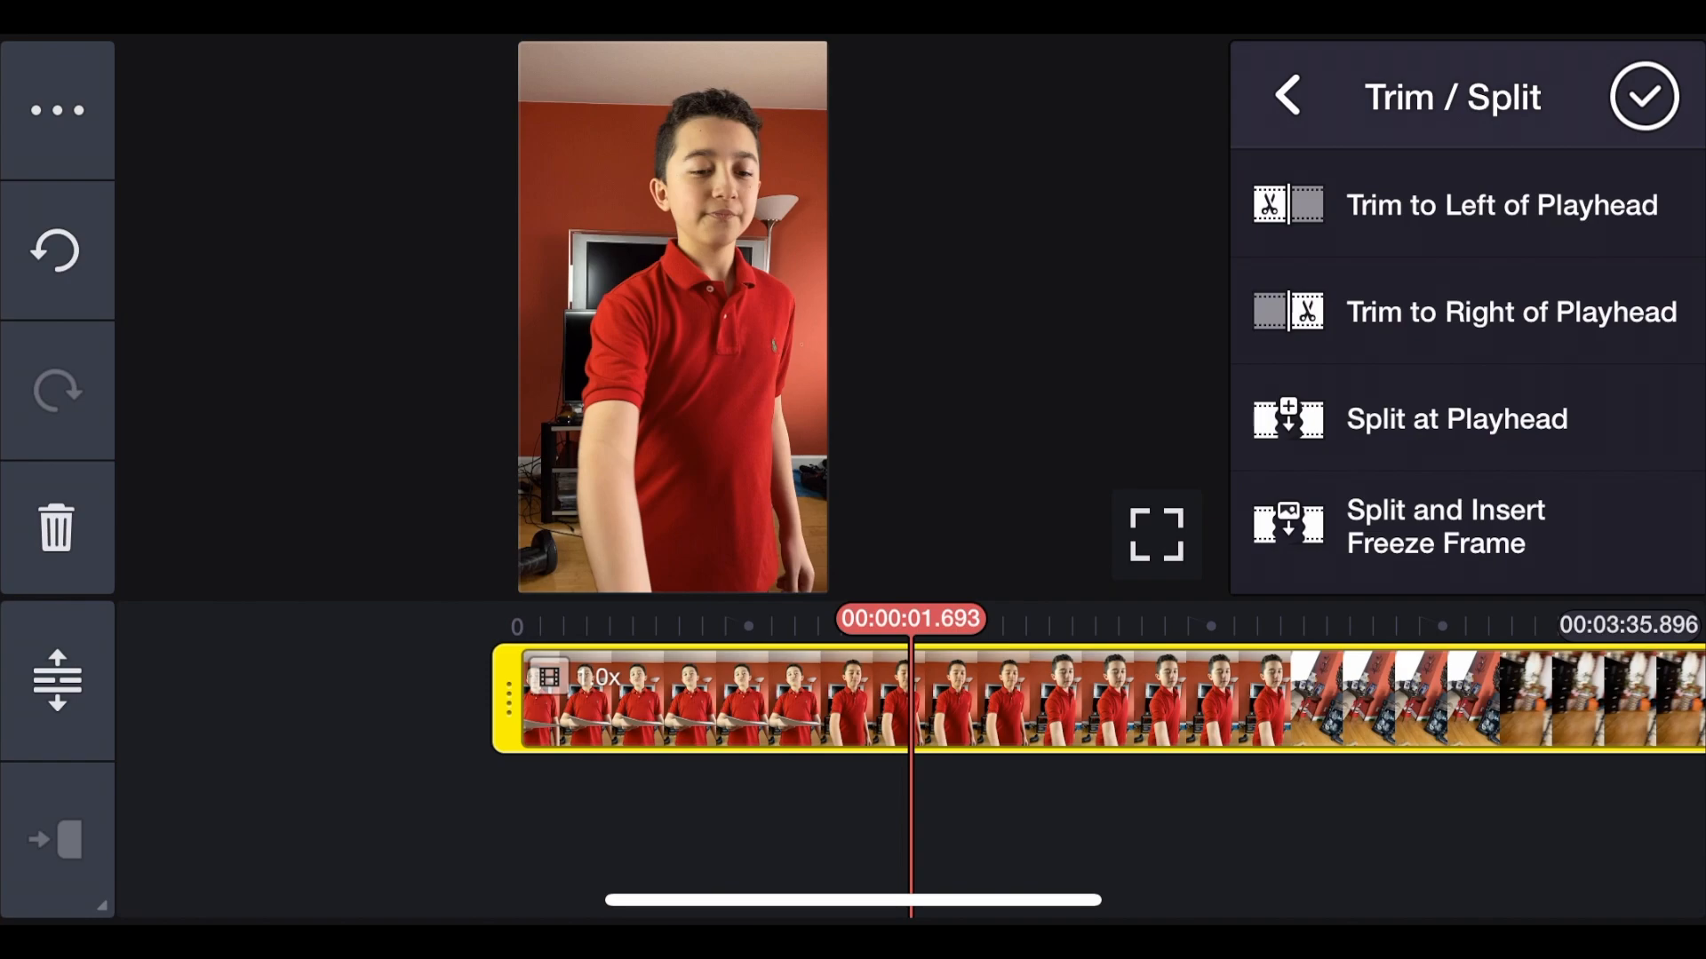
pyautogui.click(1455, 419)
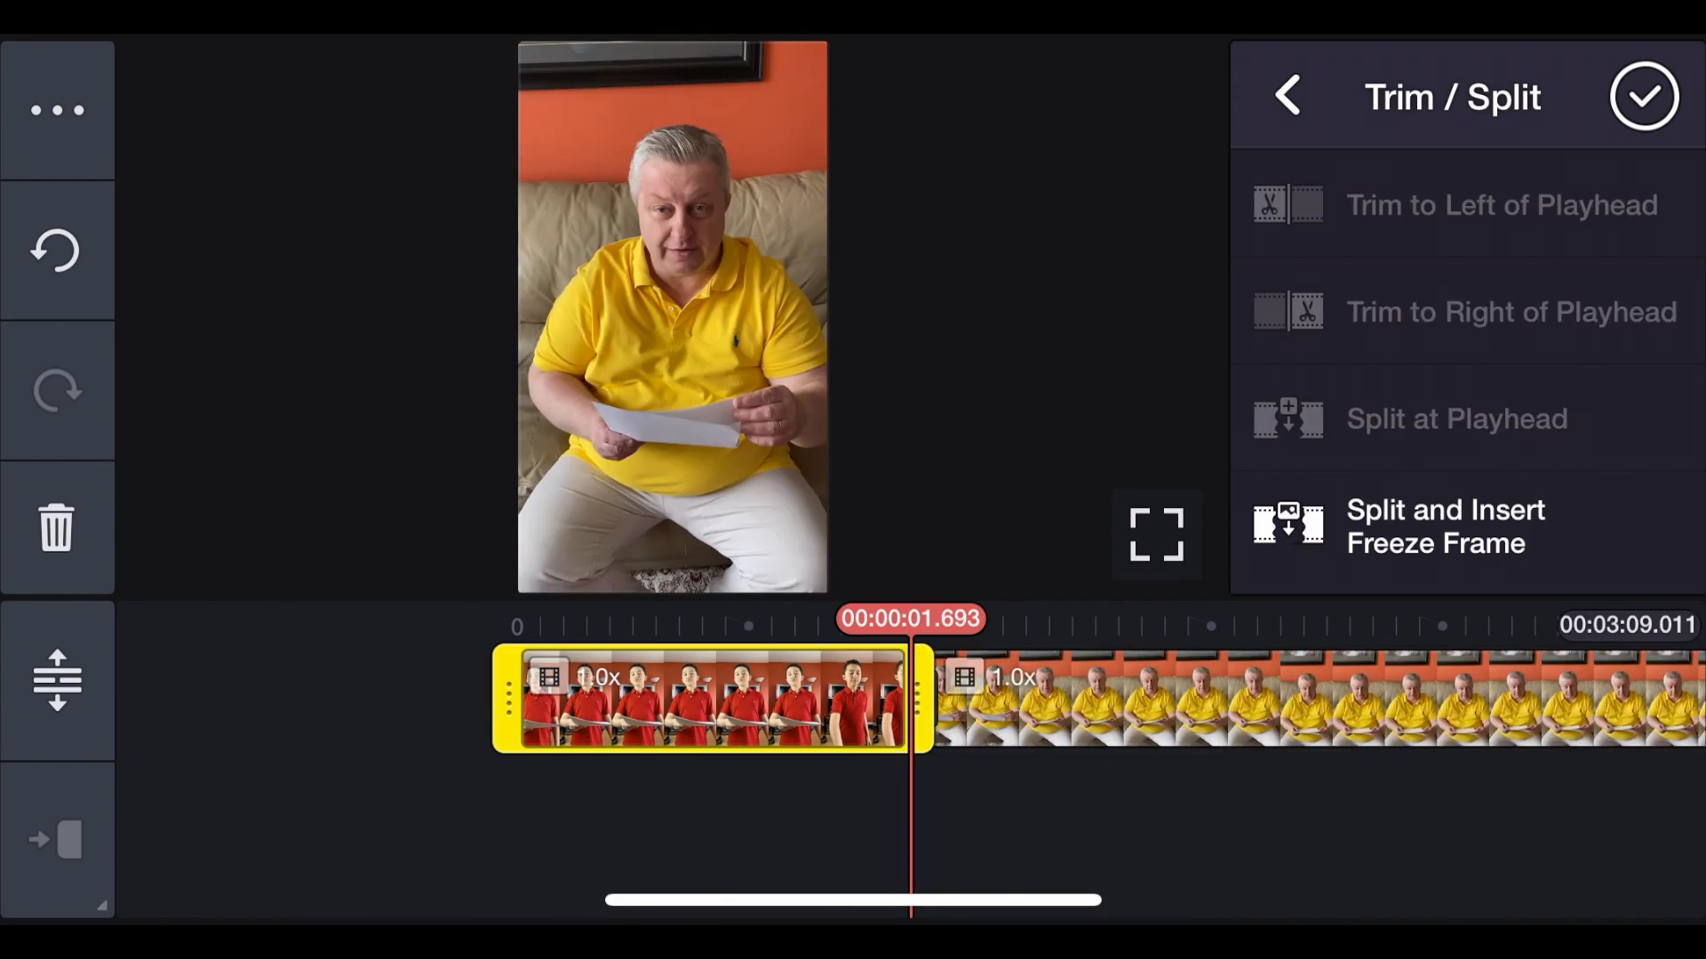
pyautogui.click(1645, 96)
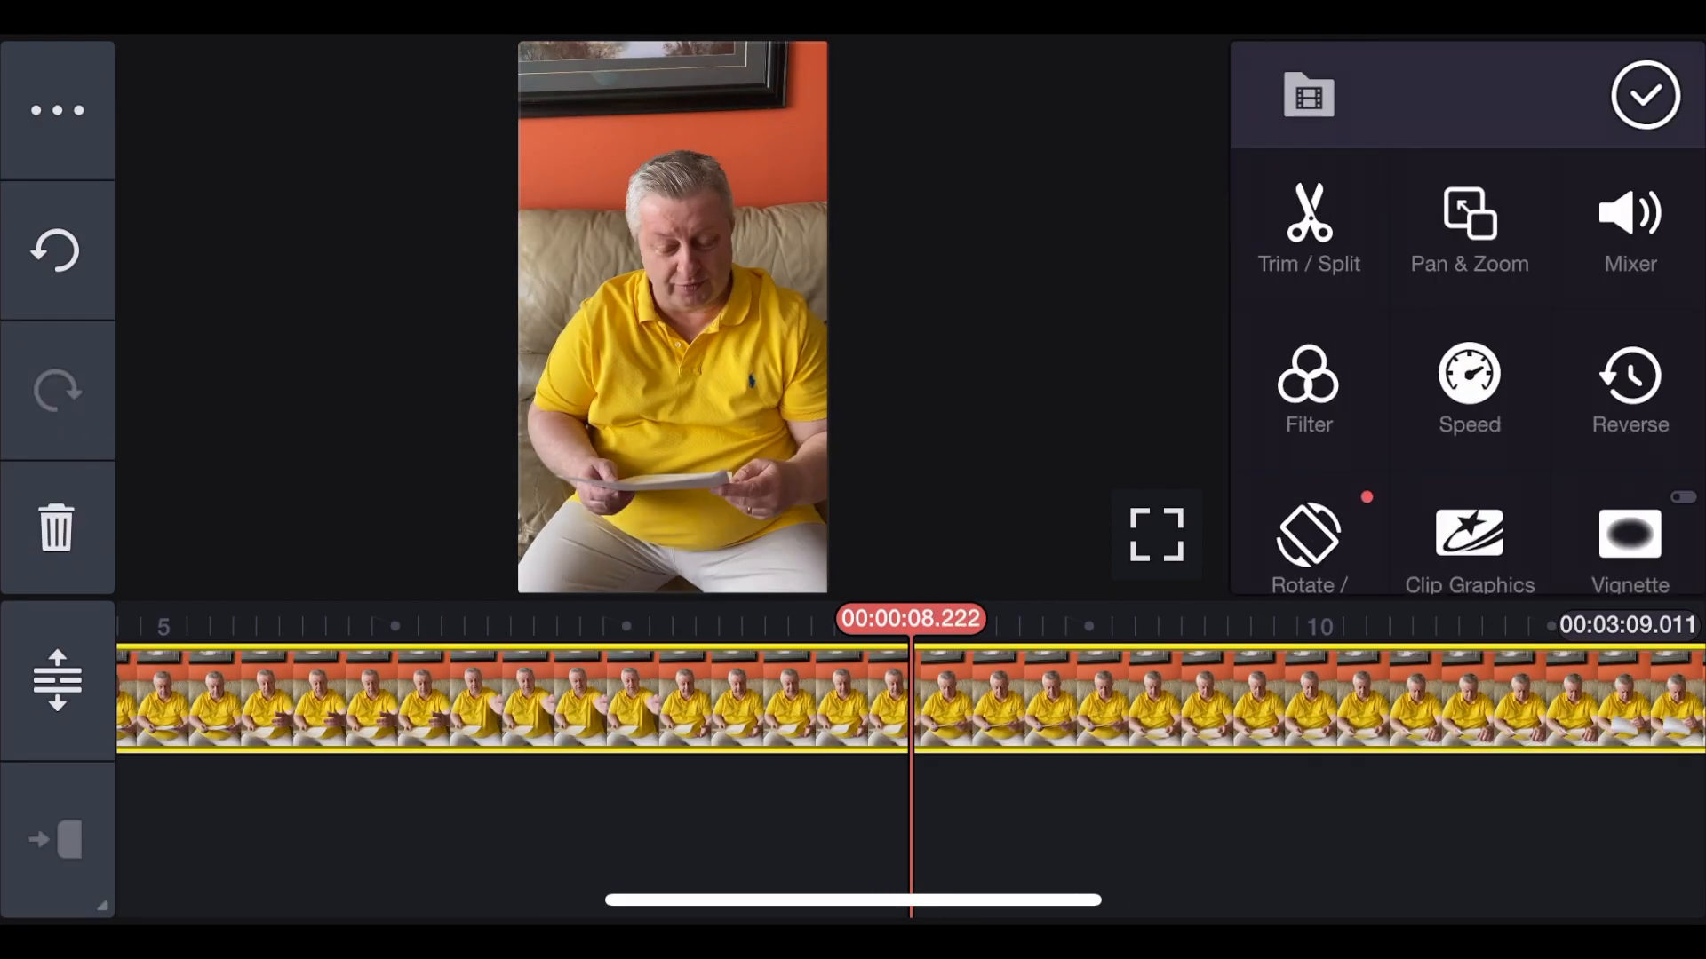
pyautogui.click(1644, 95)
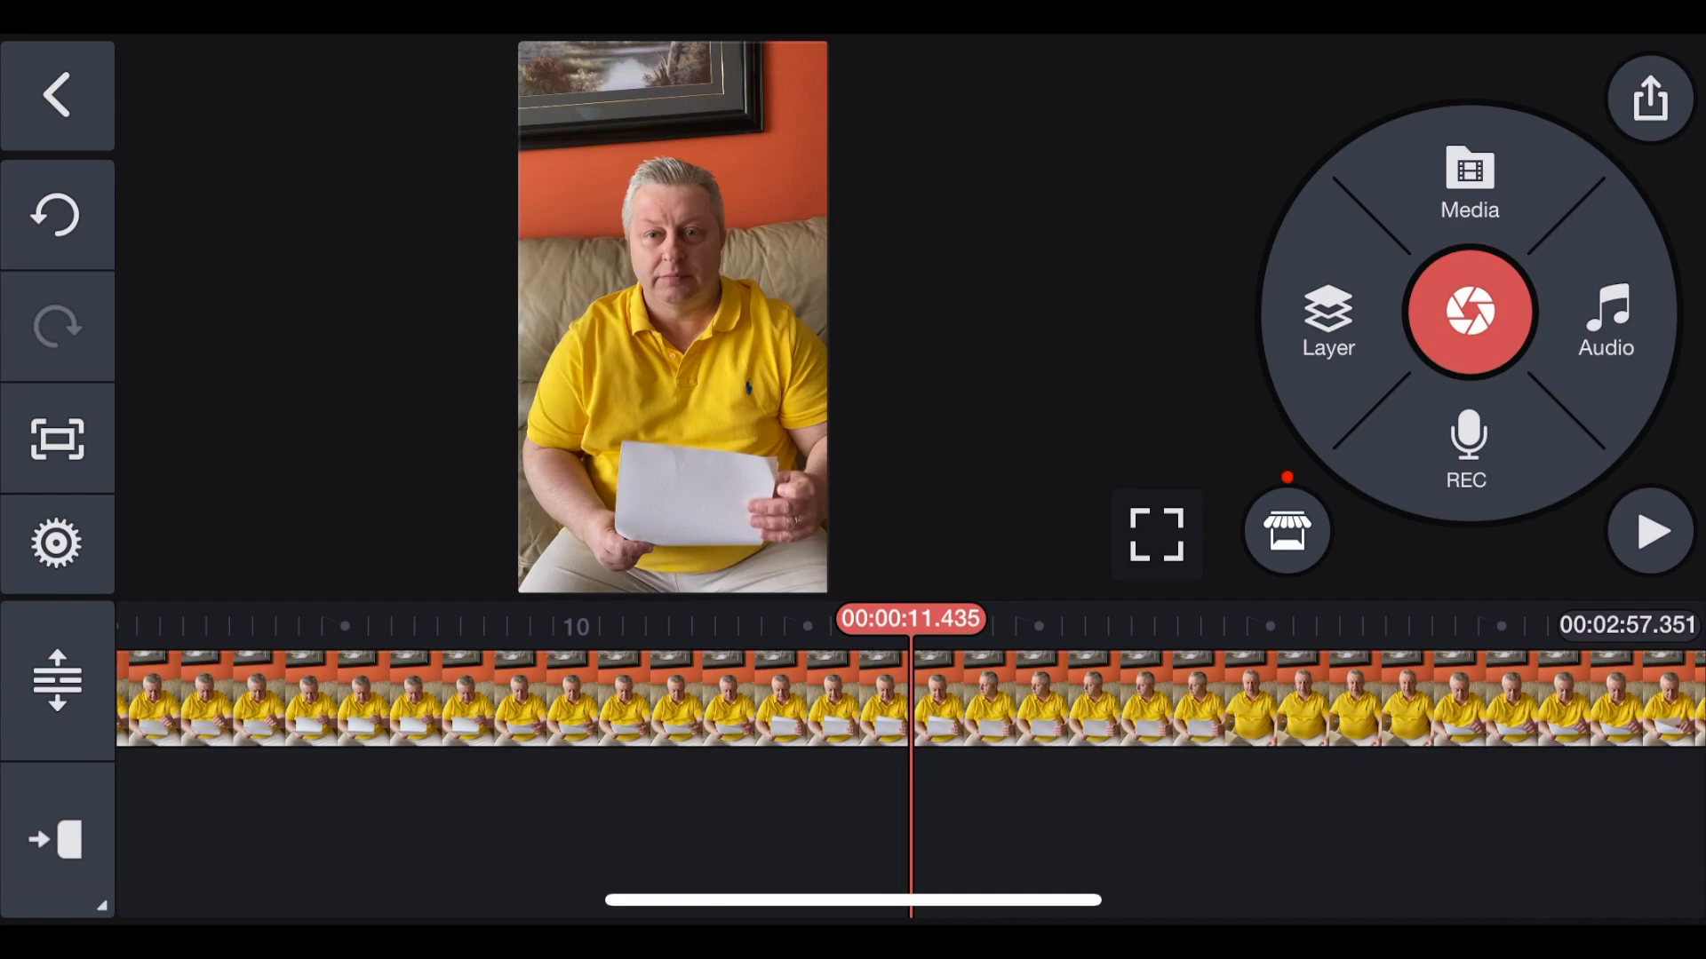
# Add the blue-jacket video as an overlay layer, set its volume to 0, and trim it
pyautogui.click(1327, 320)
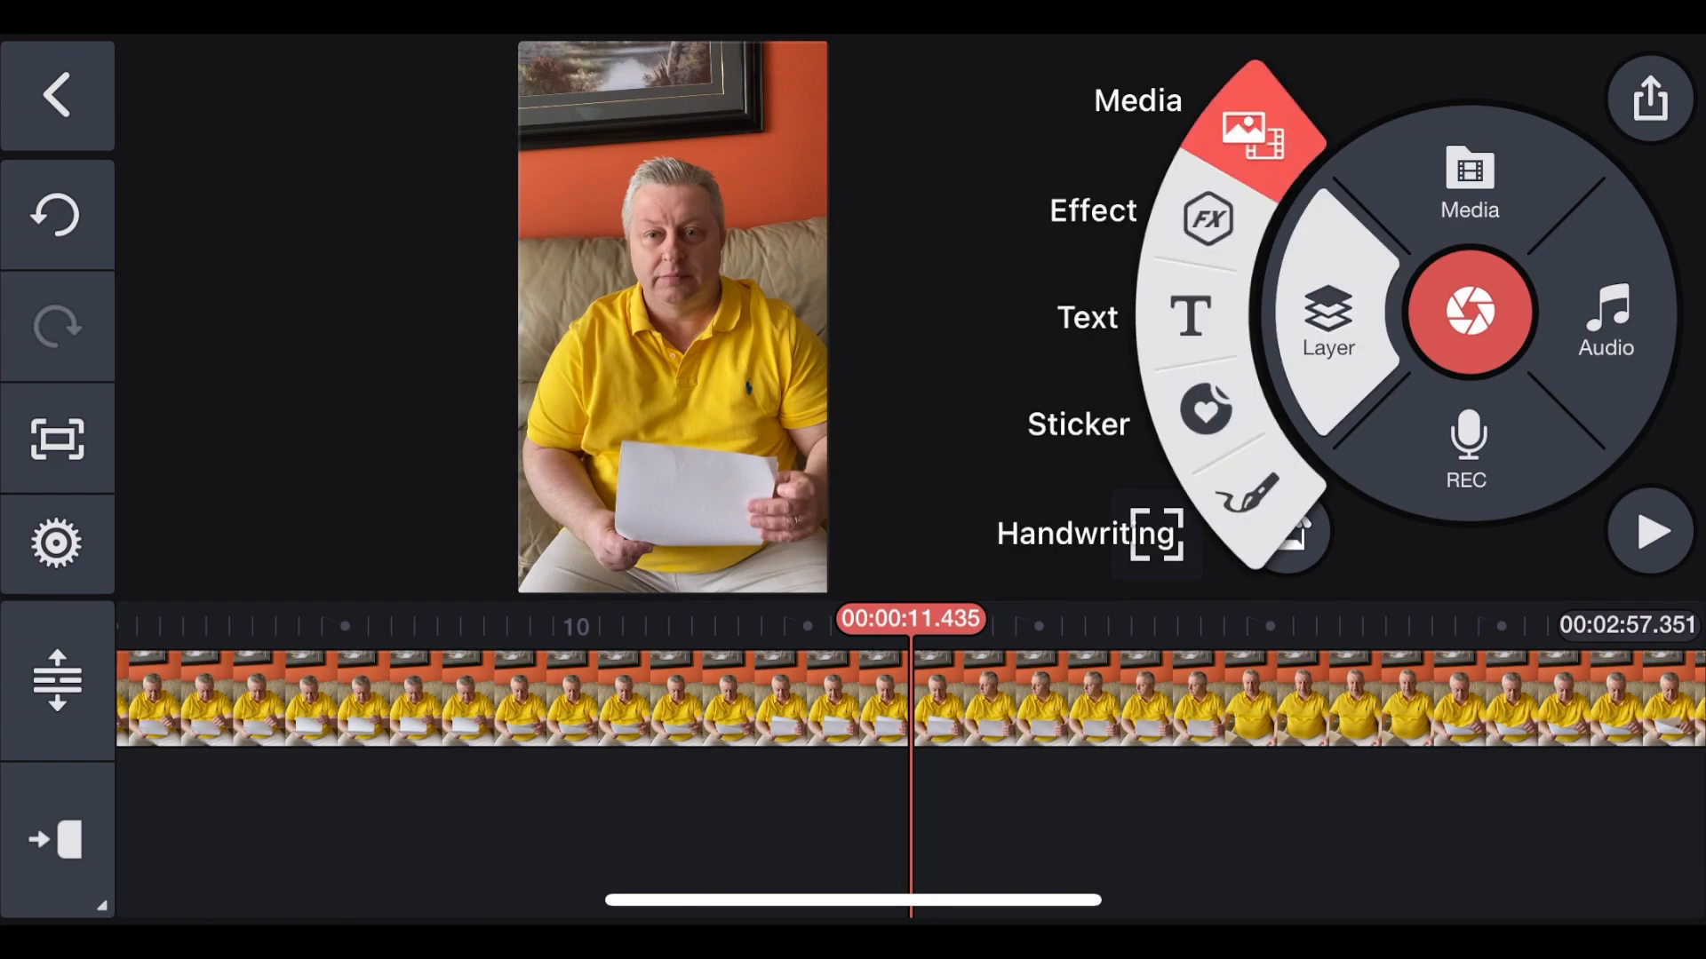
pyautogui.click(1328, 318)
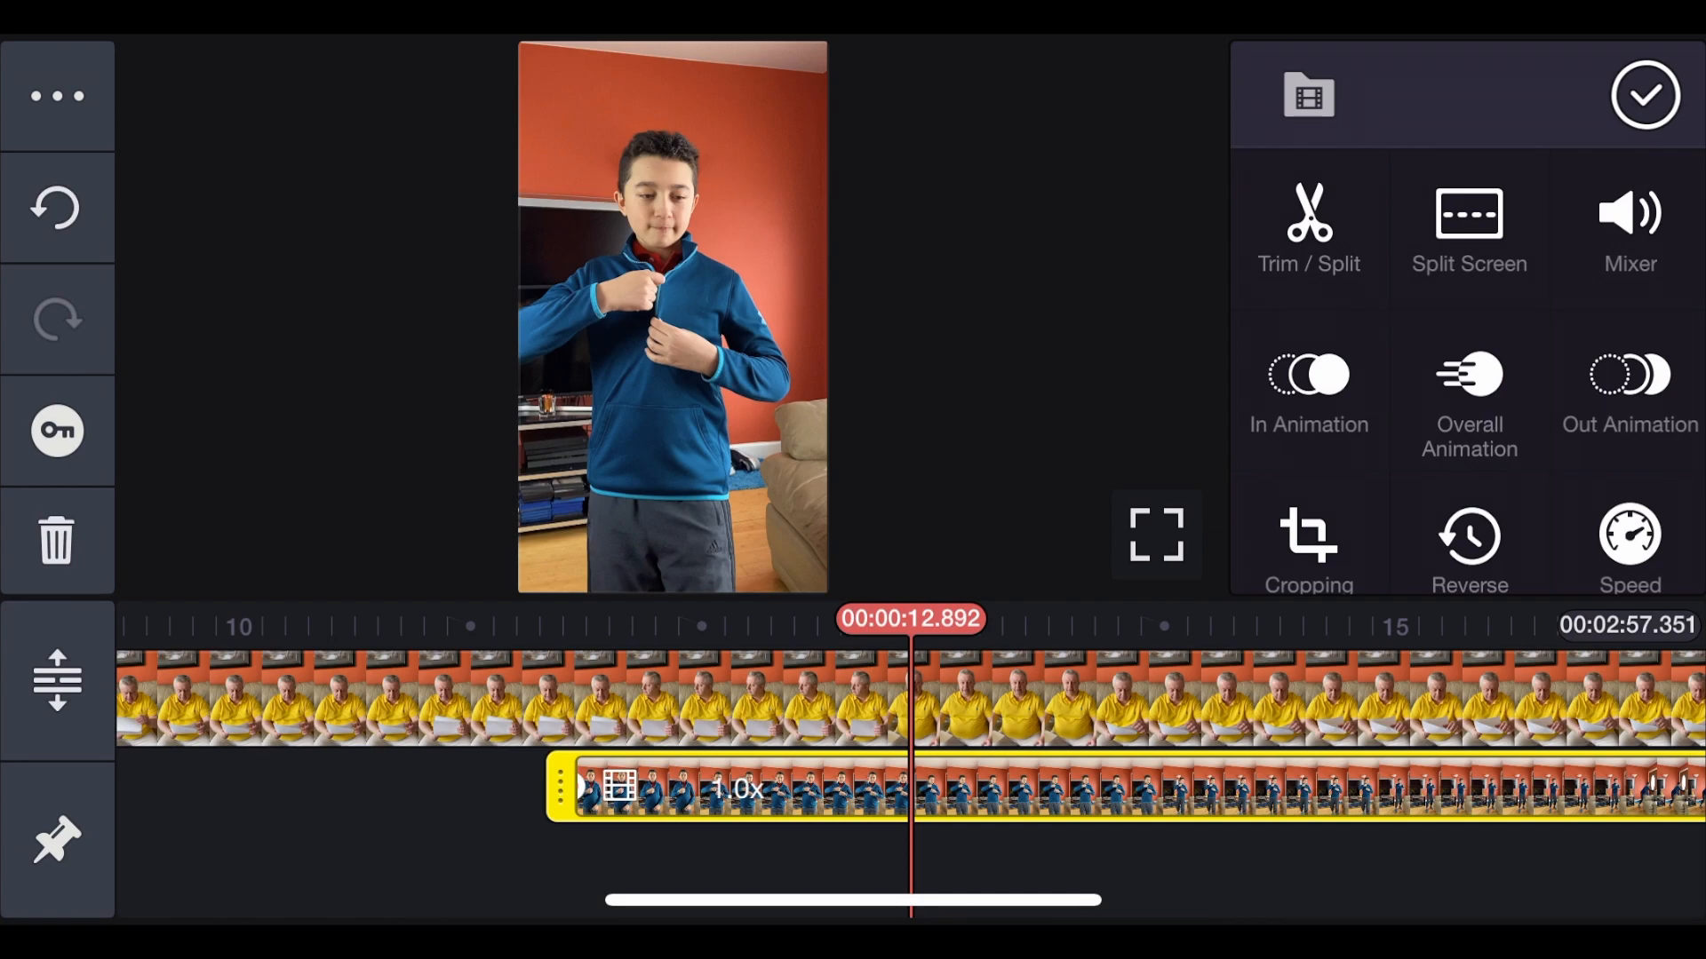
pyautogui.click(1629, 228)
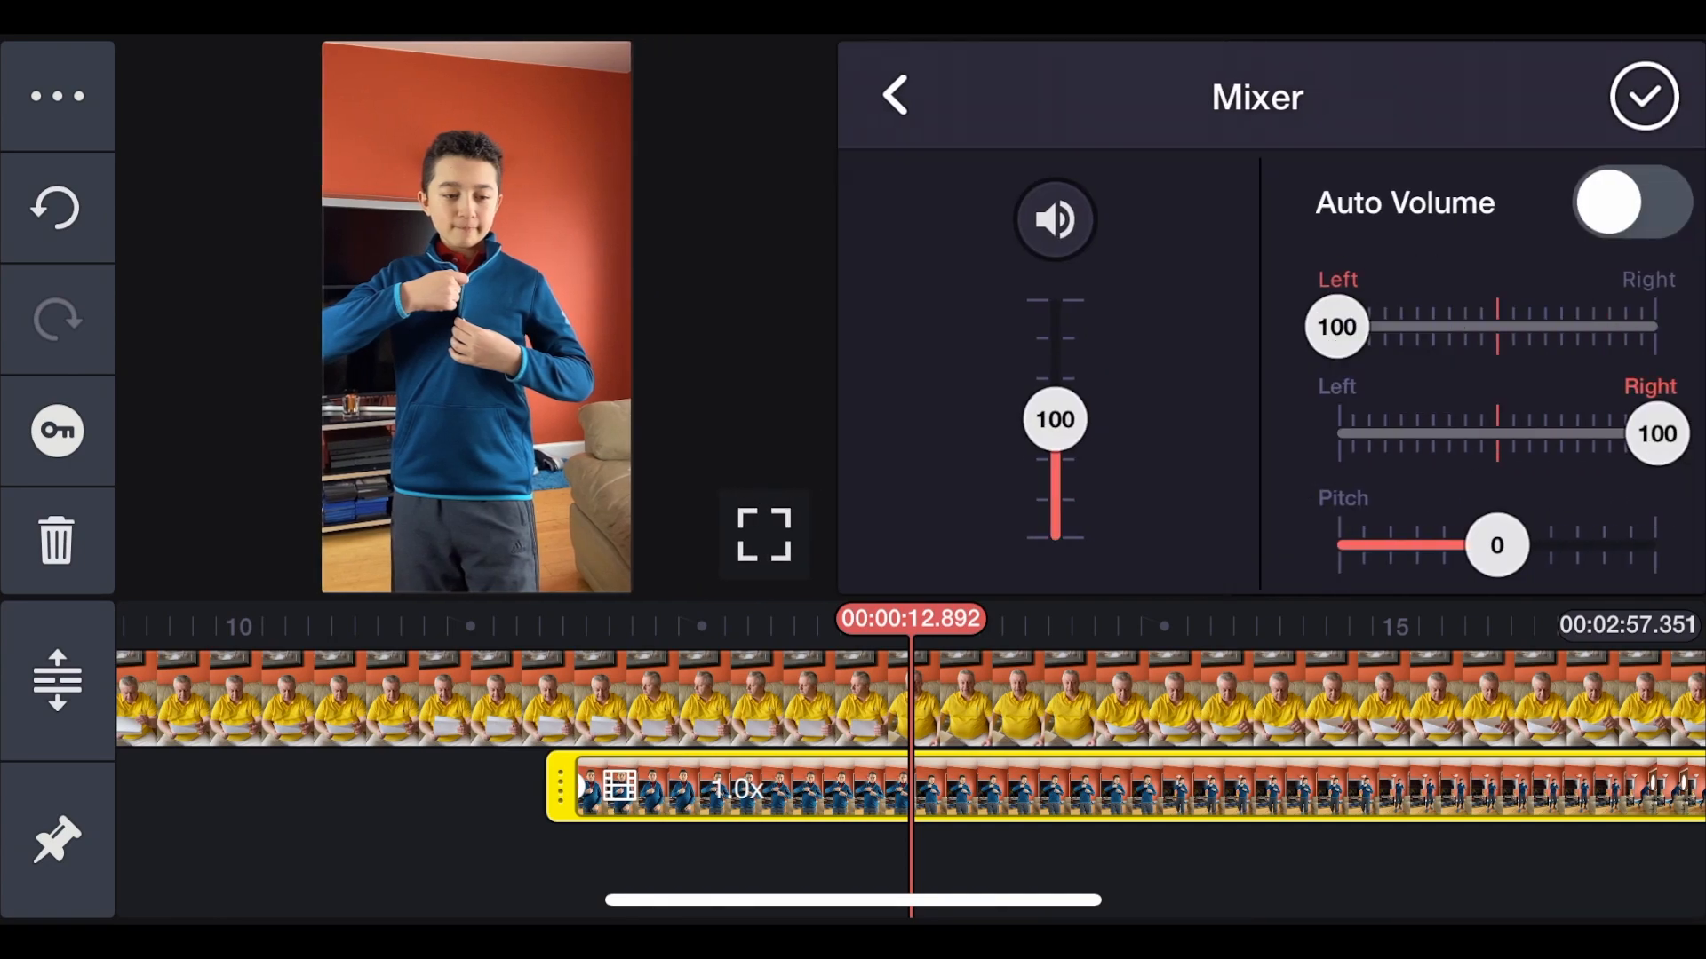
pyautogui.click(1053, 219)
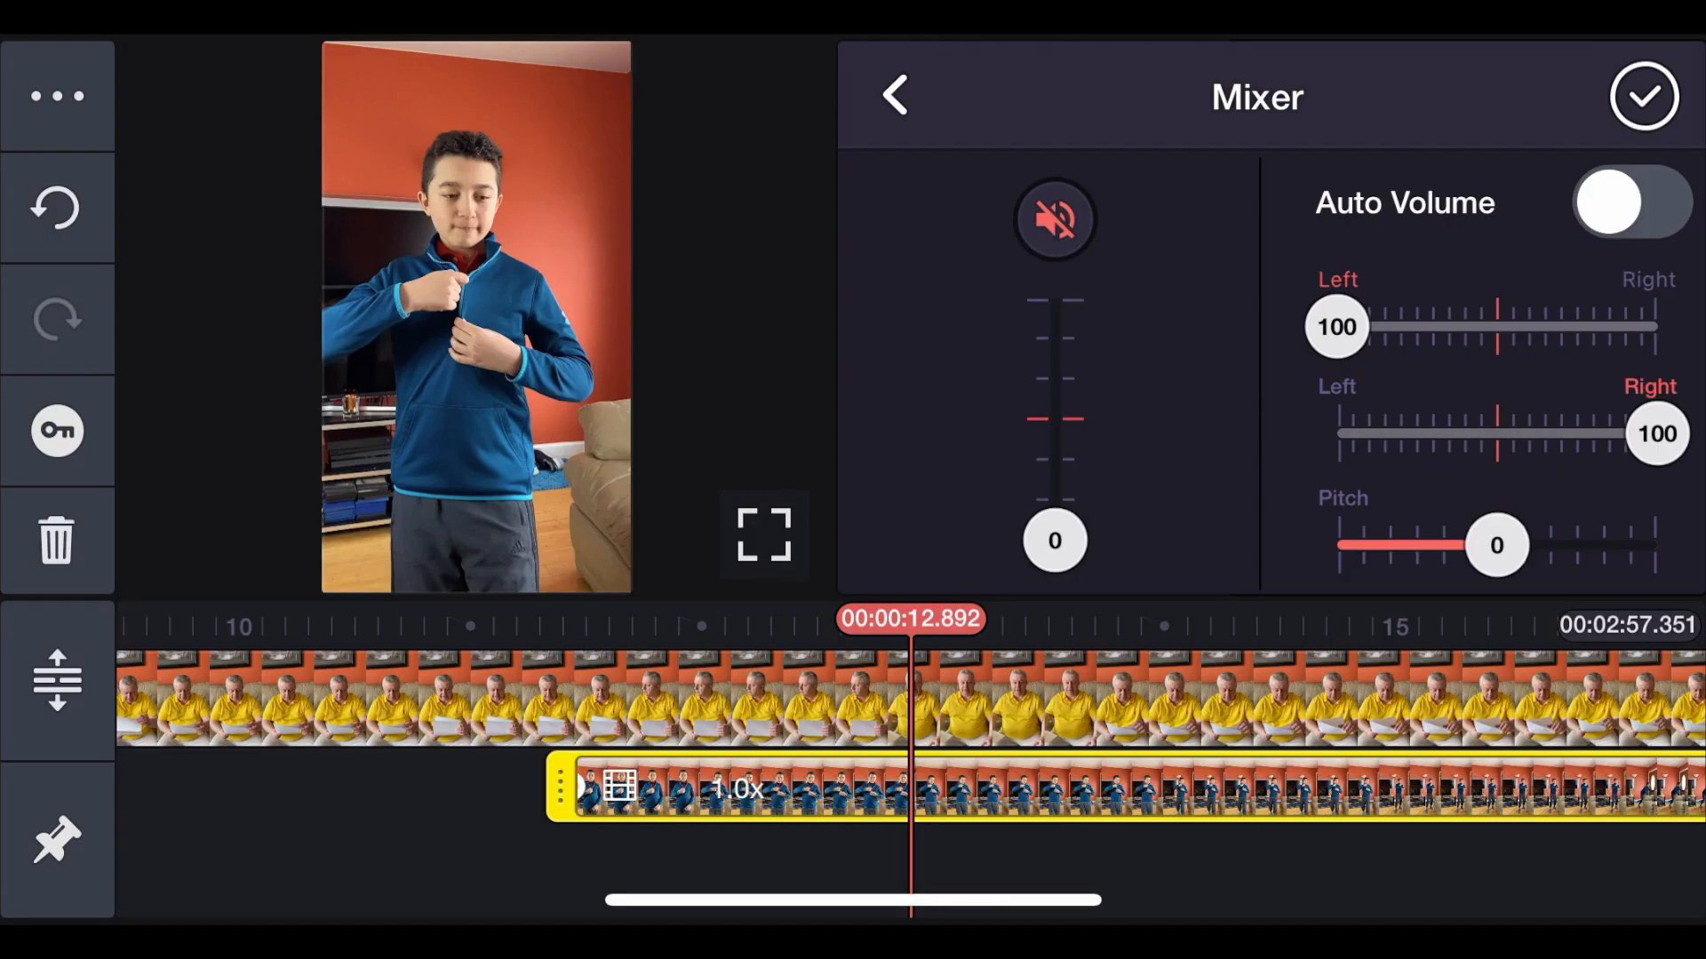
pyautogui.click(894, 96)
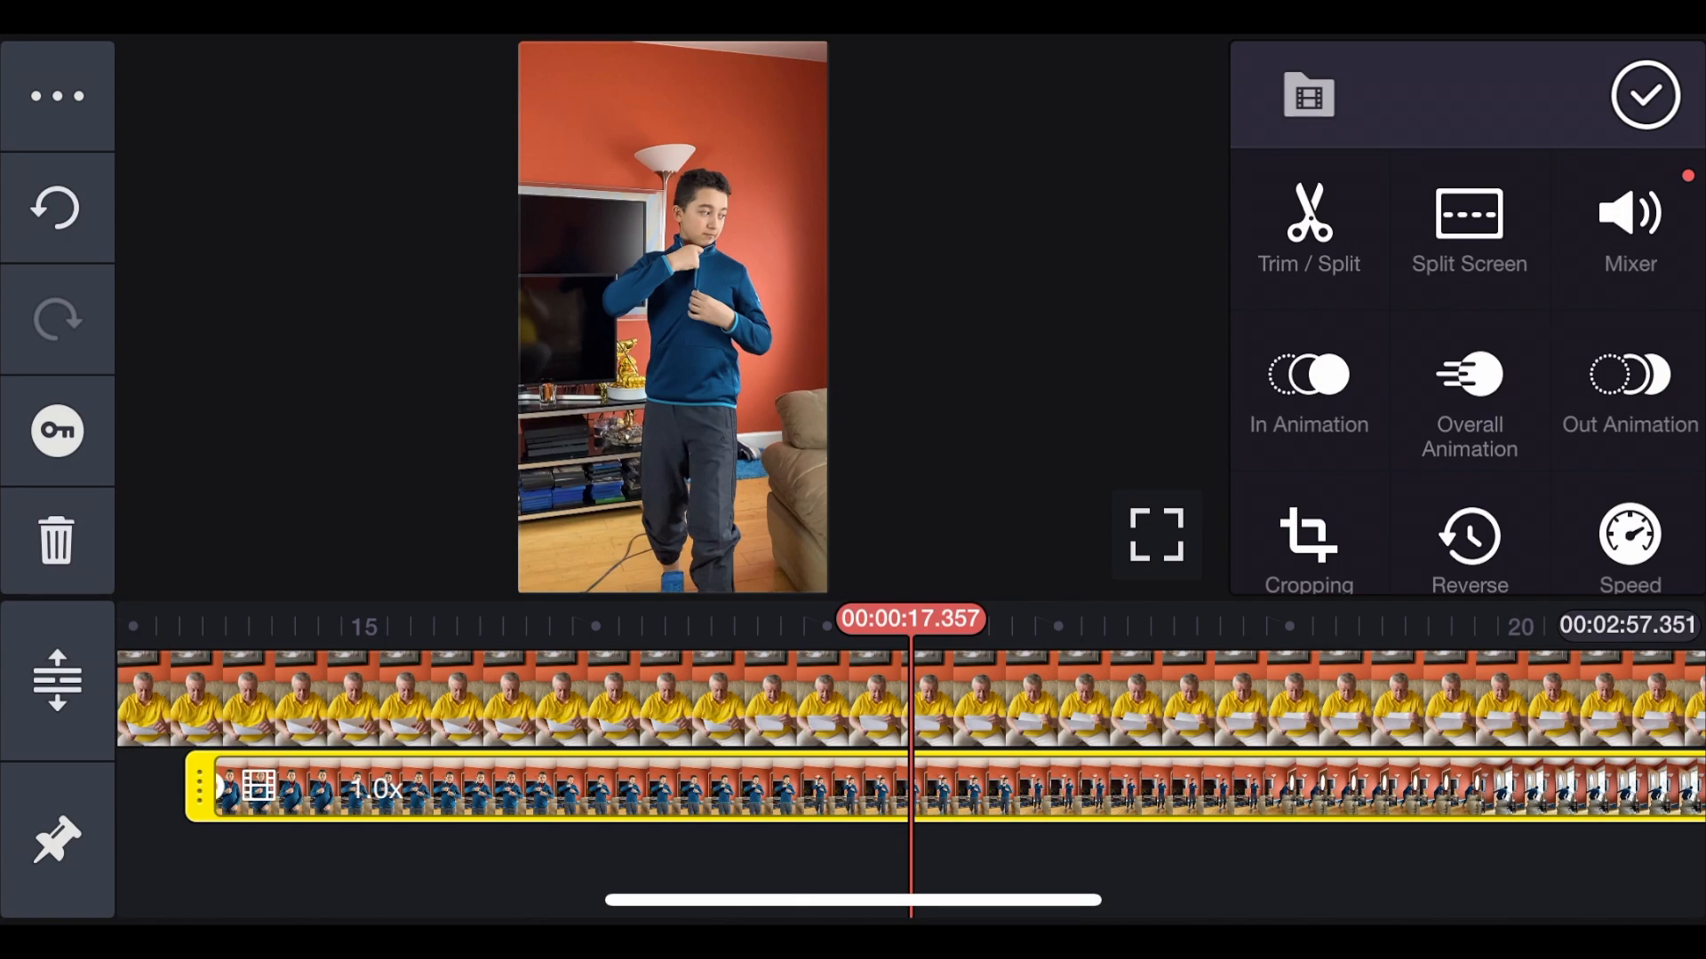
pyautogui.click(1308, 228)
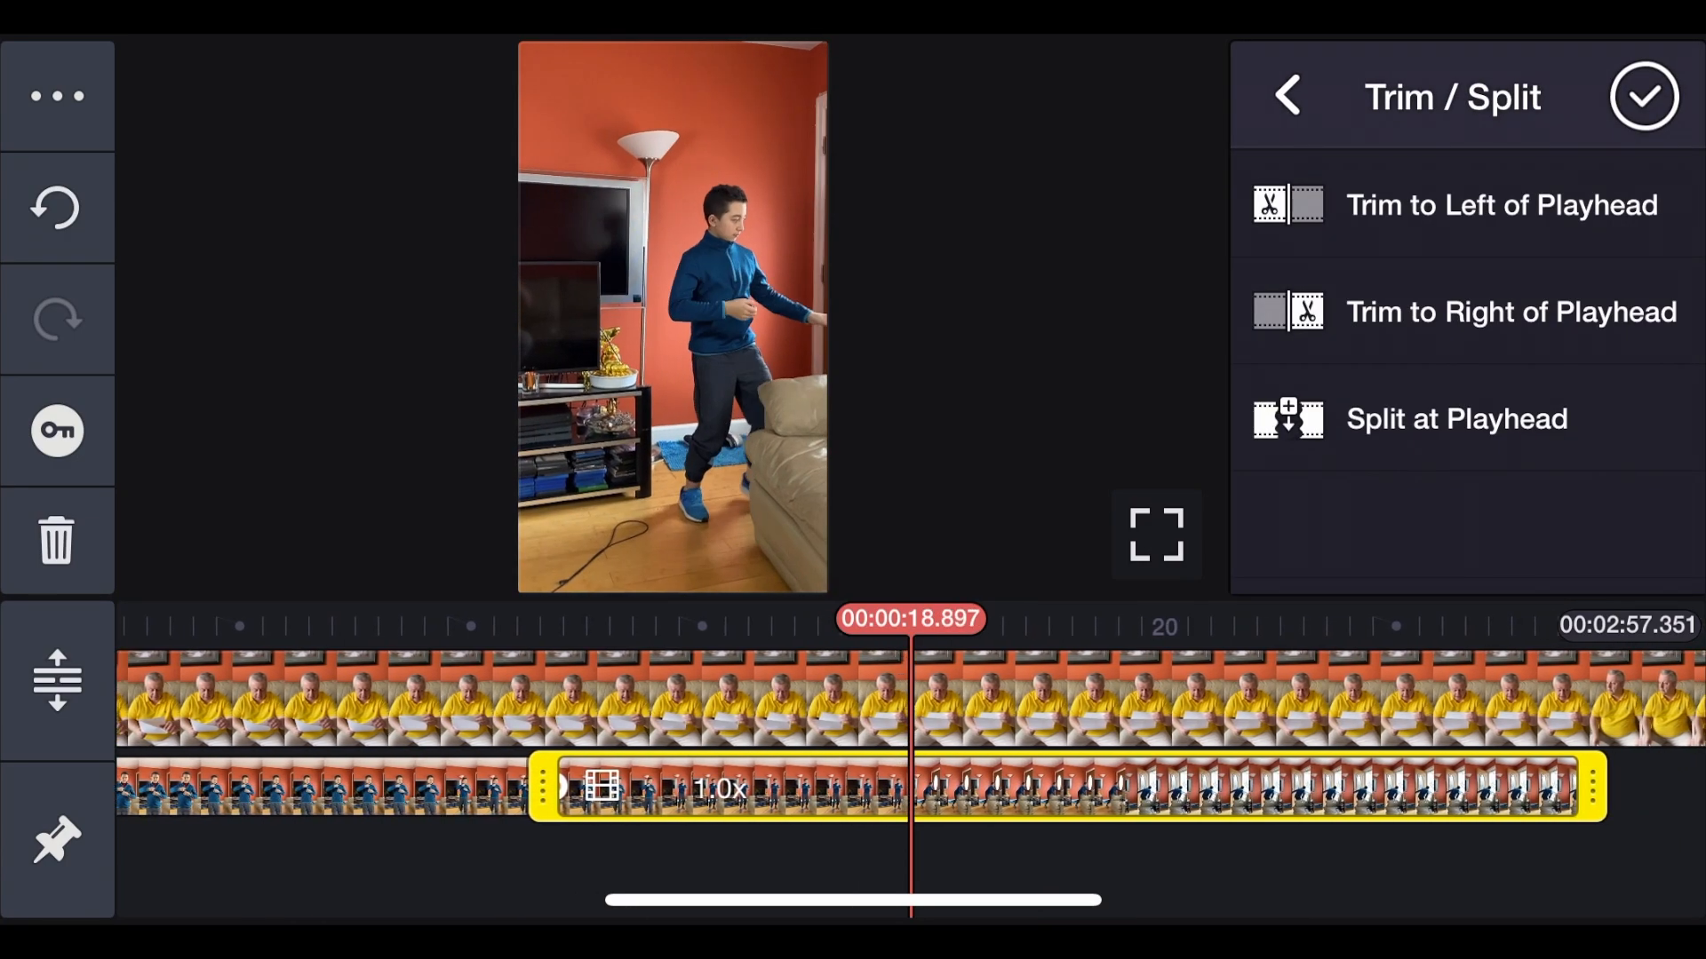
pyautogui.click(1454, 418)
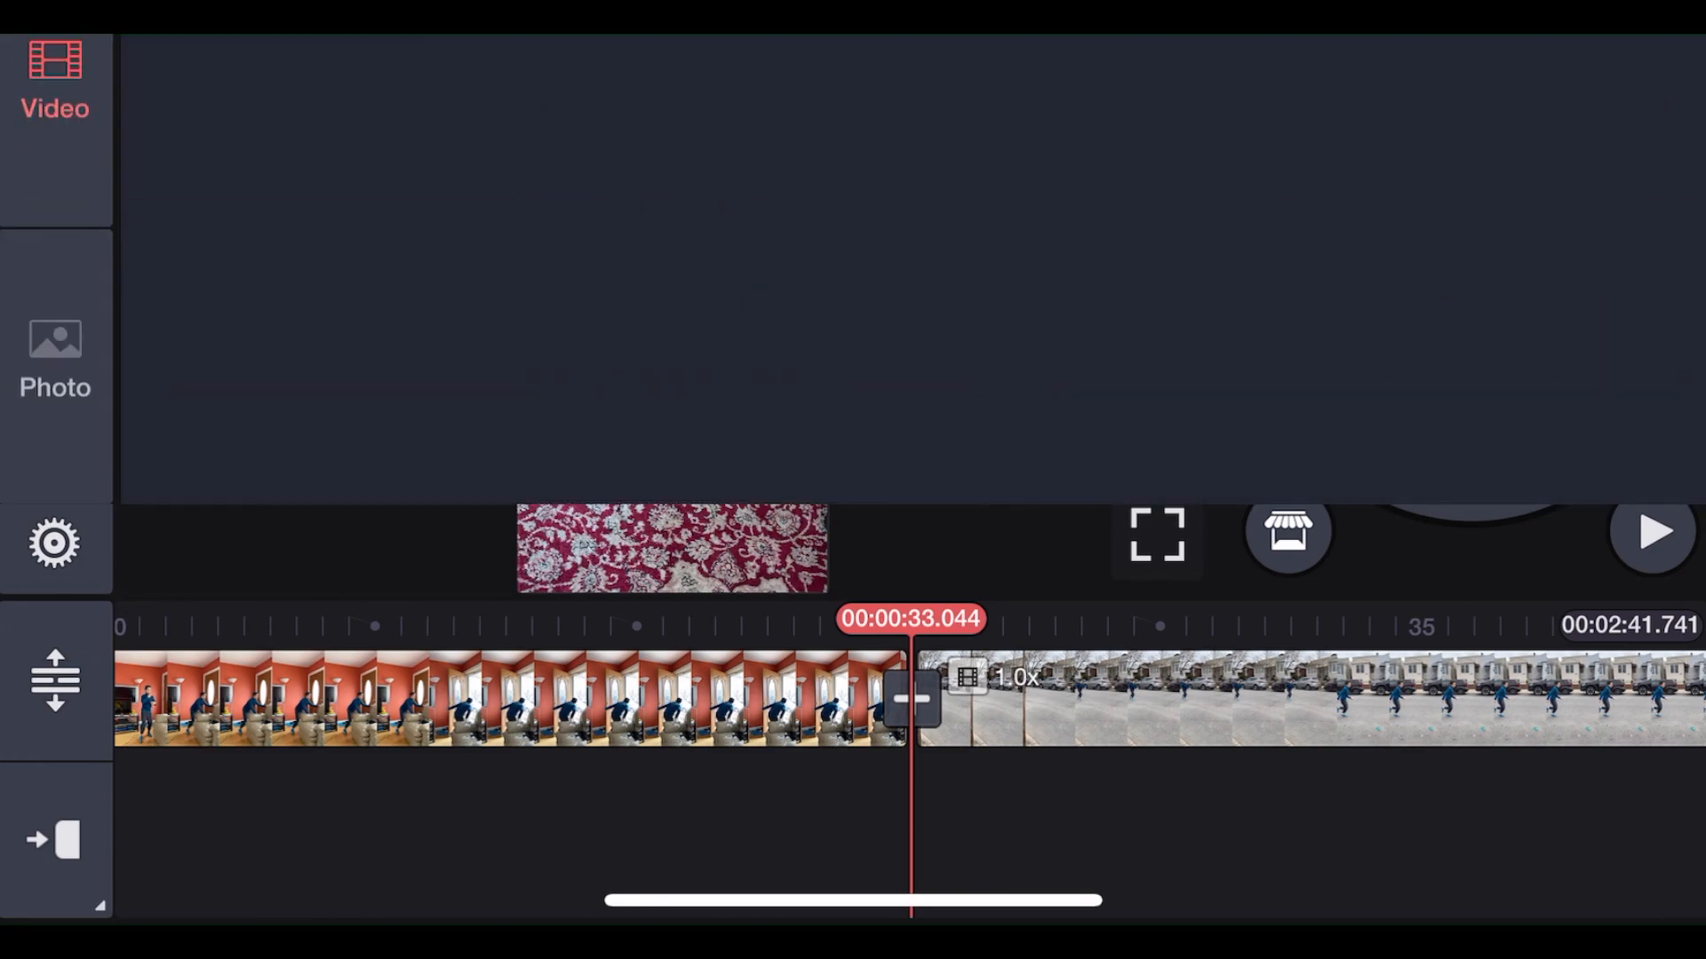
# Insert the purple retro-grid photo into the timeline and start a text caption layer
pyautogui.click(54, 365)
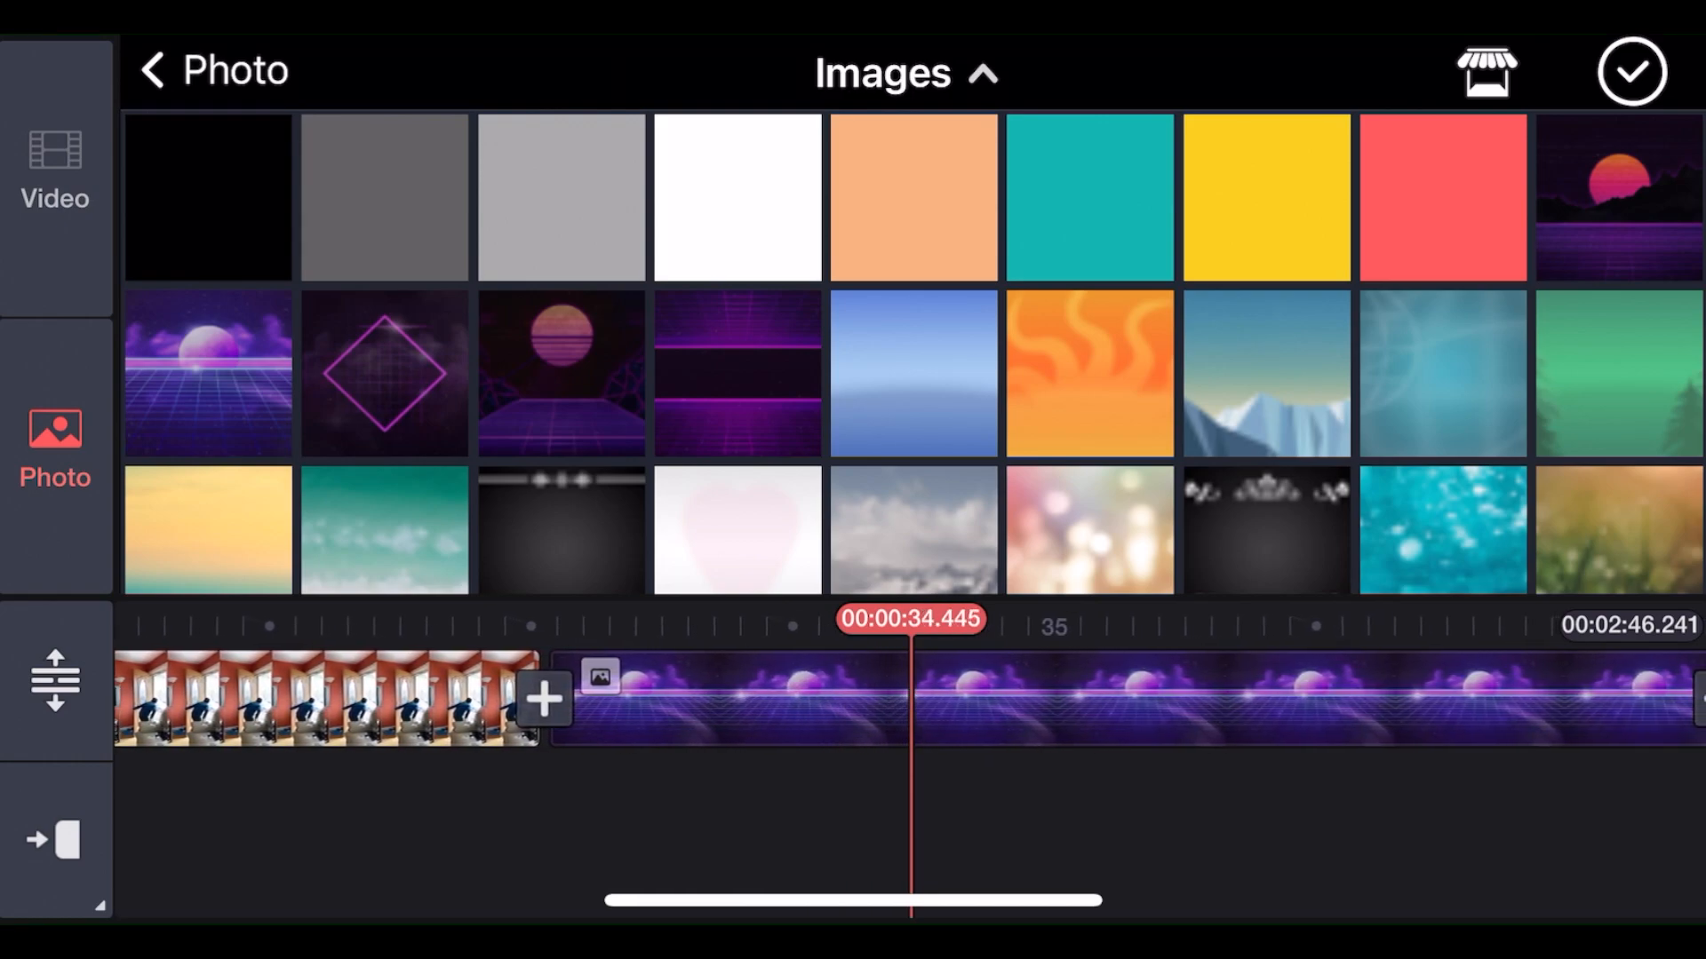
pyautogui.click(1631, 71)
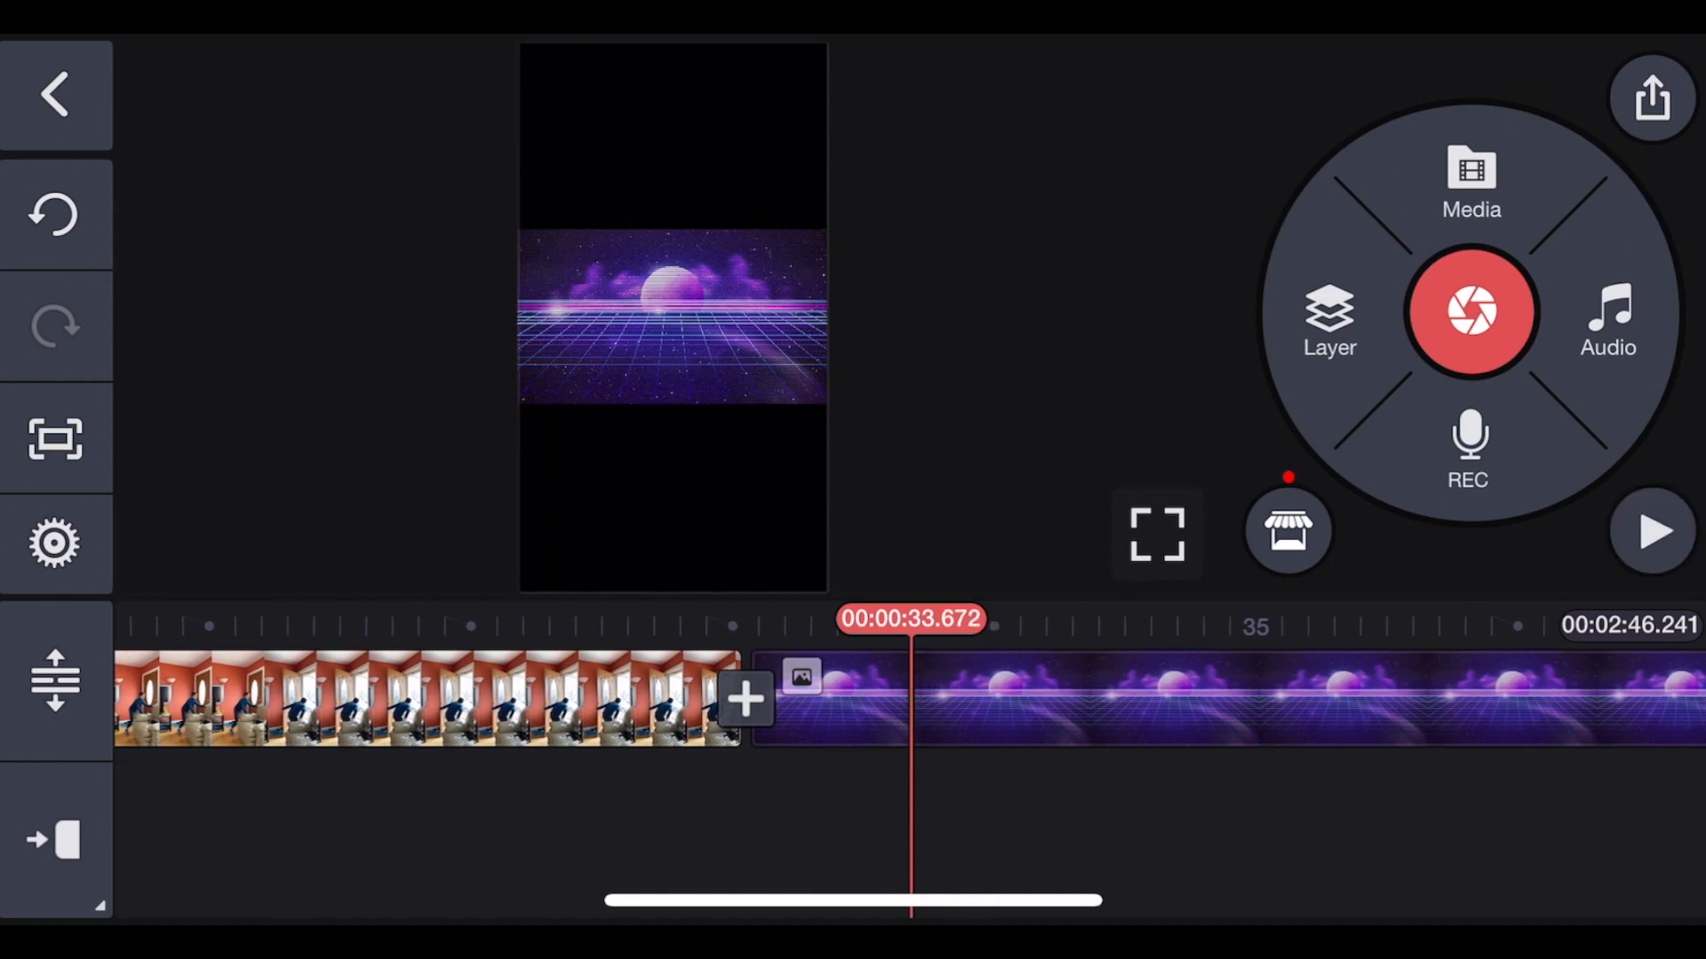
pyautogui.click(1230, 696)
pyautogui.write('1 Minut le')
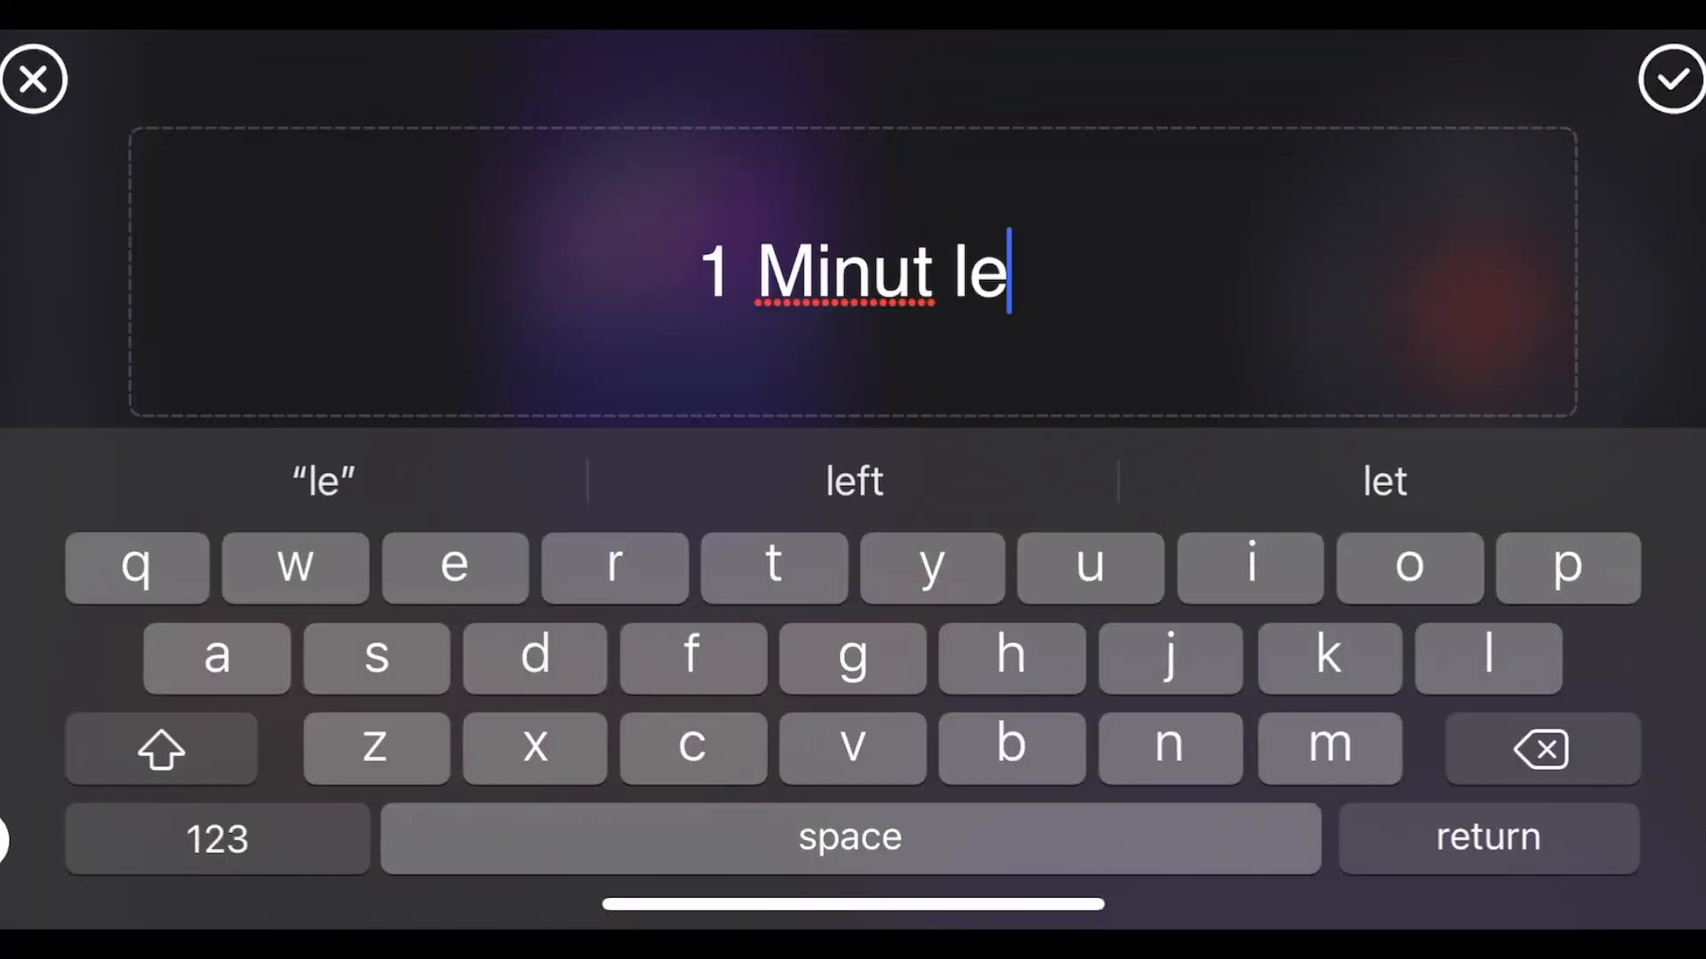
# Confirm the '1 minute later' caption and give it a bold yellow colour
pyautogui.click(1672, 79)
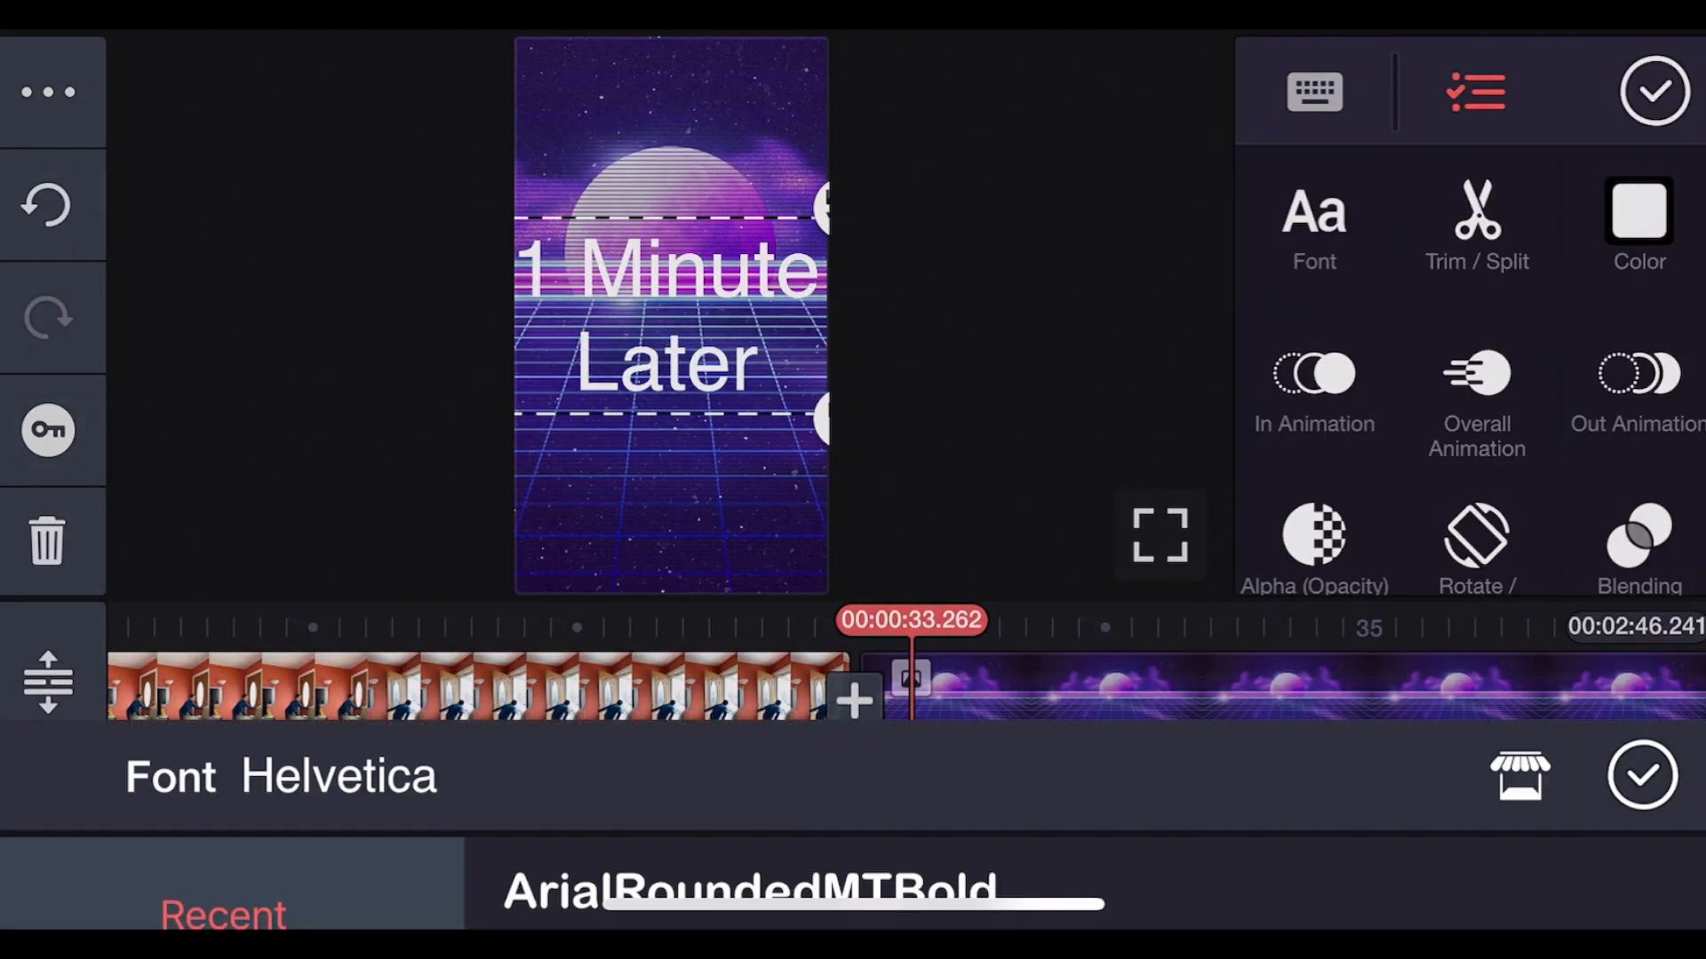
pyautogui.click(1637, 223)
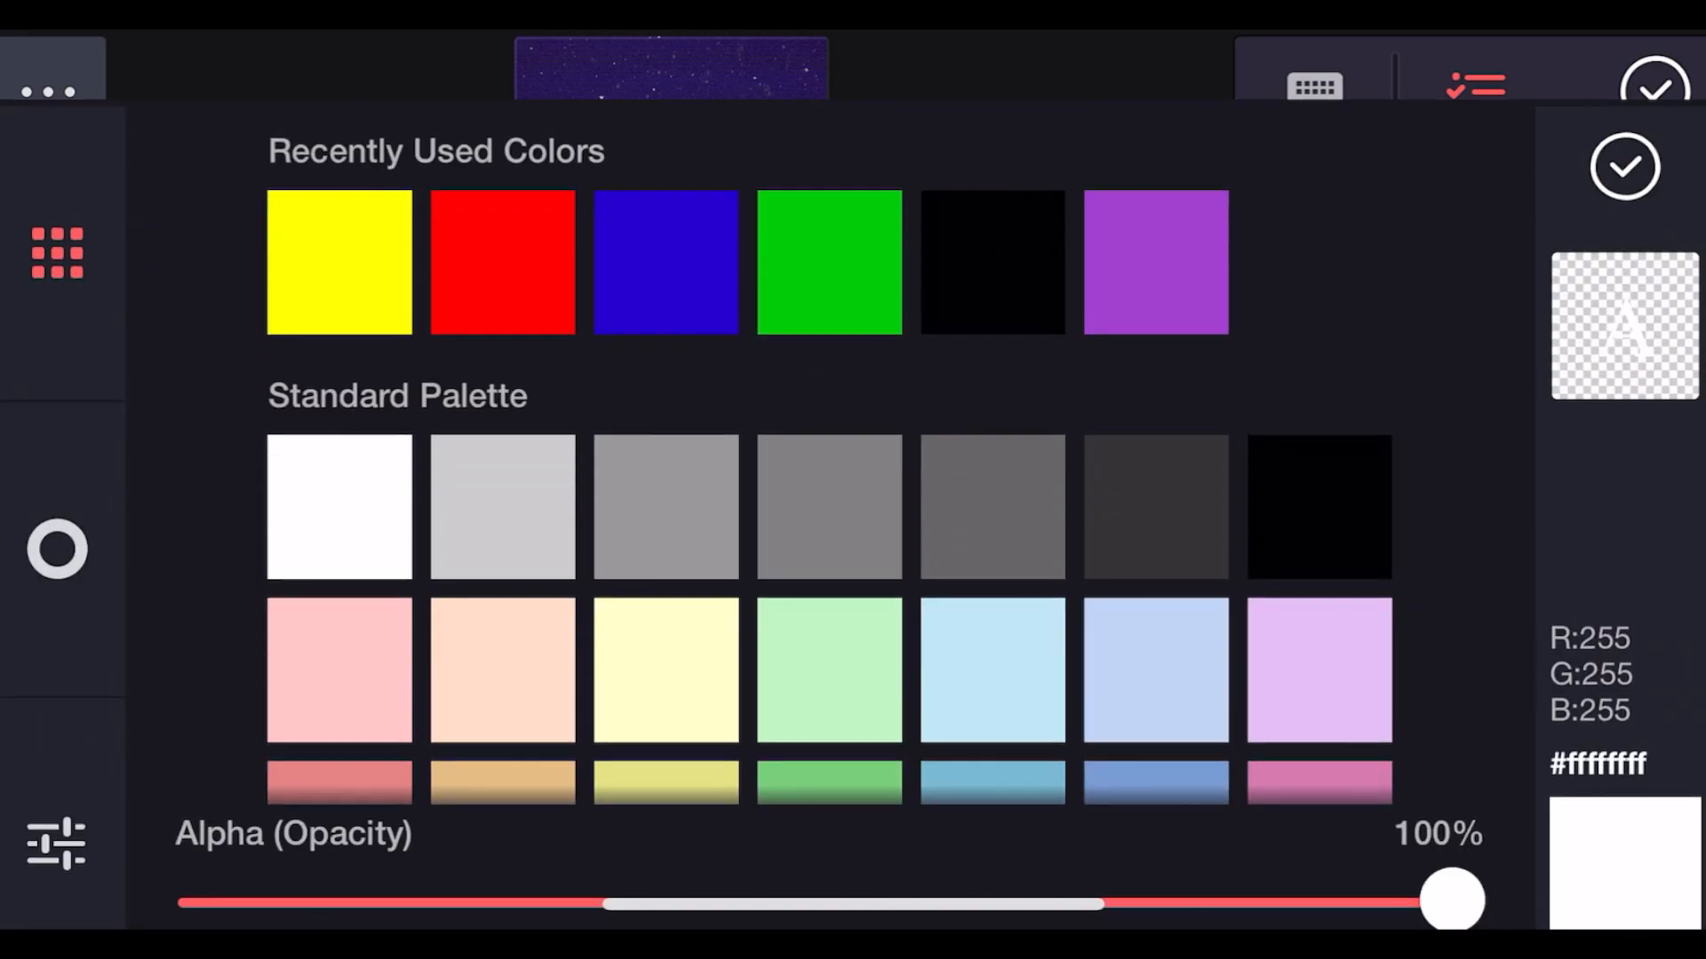
pyautogui.click(1625, 166)
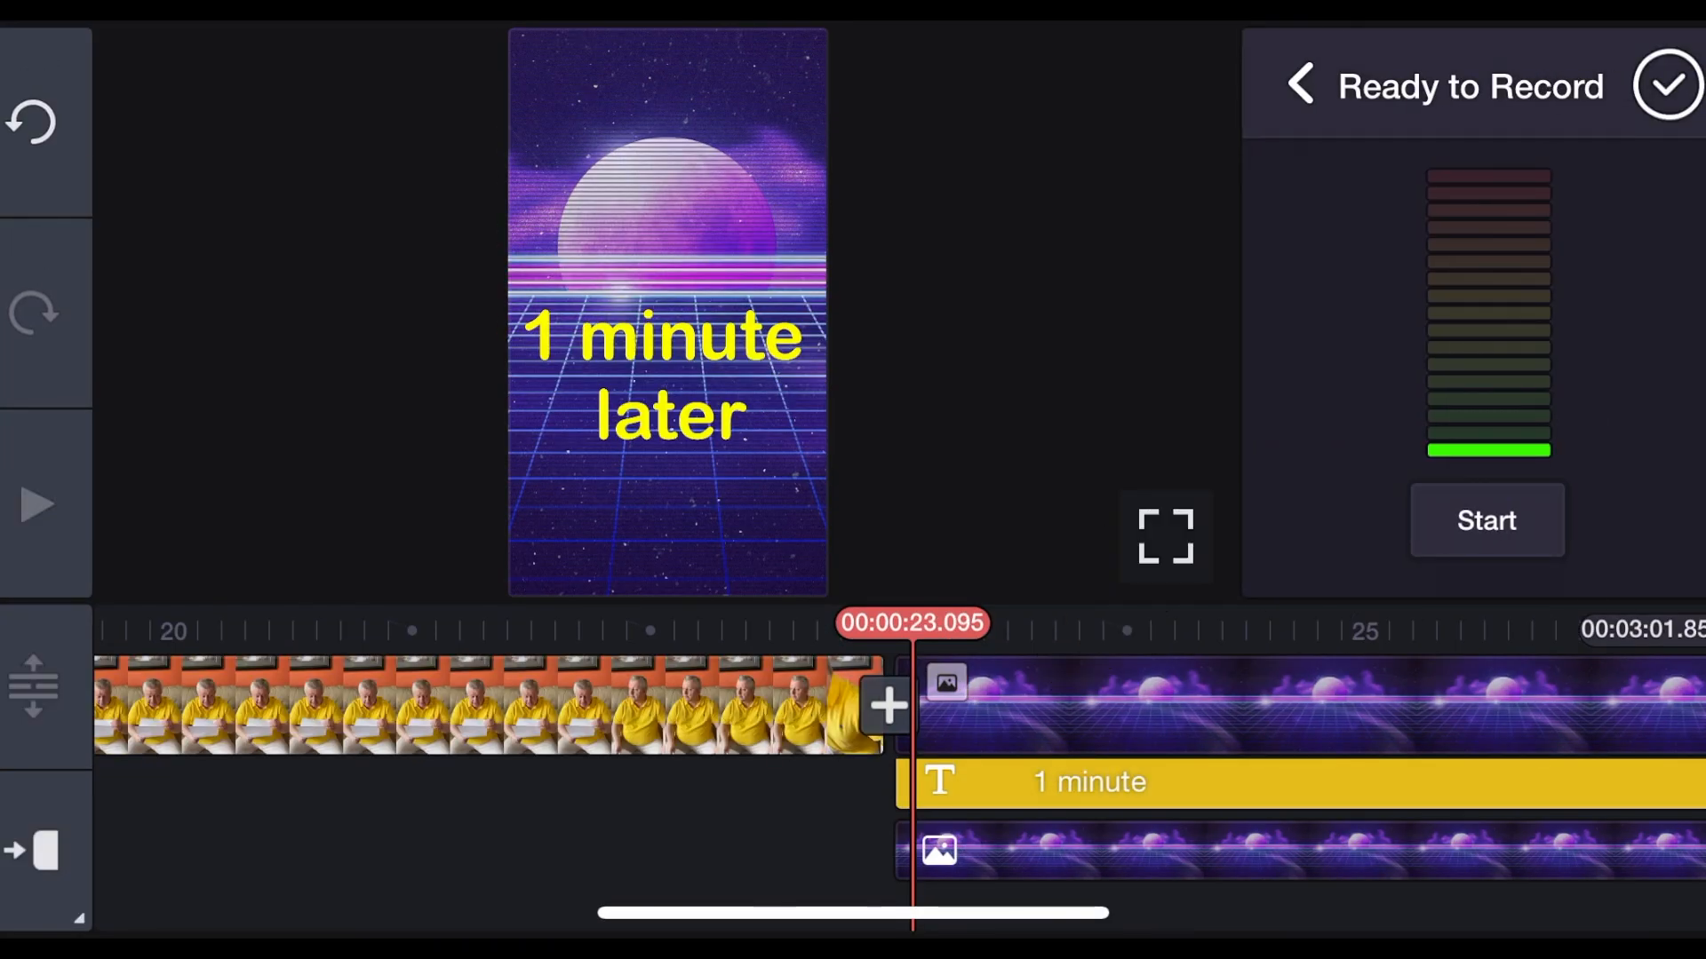
# Record a voiceover clip and review its Voice Changer options, leaving Normal
pyautogui.click(1486, 519)
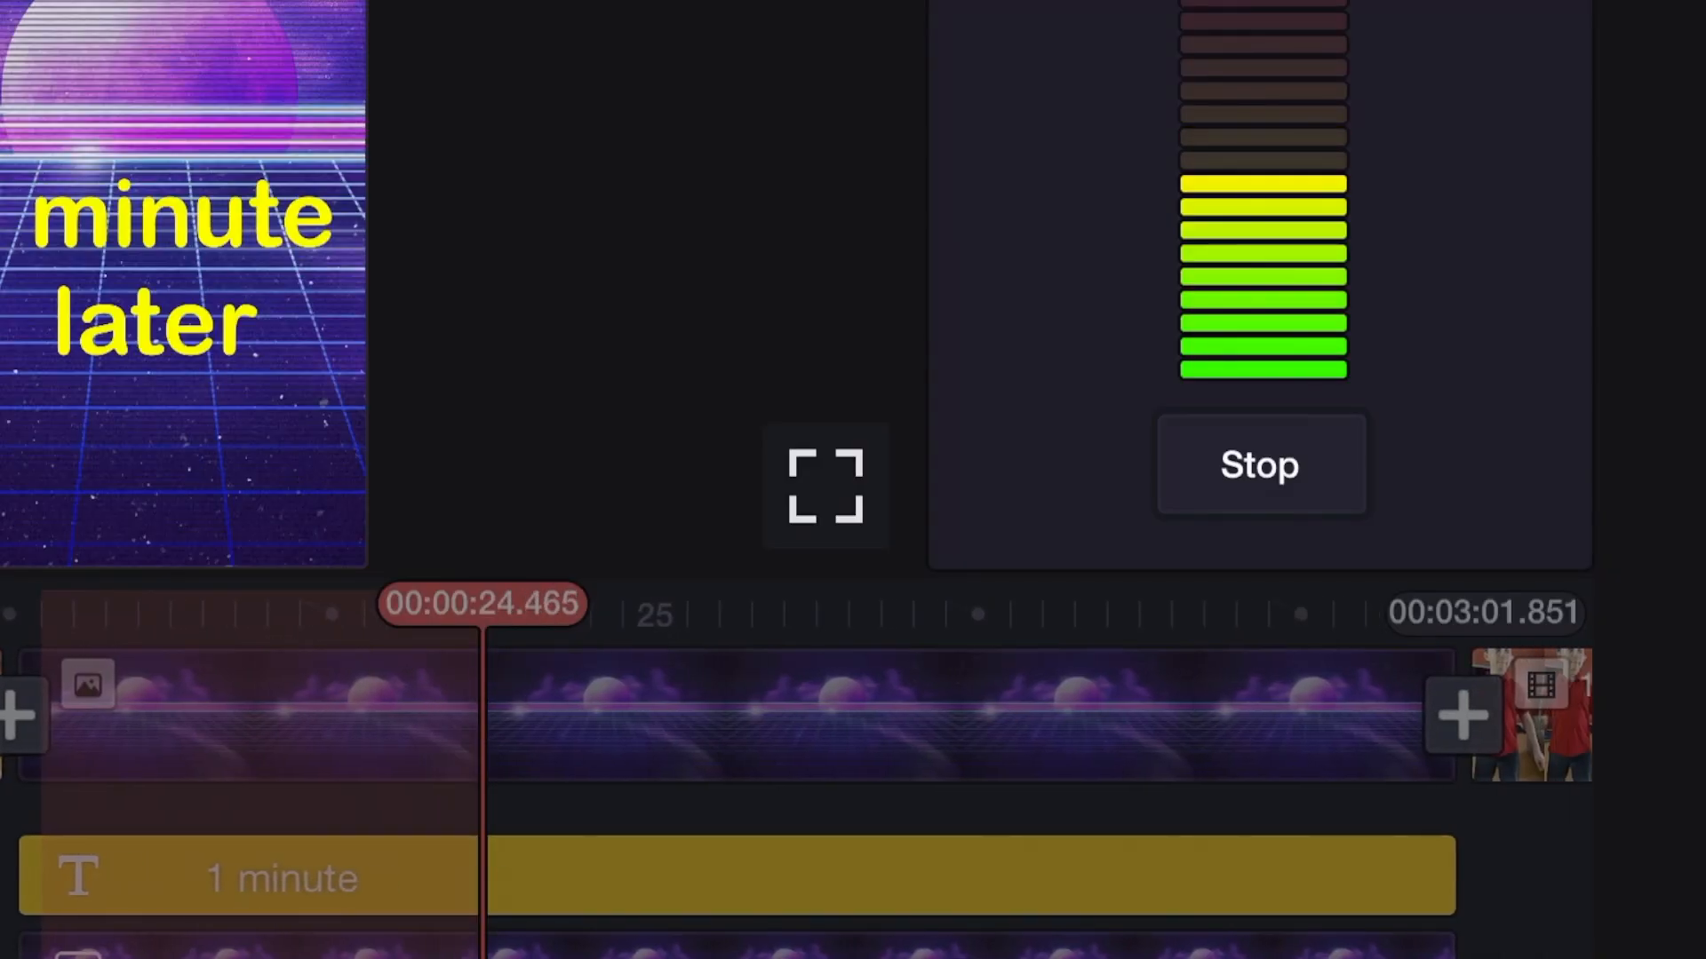
pyautogui.click(1259, 465)
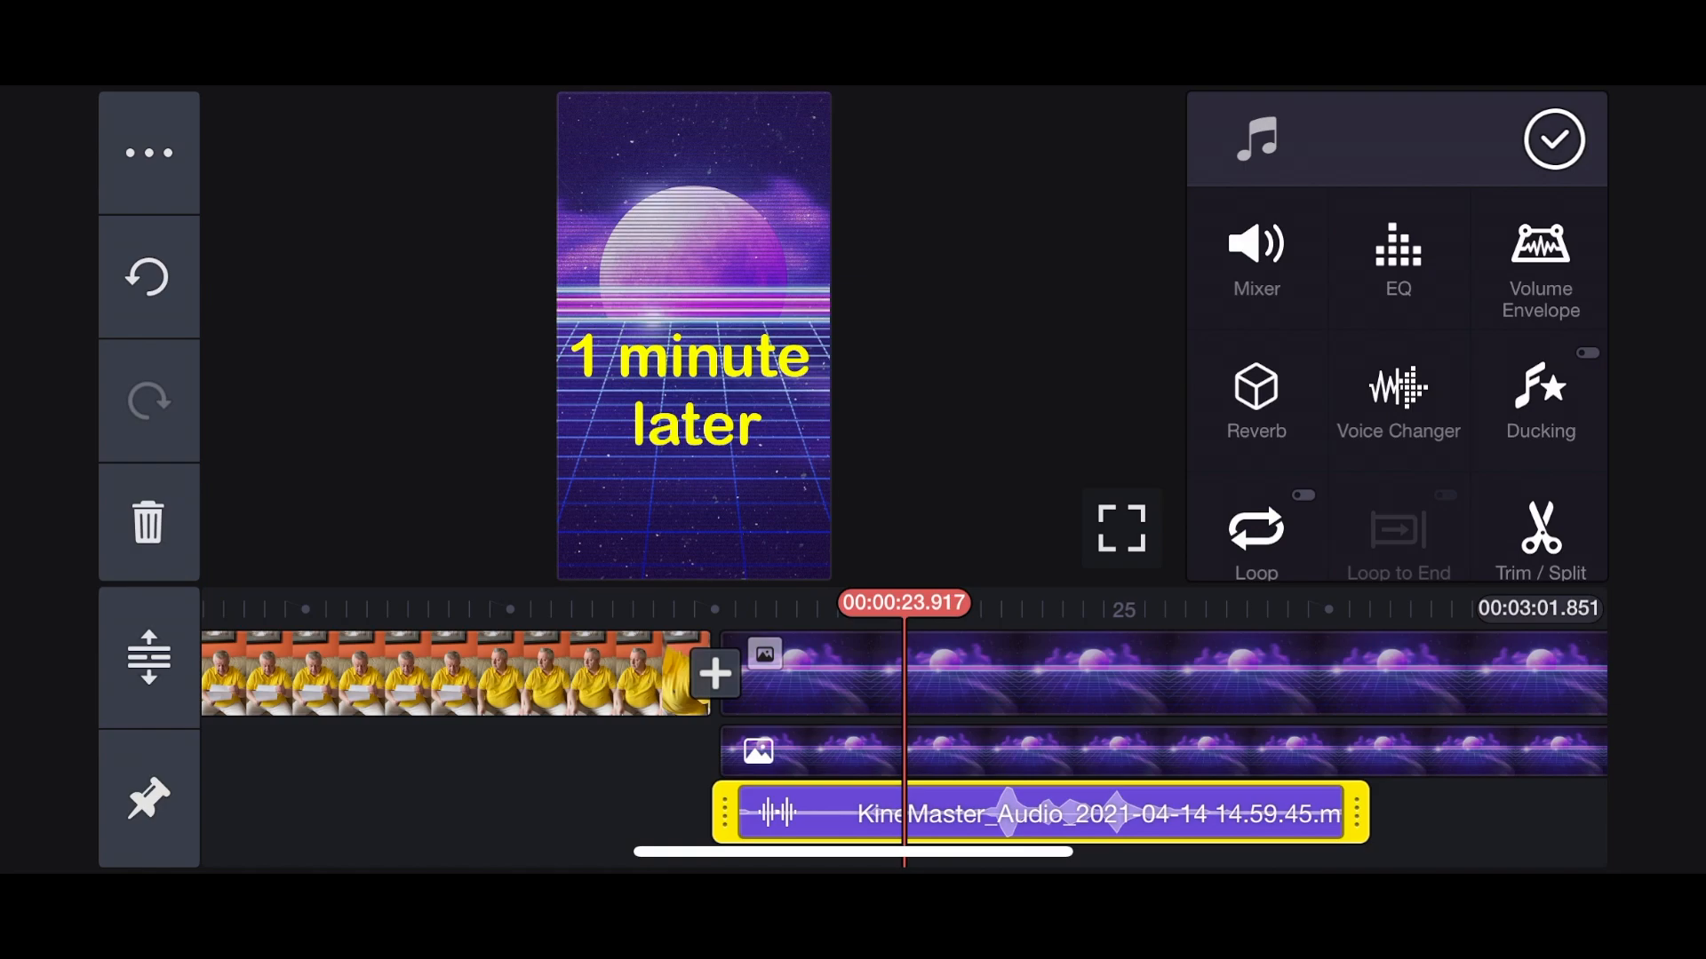
pyautogui.click(1398, 403)
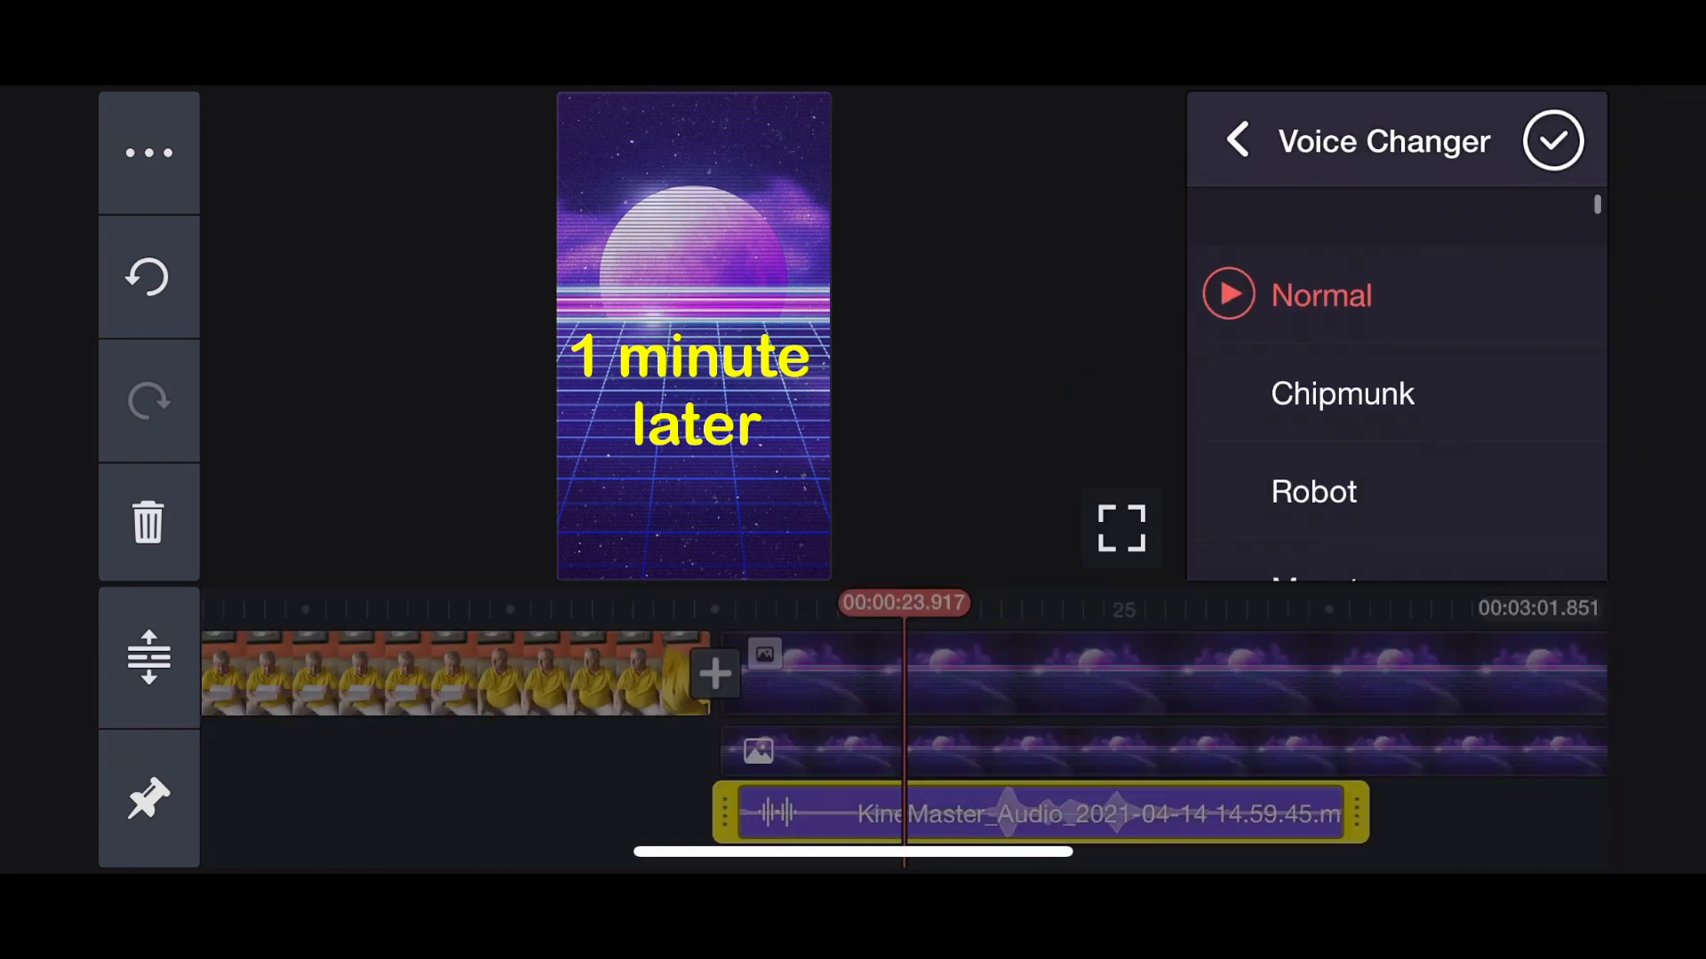
pyautogui.scroll(-3)
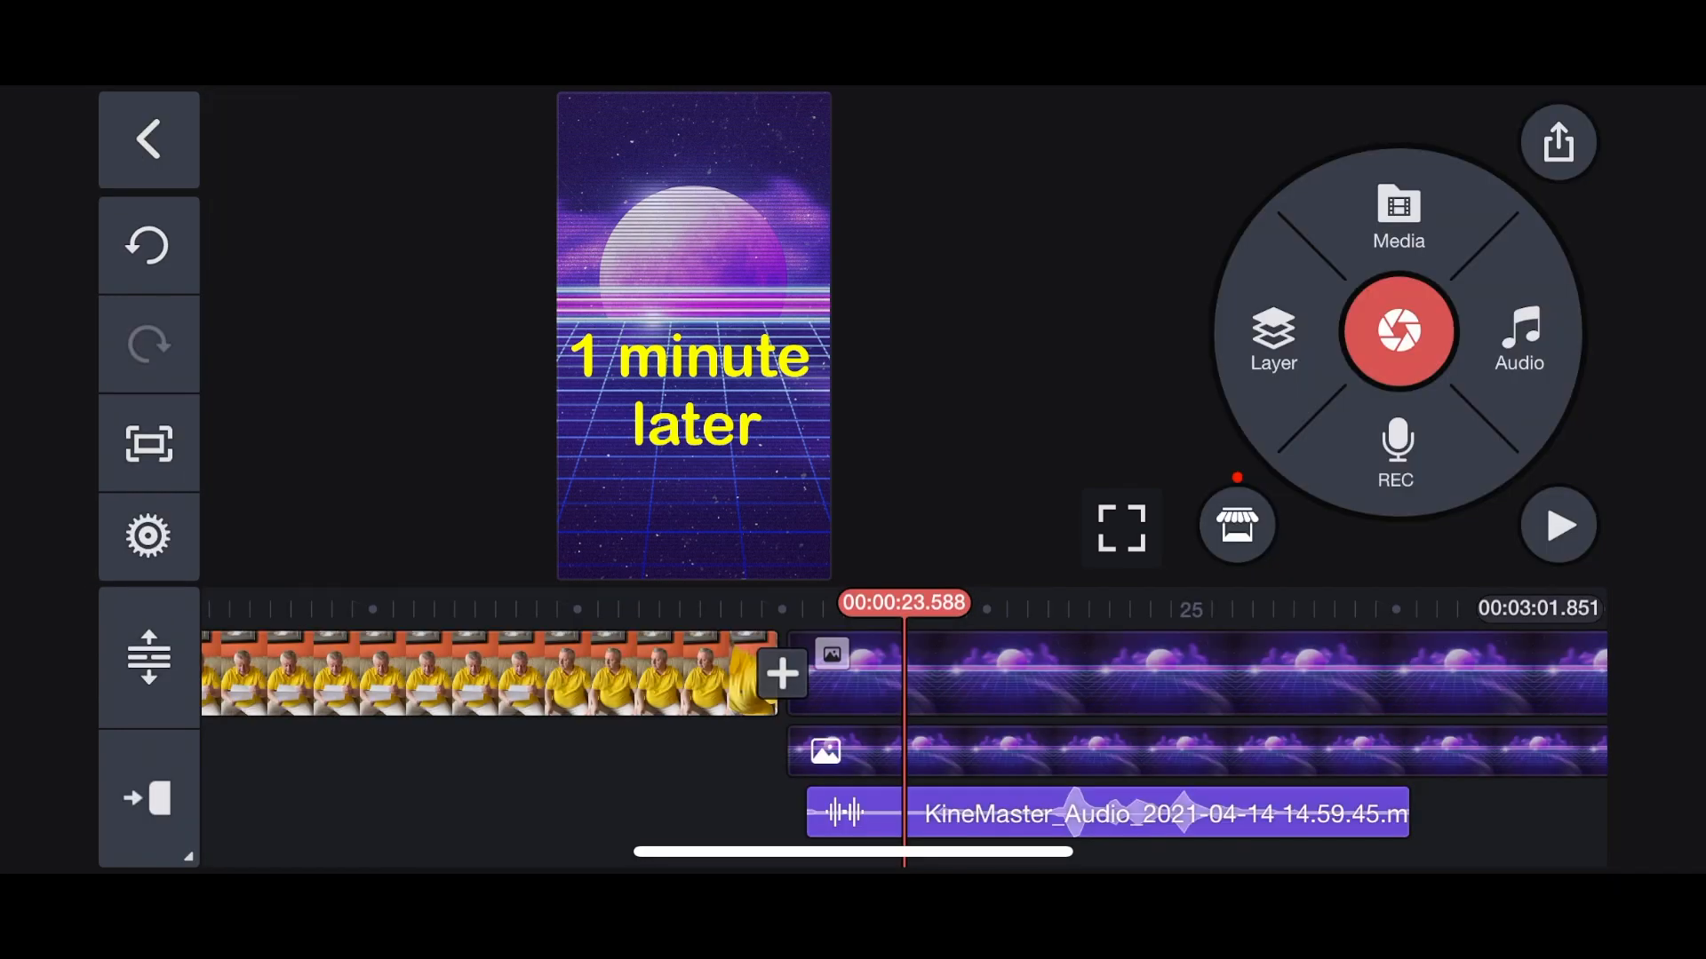
# Export the project at FHD 1080P, 60 fps and High quality
pyautogui.click(1559, 527)
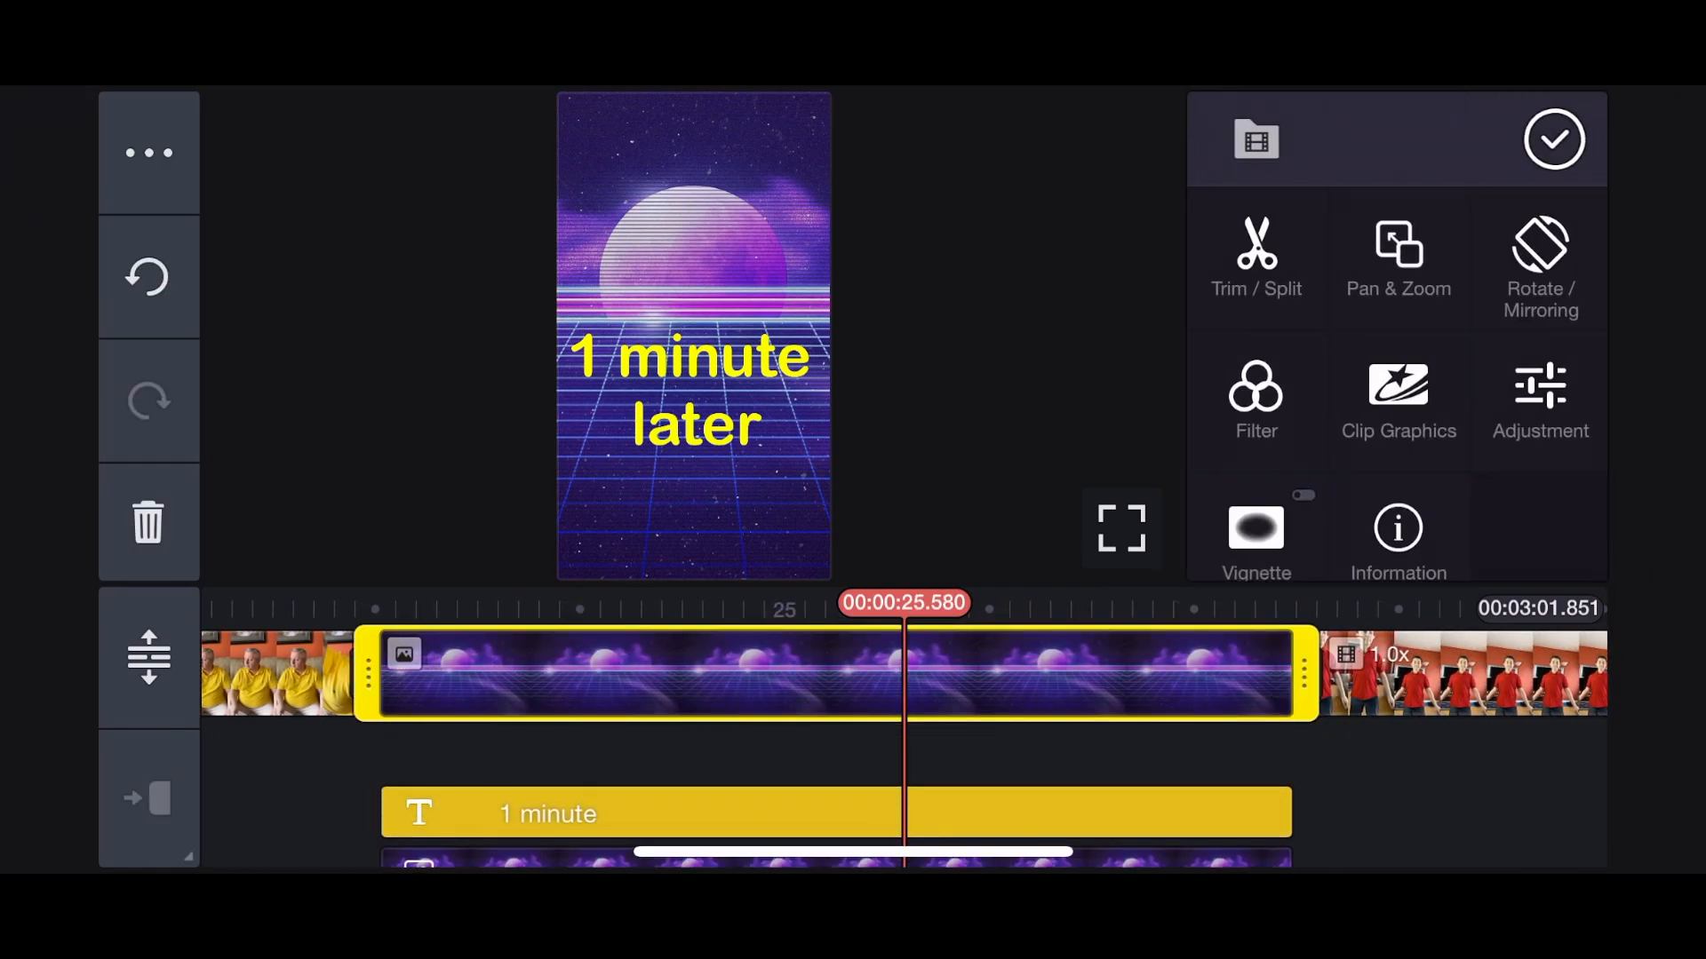
pyautogui.click(1554, 139)
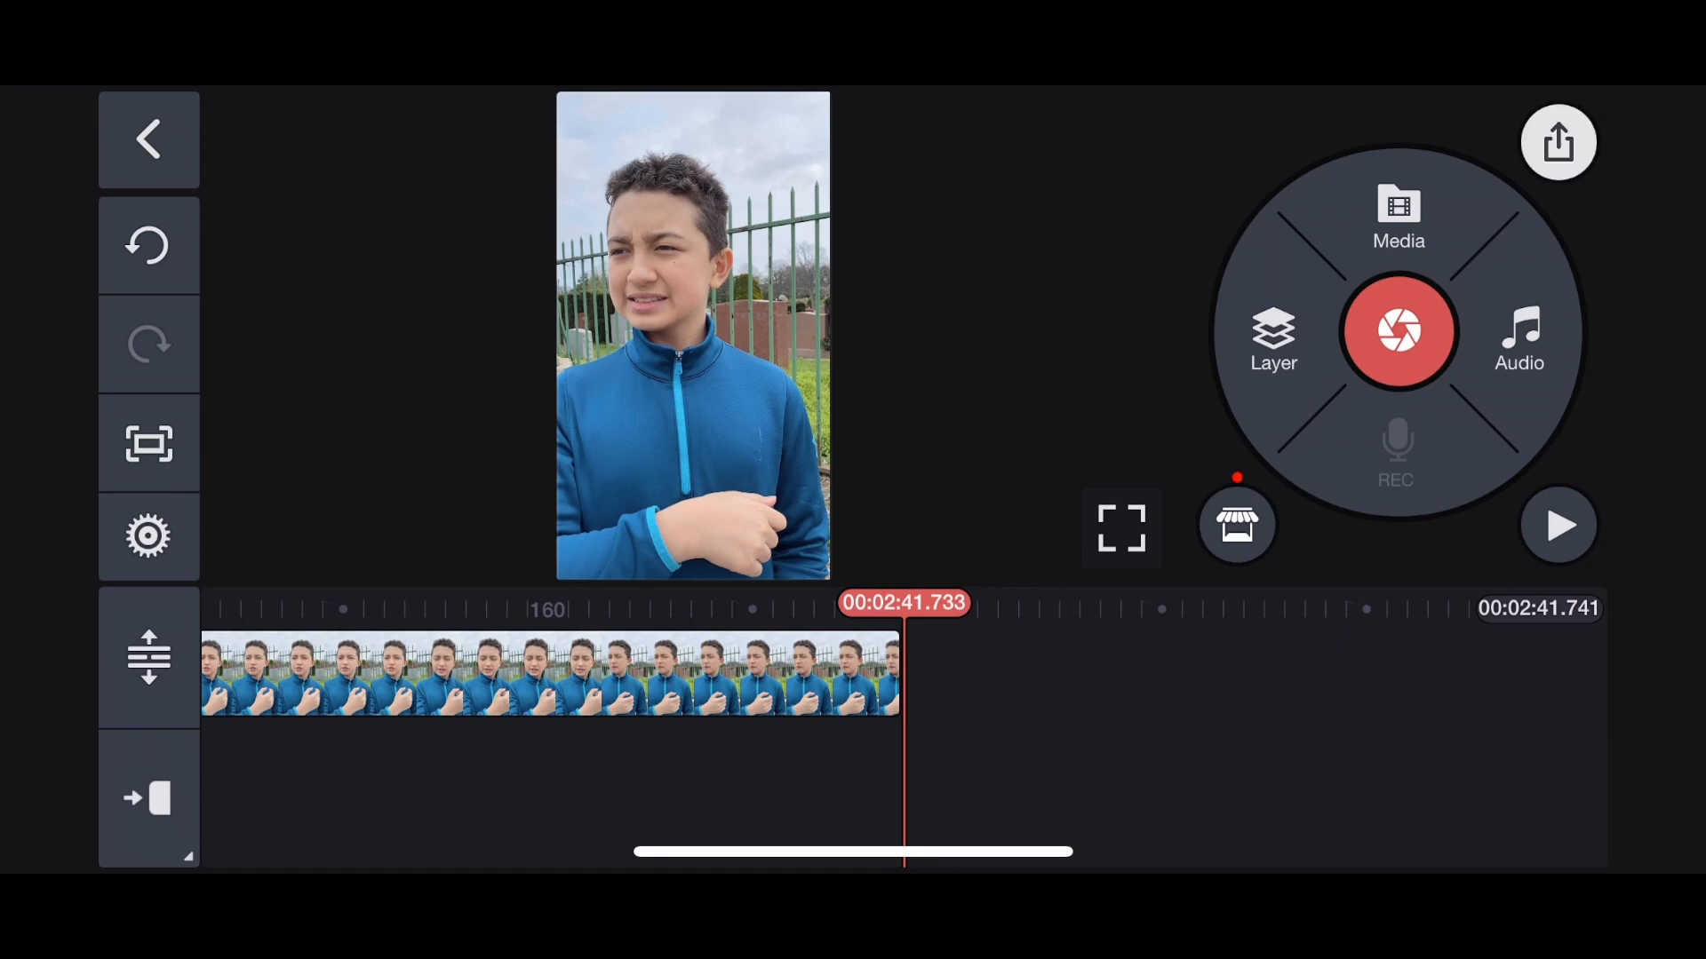
pyautogui.click(1558, 141)
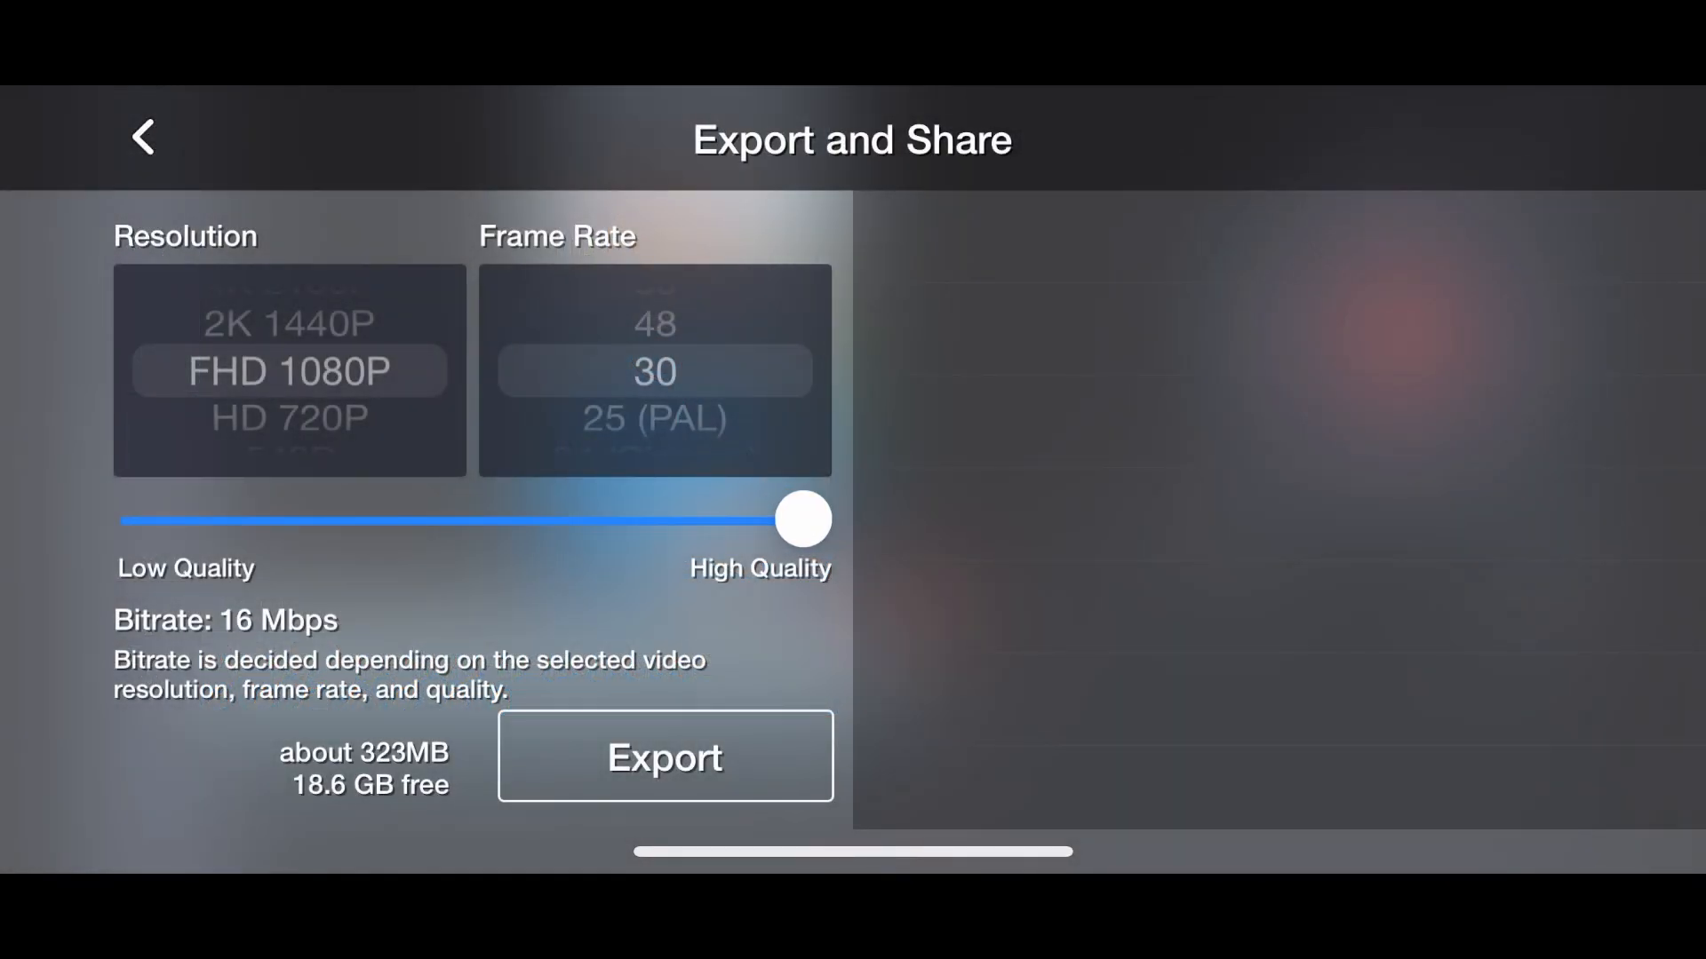
pyautogui.scroll(3)
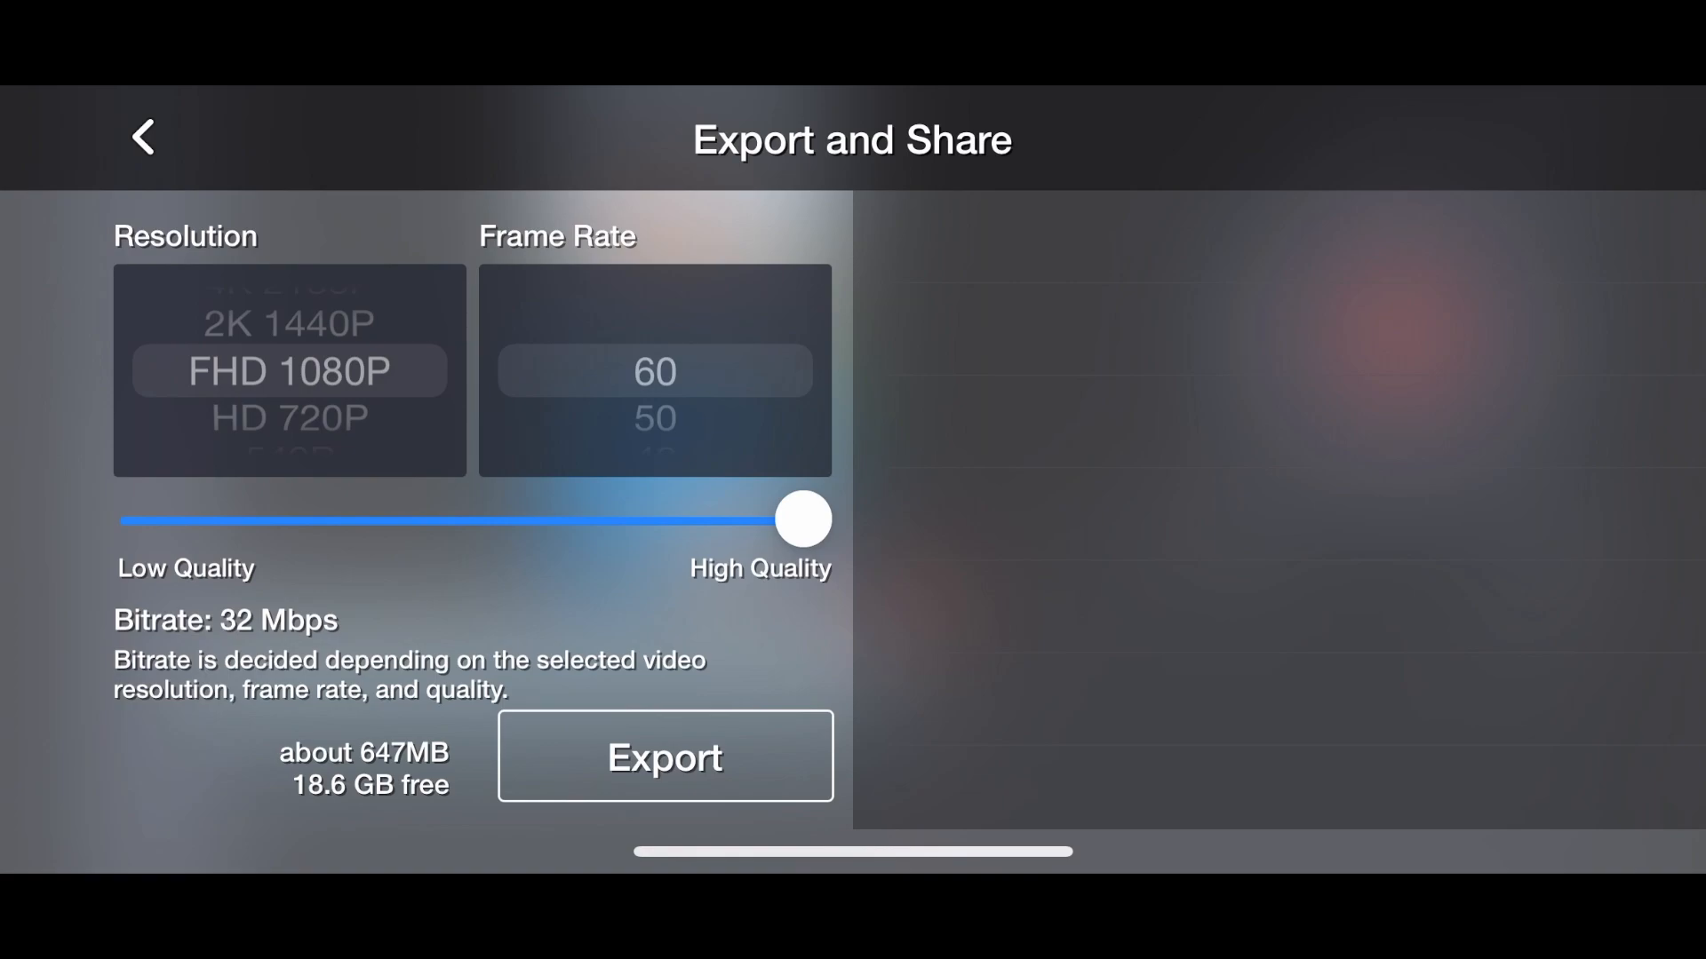
pyautogui.click(664, 756)
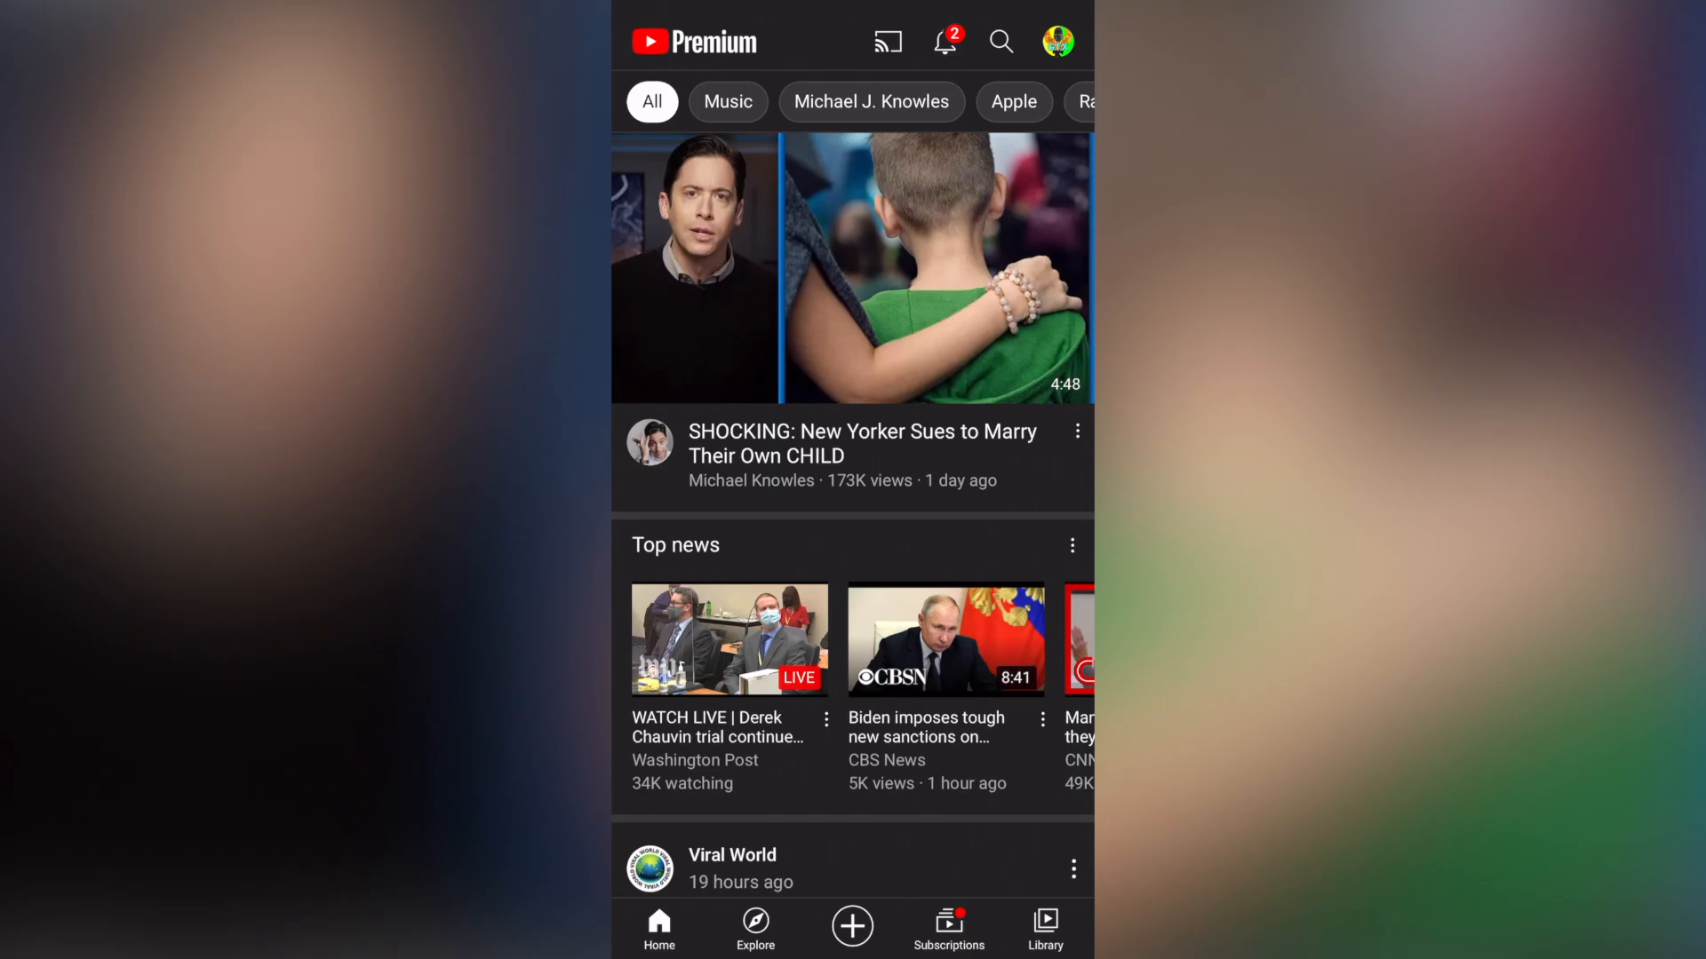
# Start a YouTube upload of the 0:58 video and skip past trimming
pyautogui.click(852, 926)
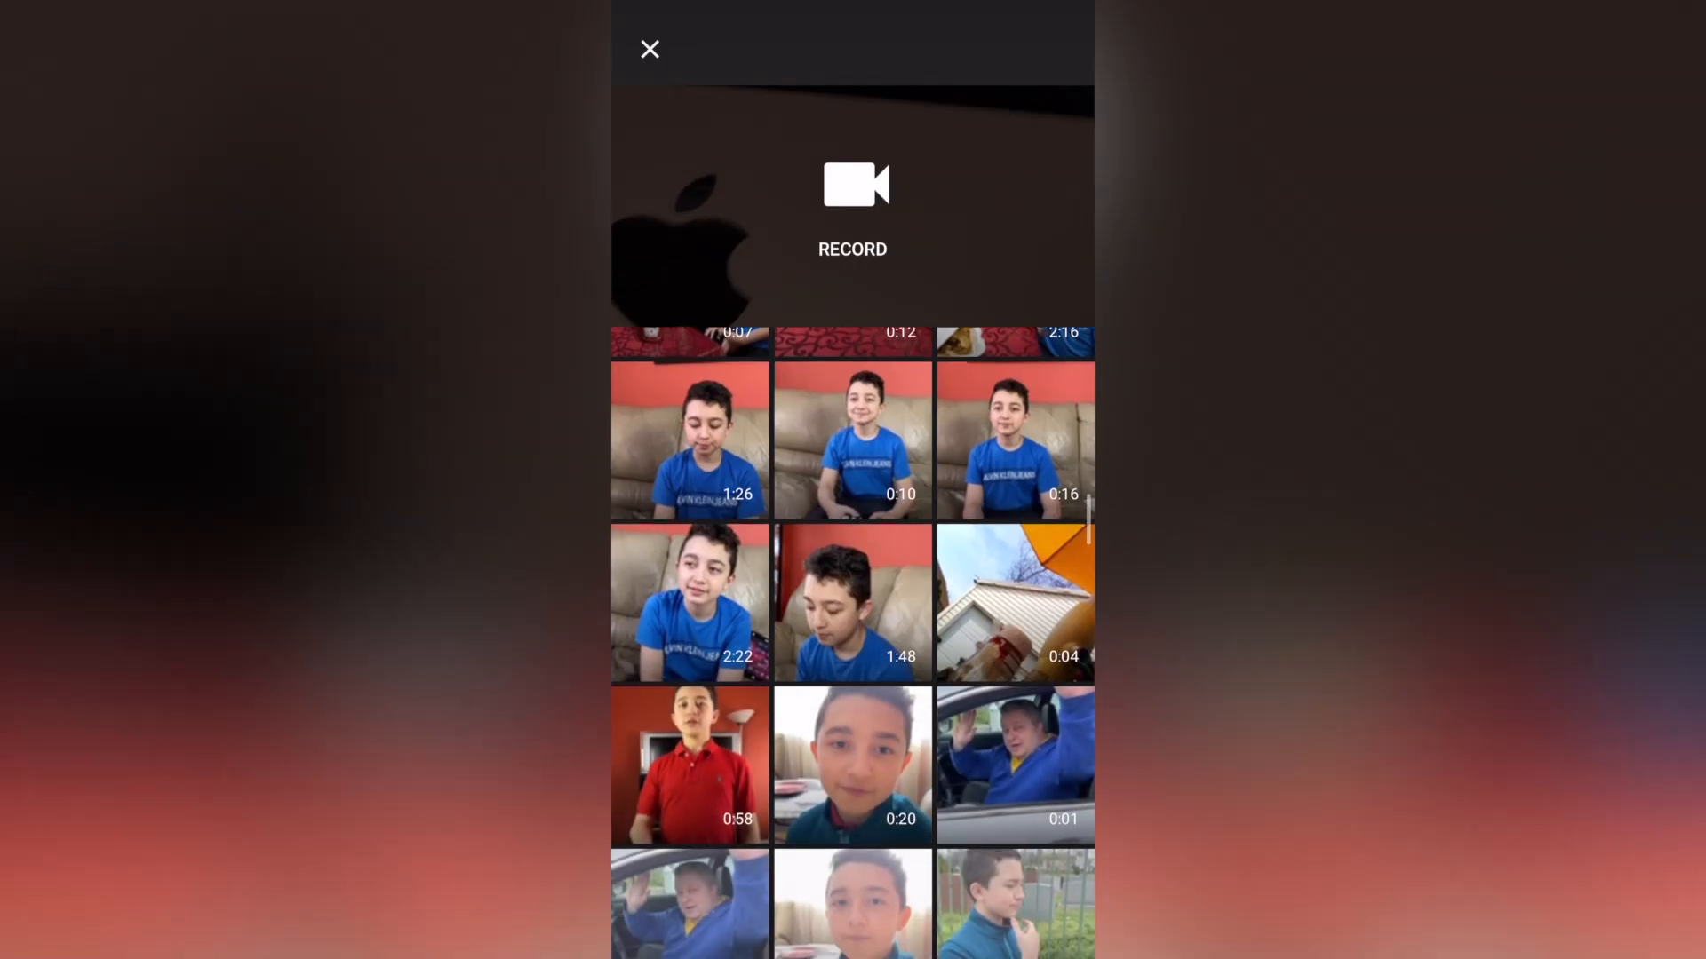
pyautogui.click(689, 765)
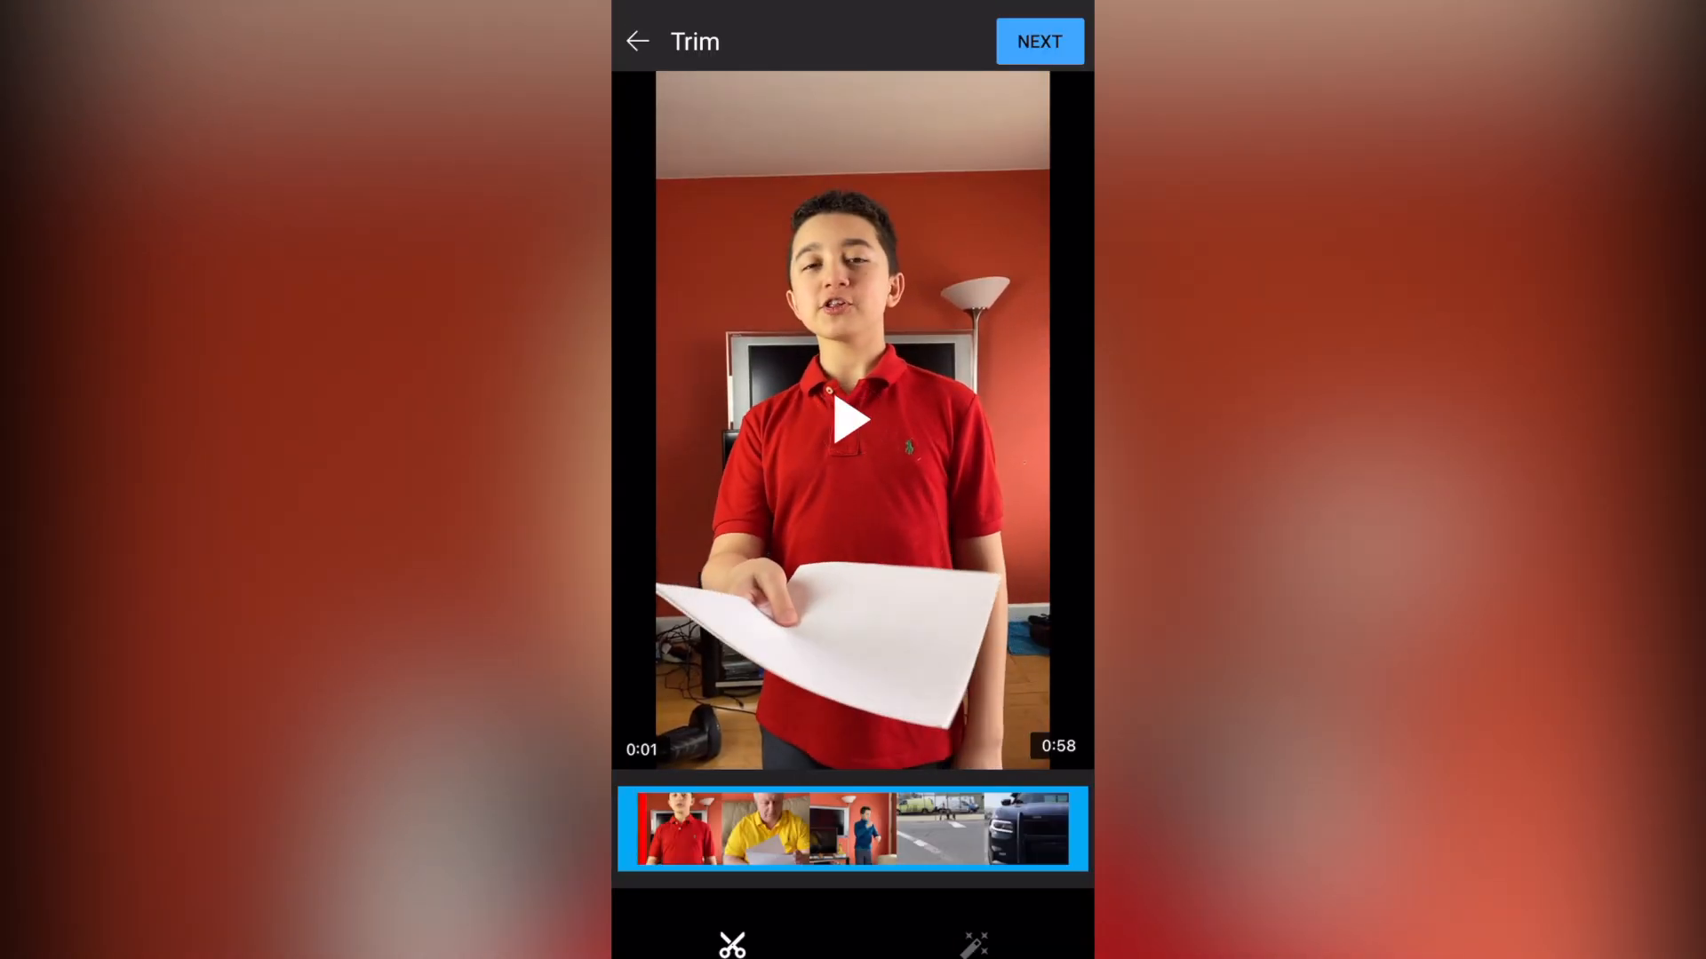
pyautogui.click(1038, 40)
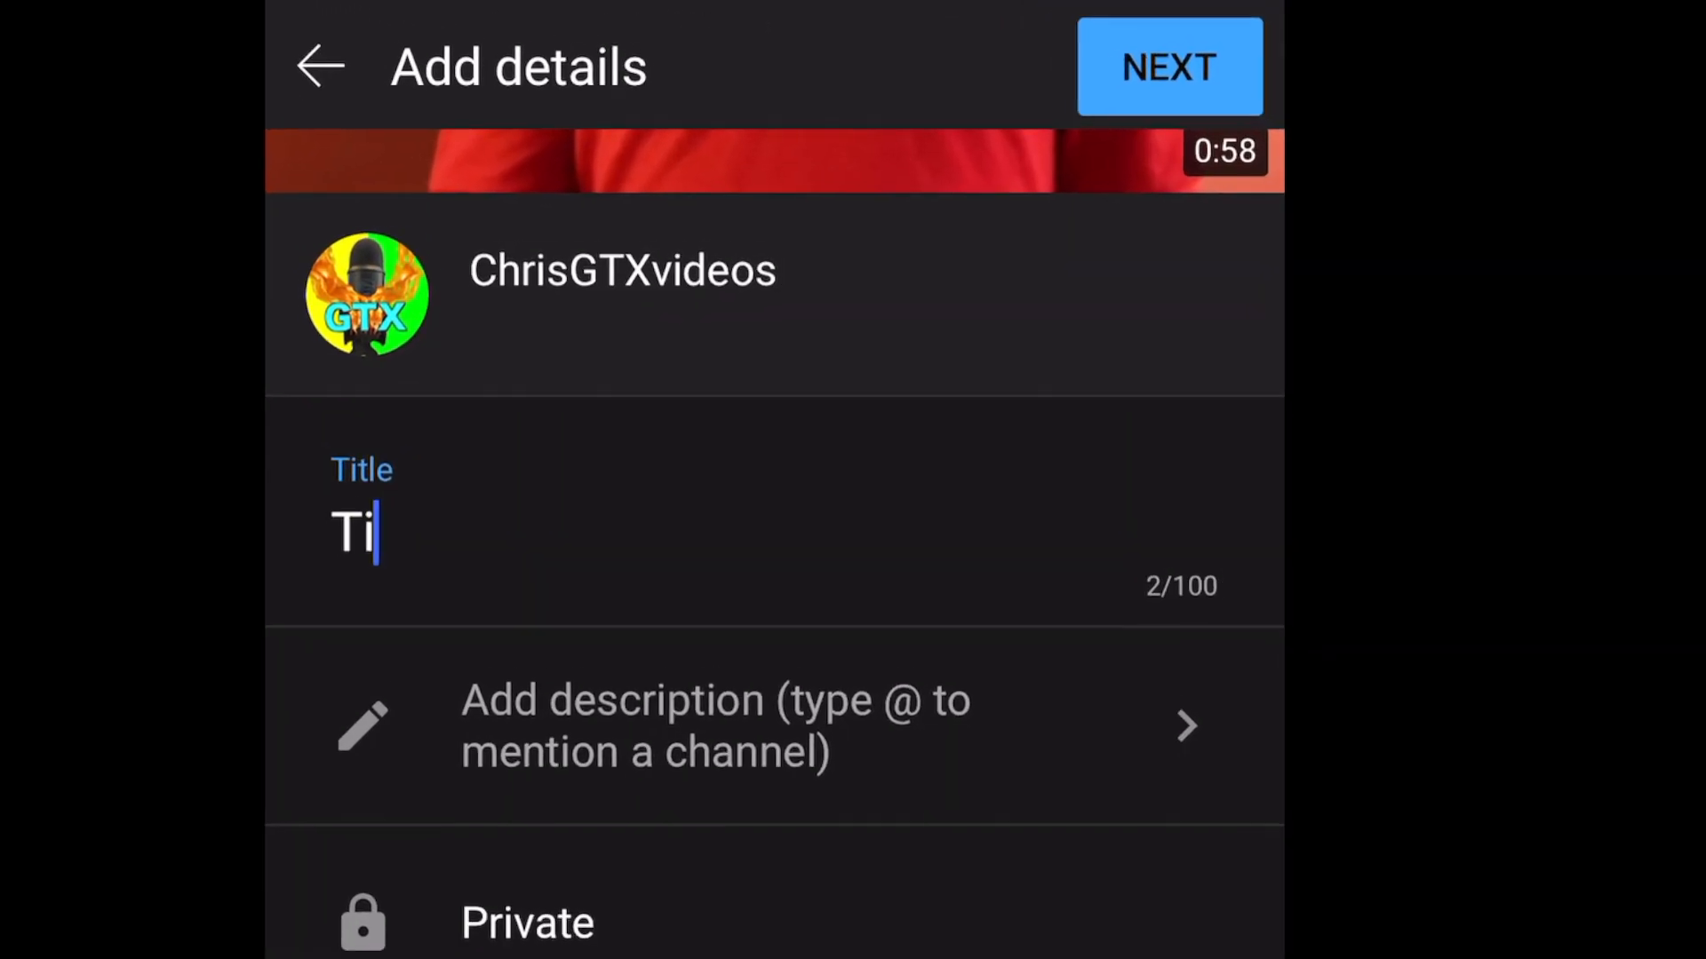
# Title the upload 'Title #Shorts', mark it not made for kids, and publish
pyautogui.write('tle')
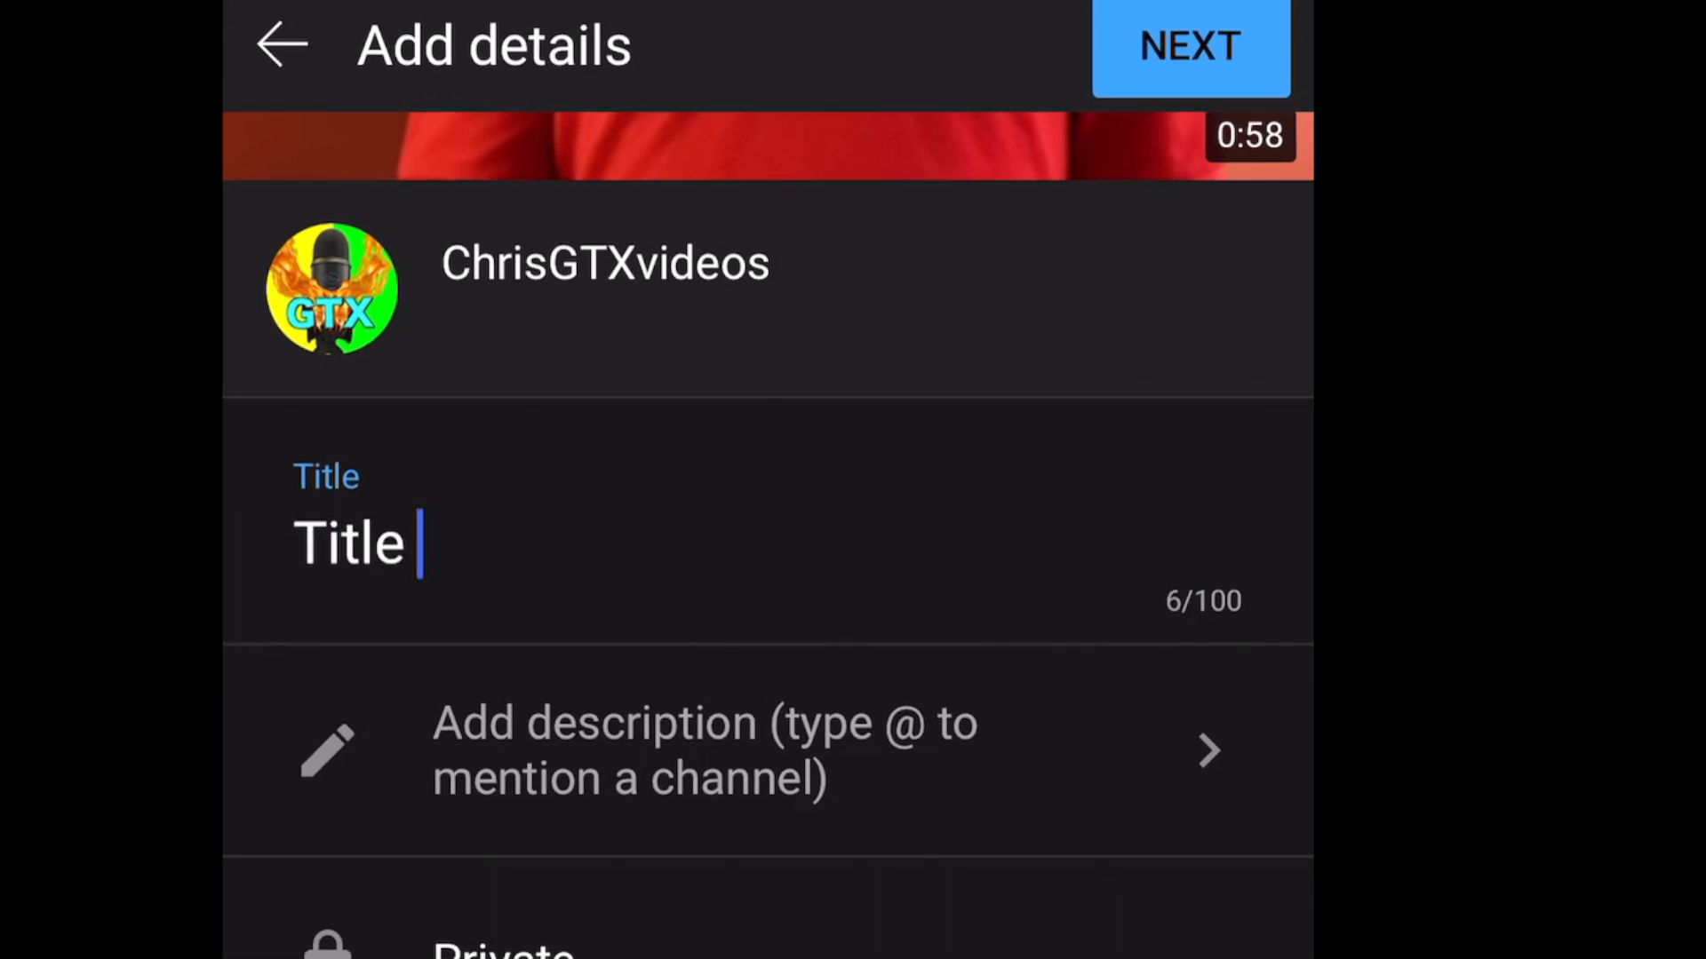
pyautogui.write('#S')
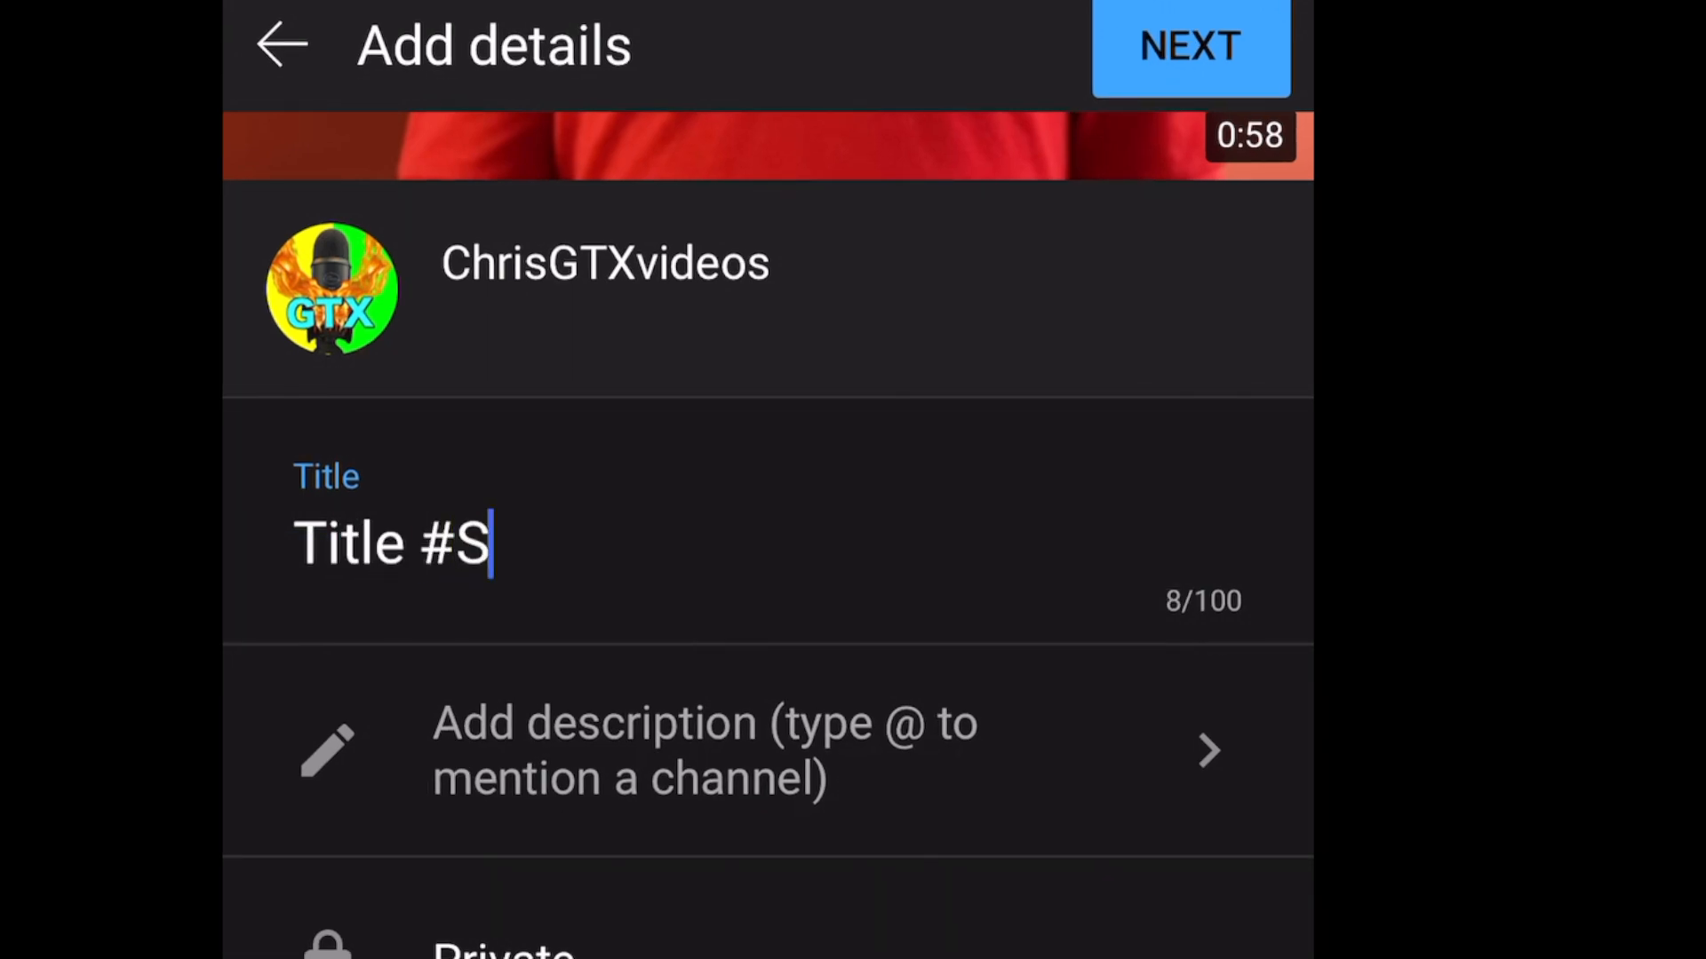
pyautogui.write('horts')
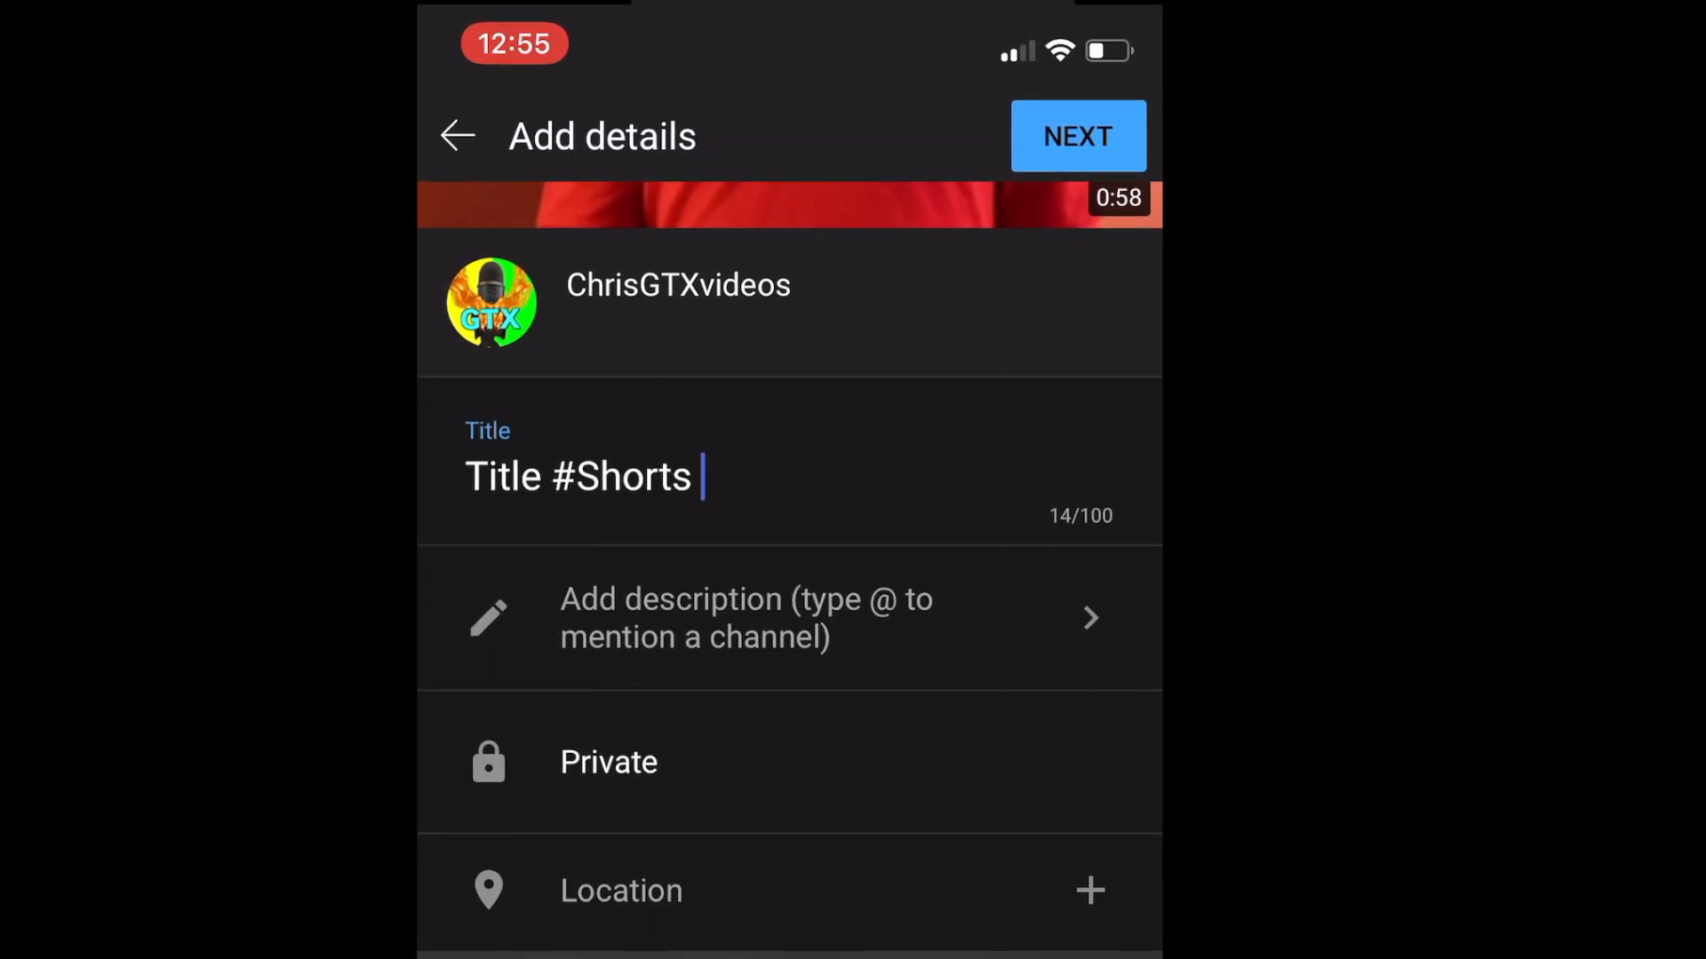
pyautogui.click(745, 616)
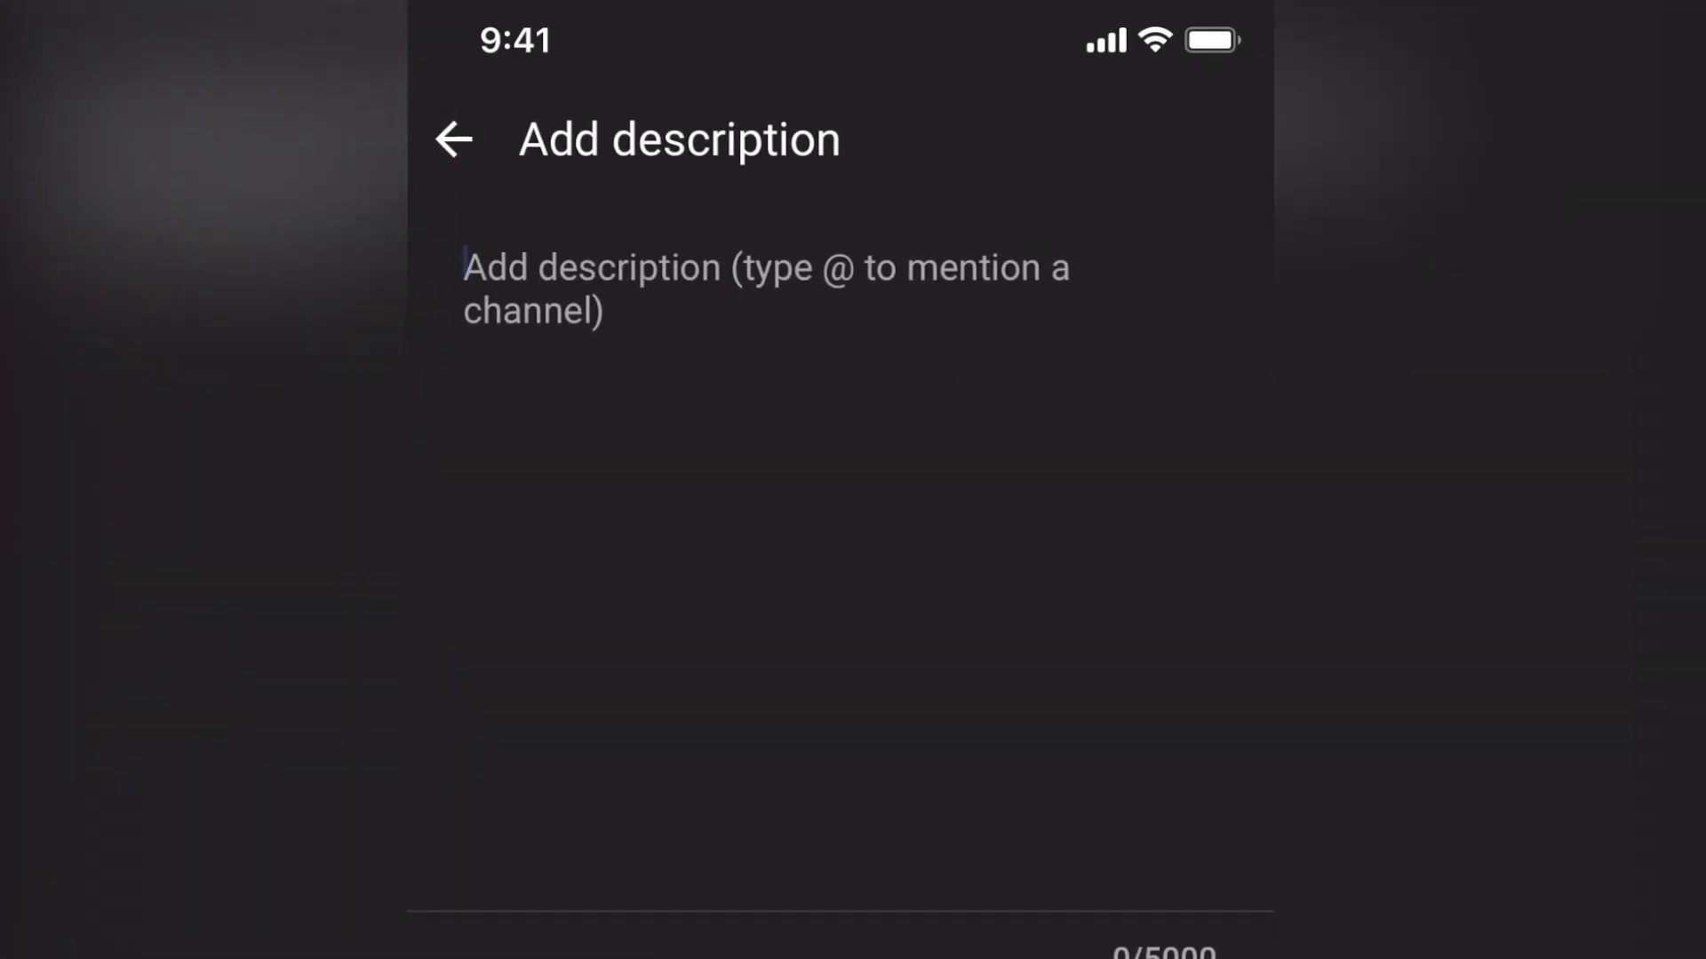
pyautogui.click(452, 139)
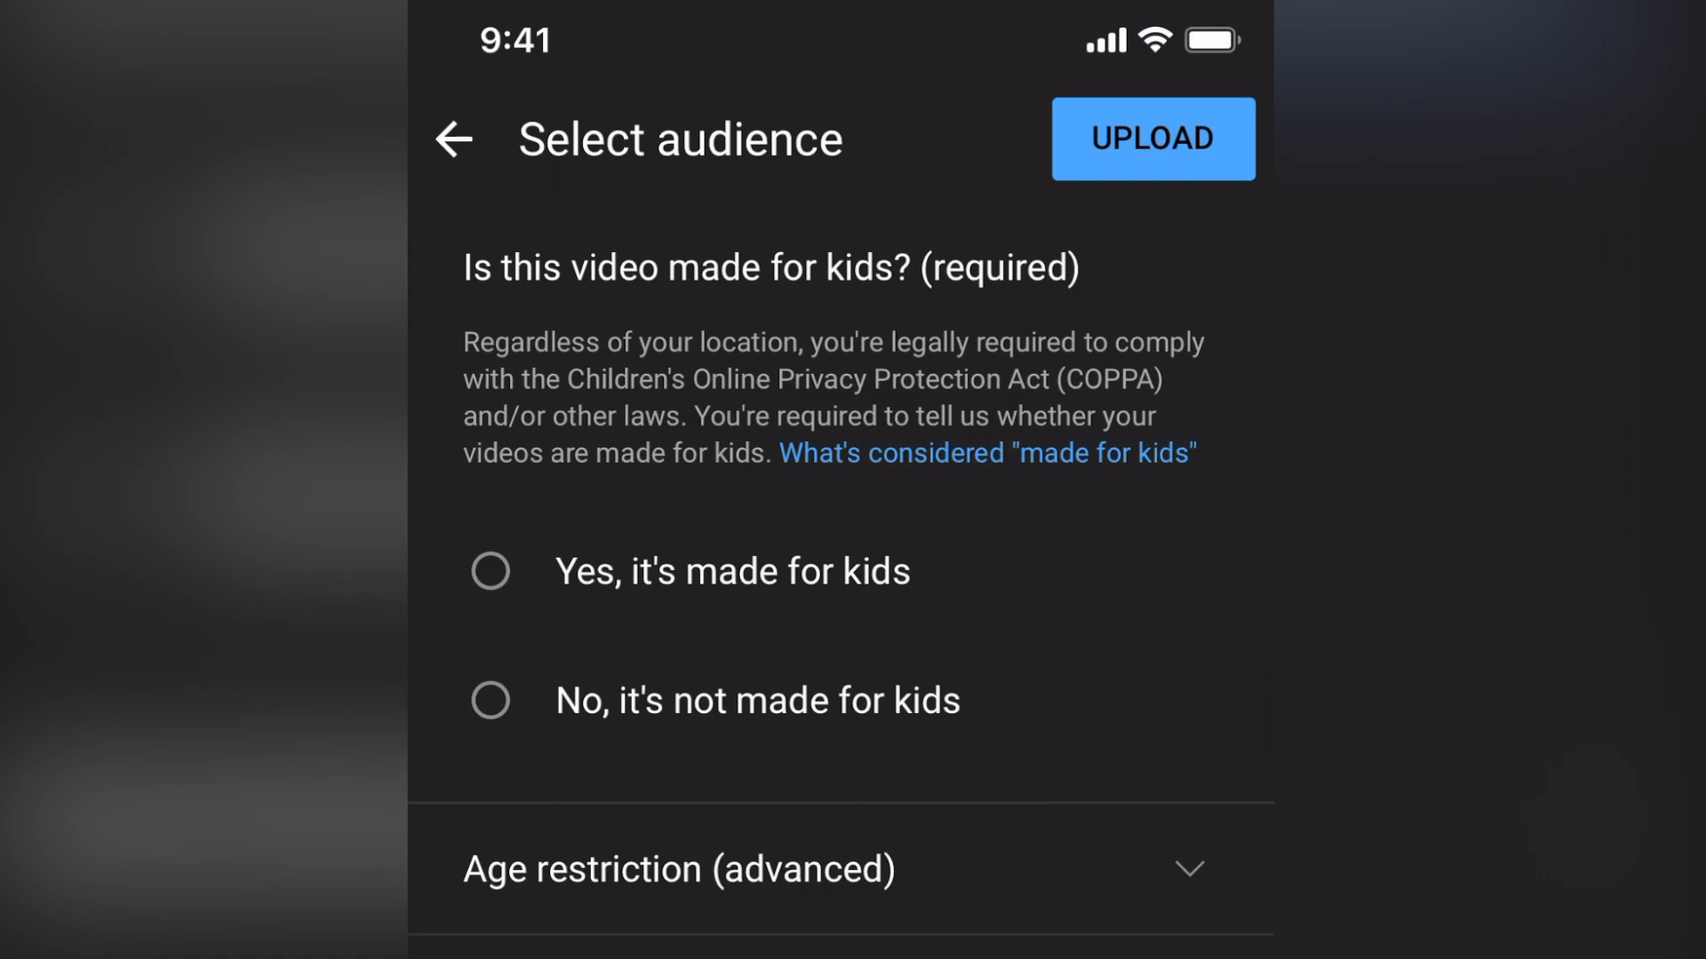
pyautogui.click(490, 701)
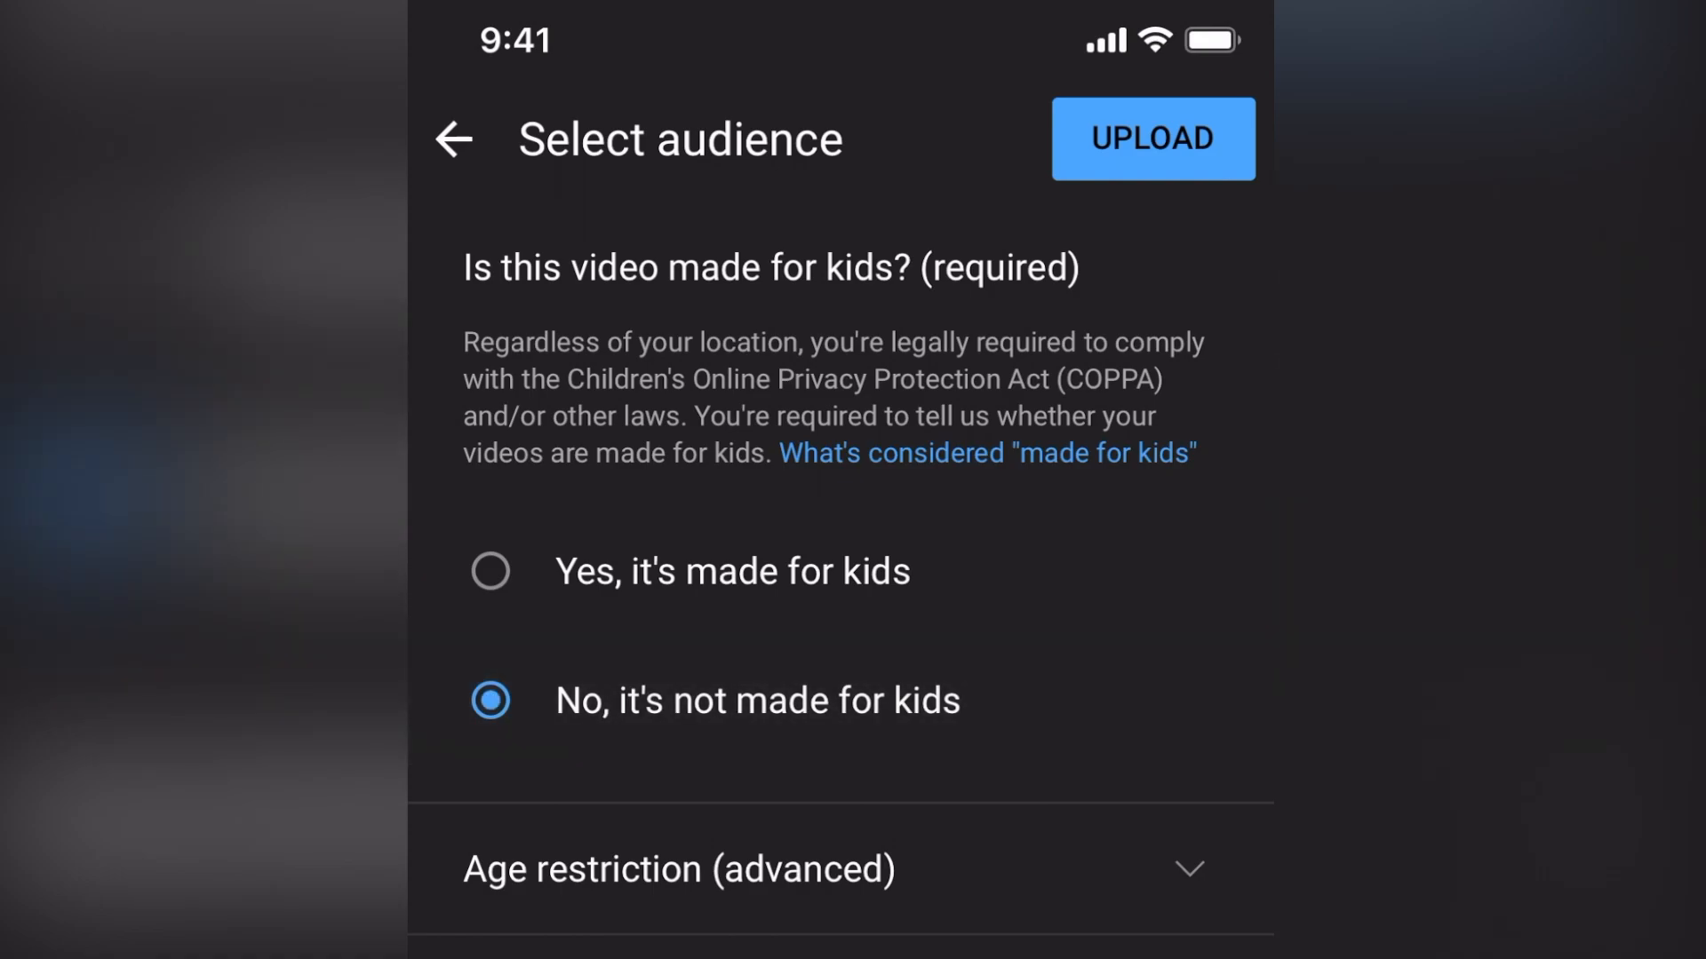
pyautogui.click(1151, 139)
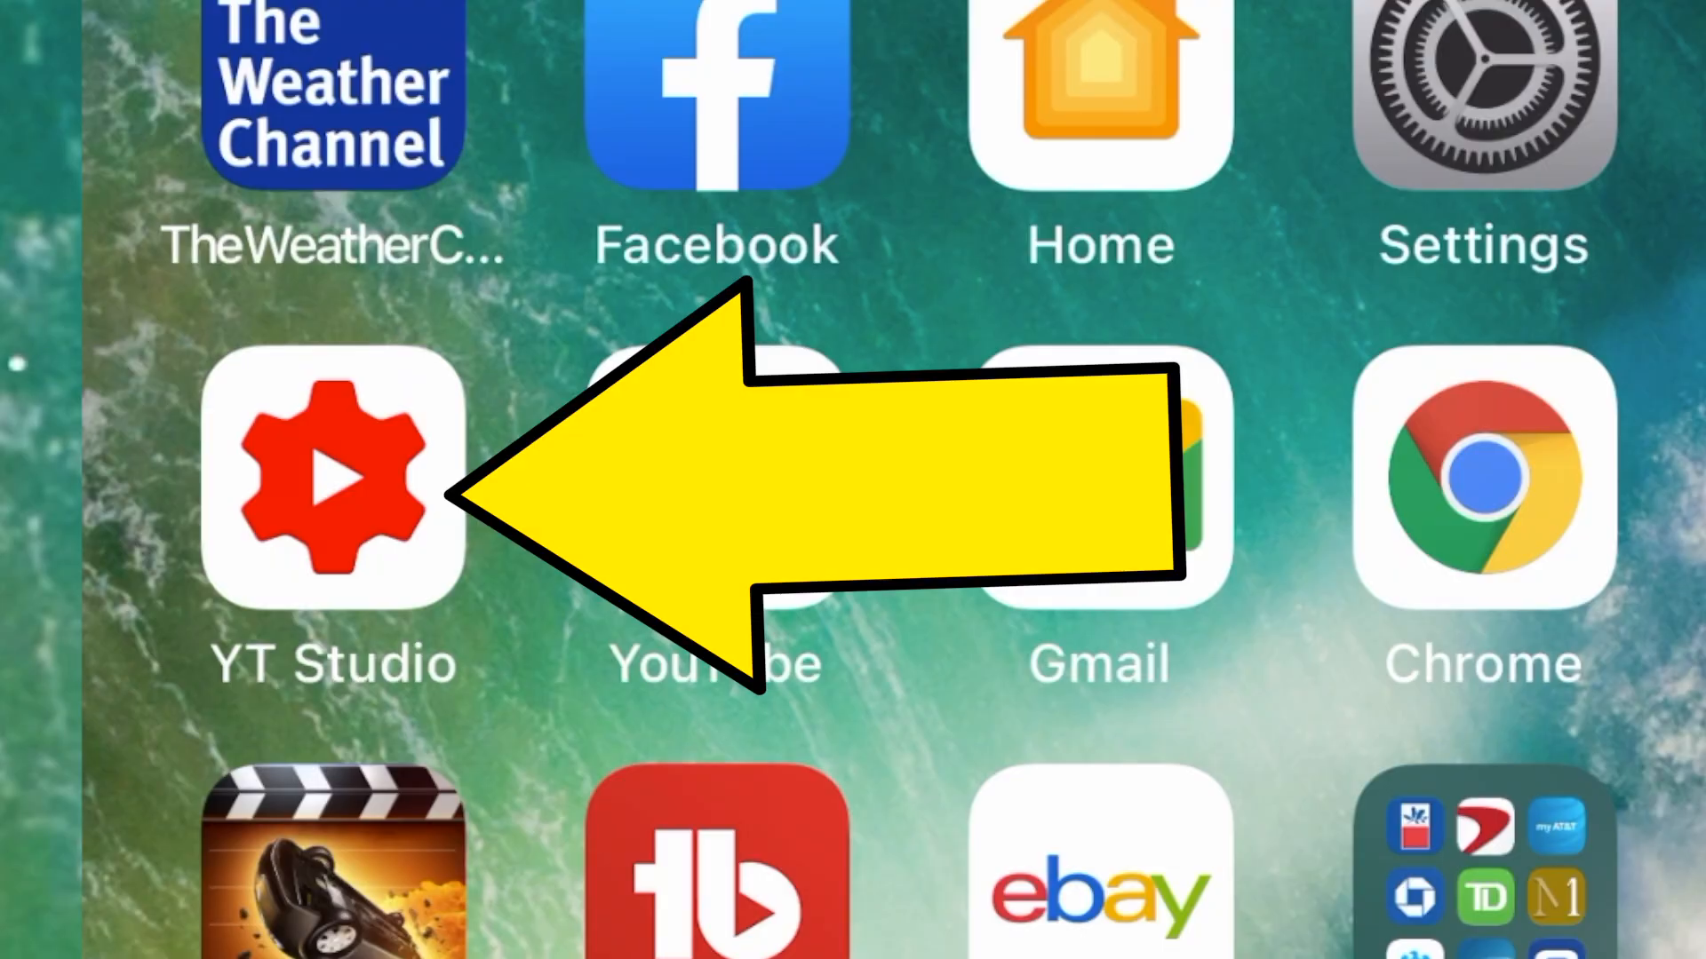
# In YT Studio, set the three-panel frame as the 'Title #Shorts' thumbnail, keeping it private
pyautogui.click(332, 478)
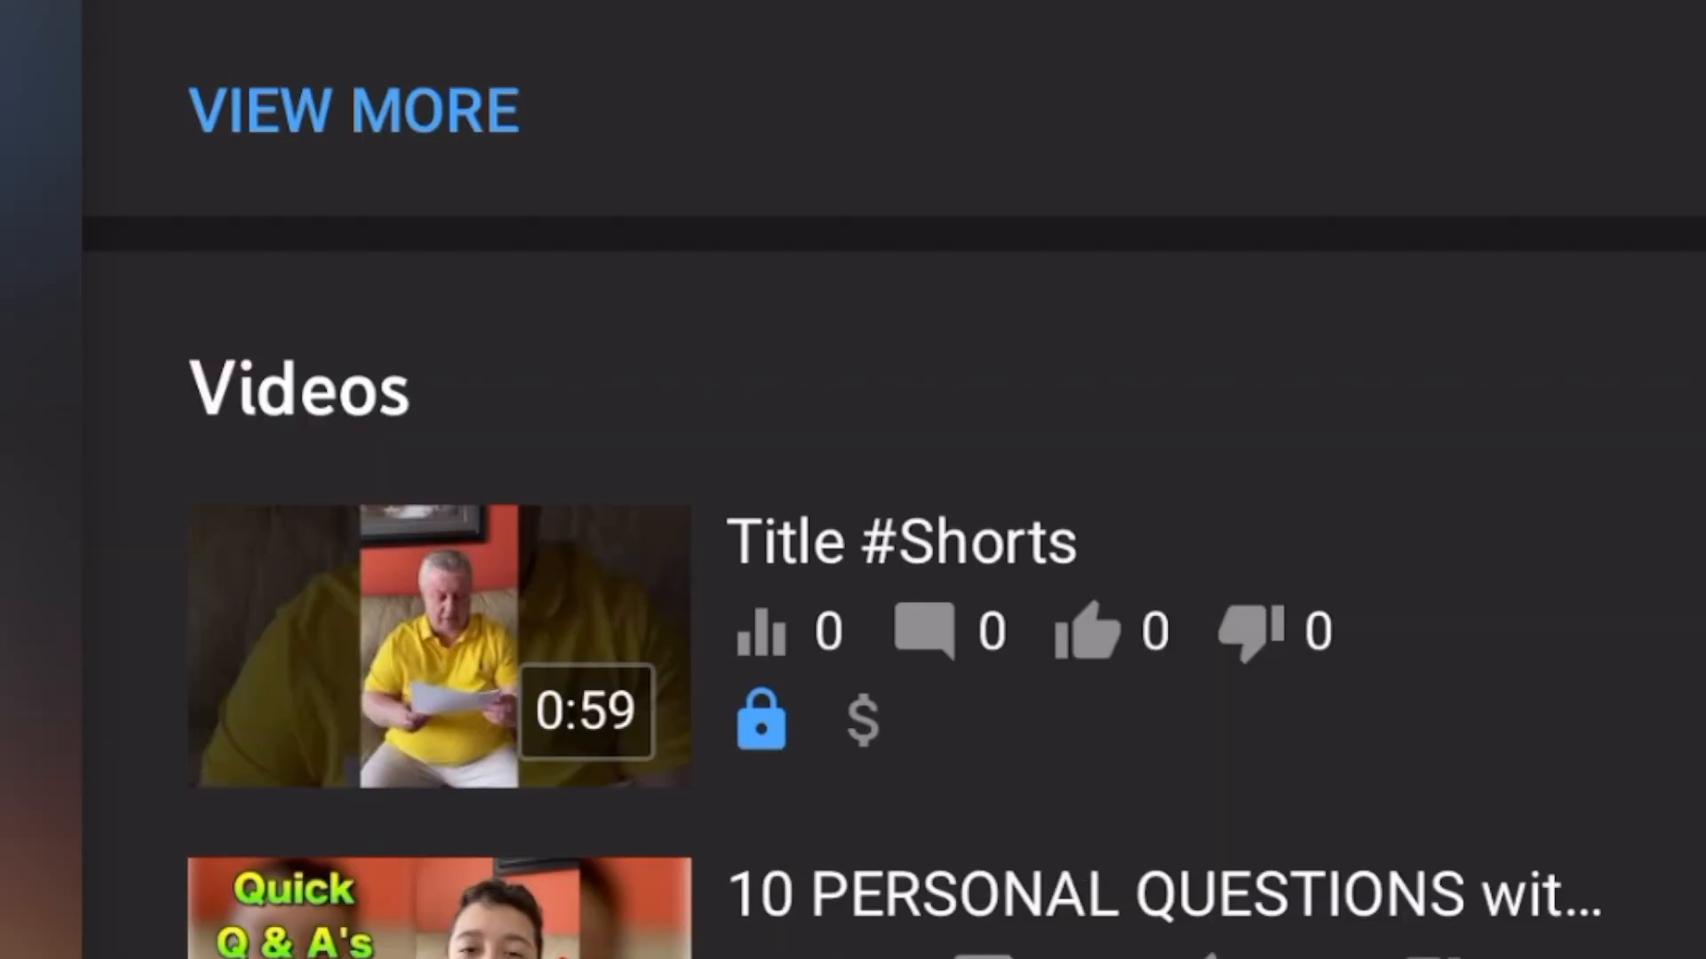
pyautogui.click(900, 542)
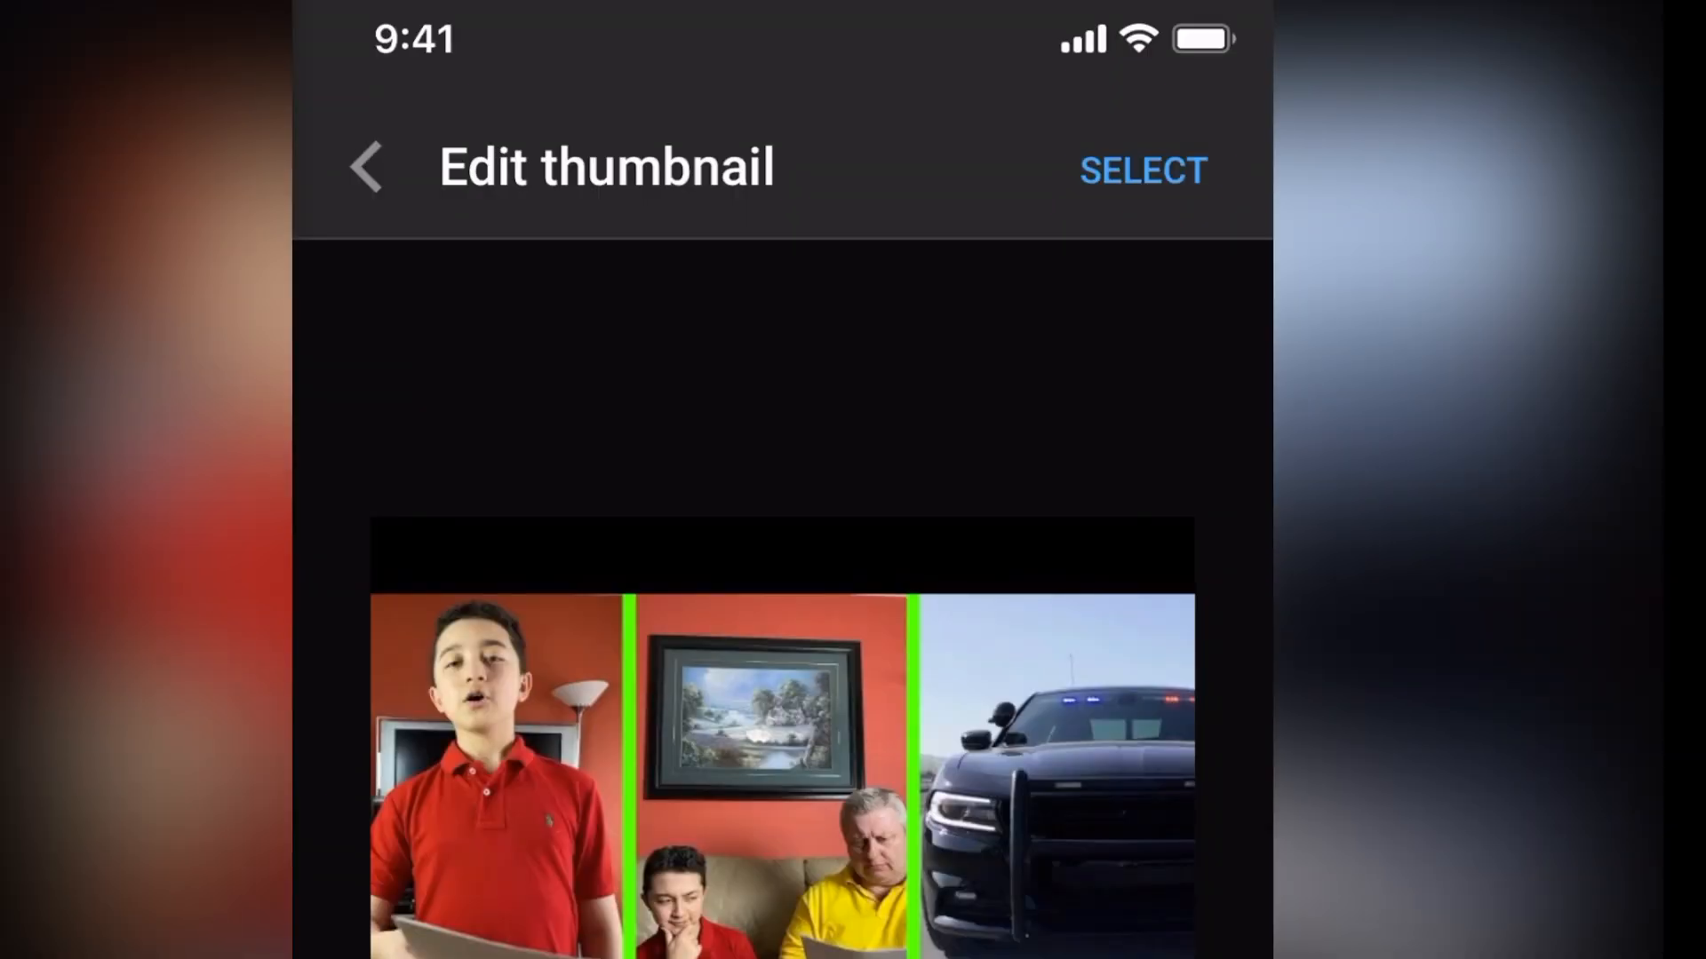
pyautogui.click(368, 168)
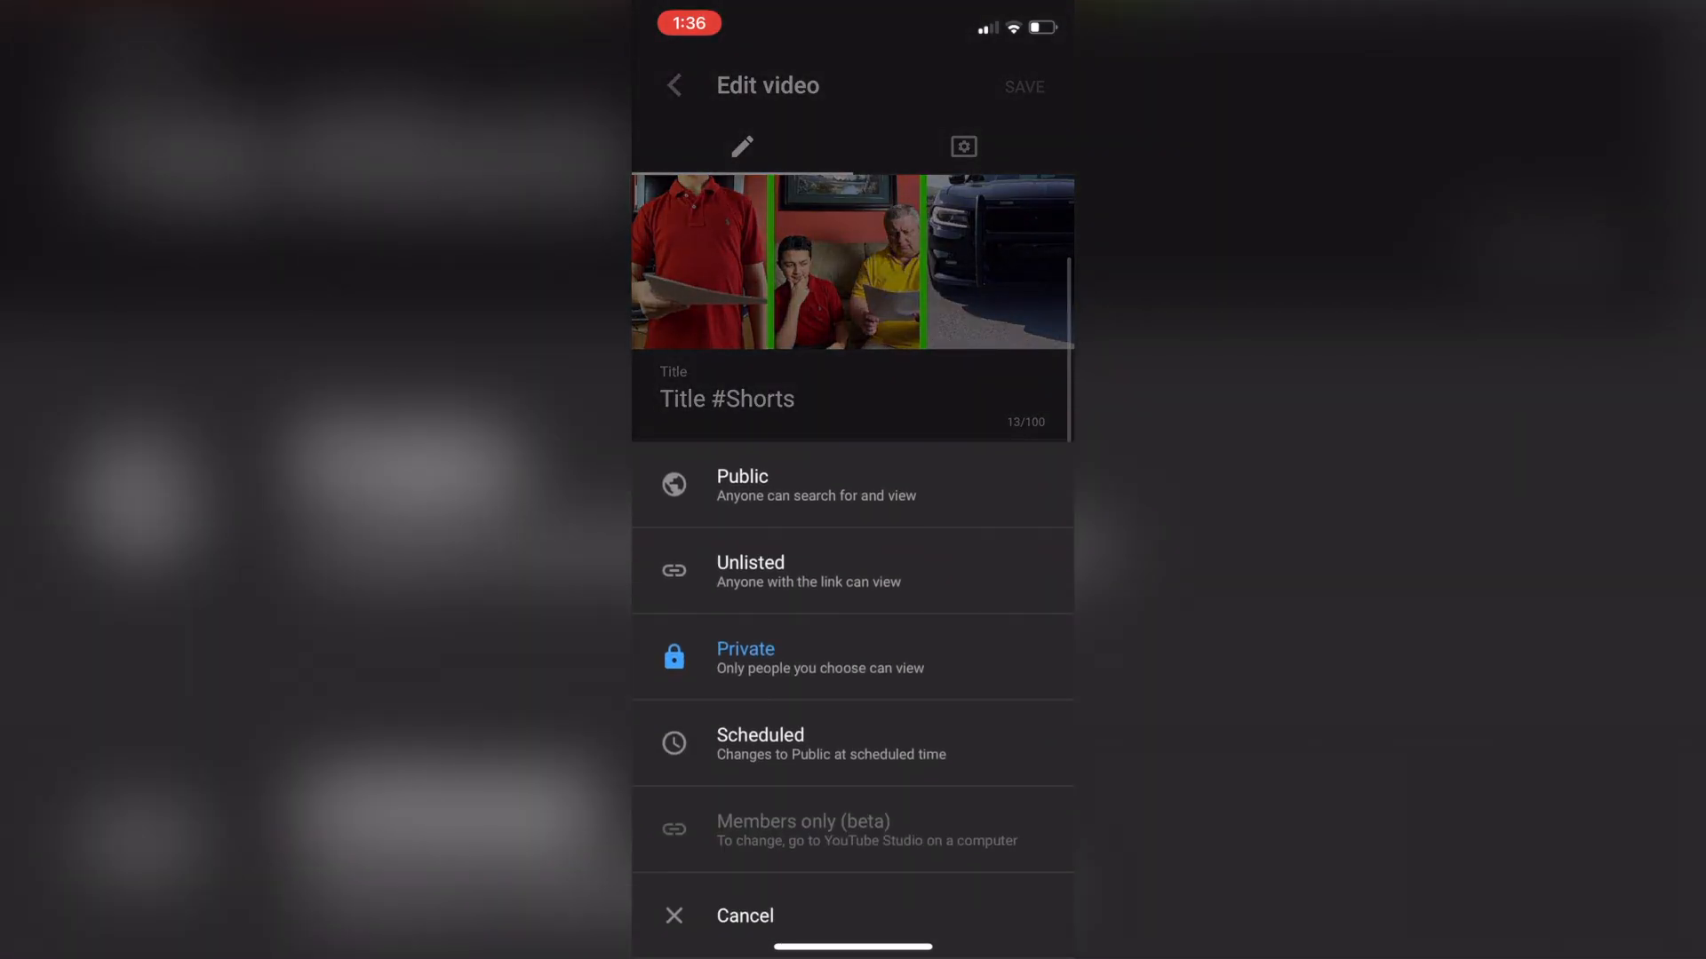
pyautogui.click(742, 657)
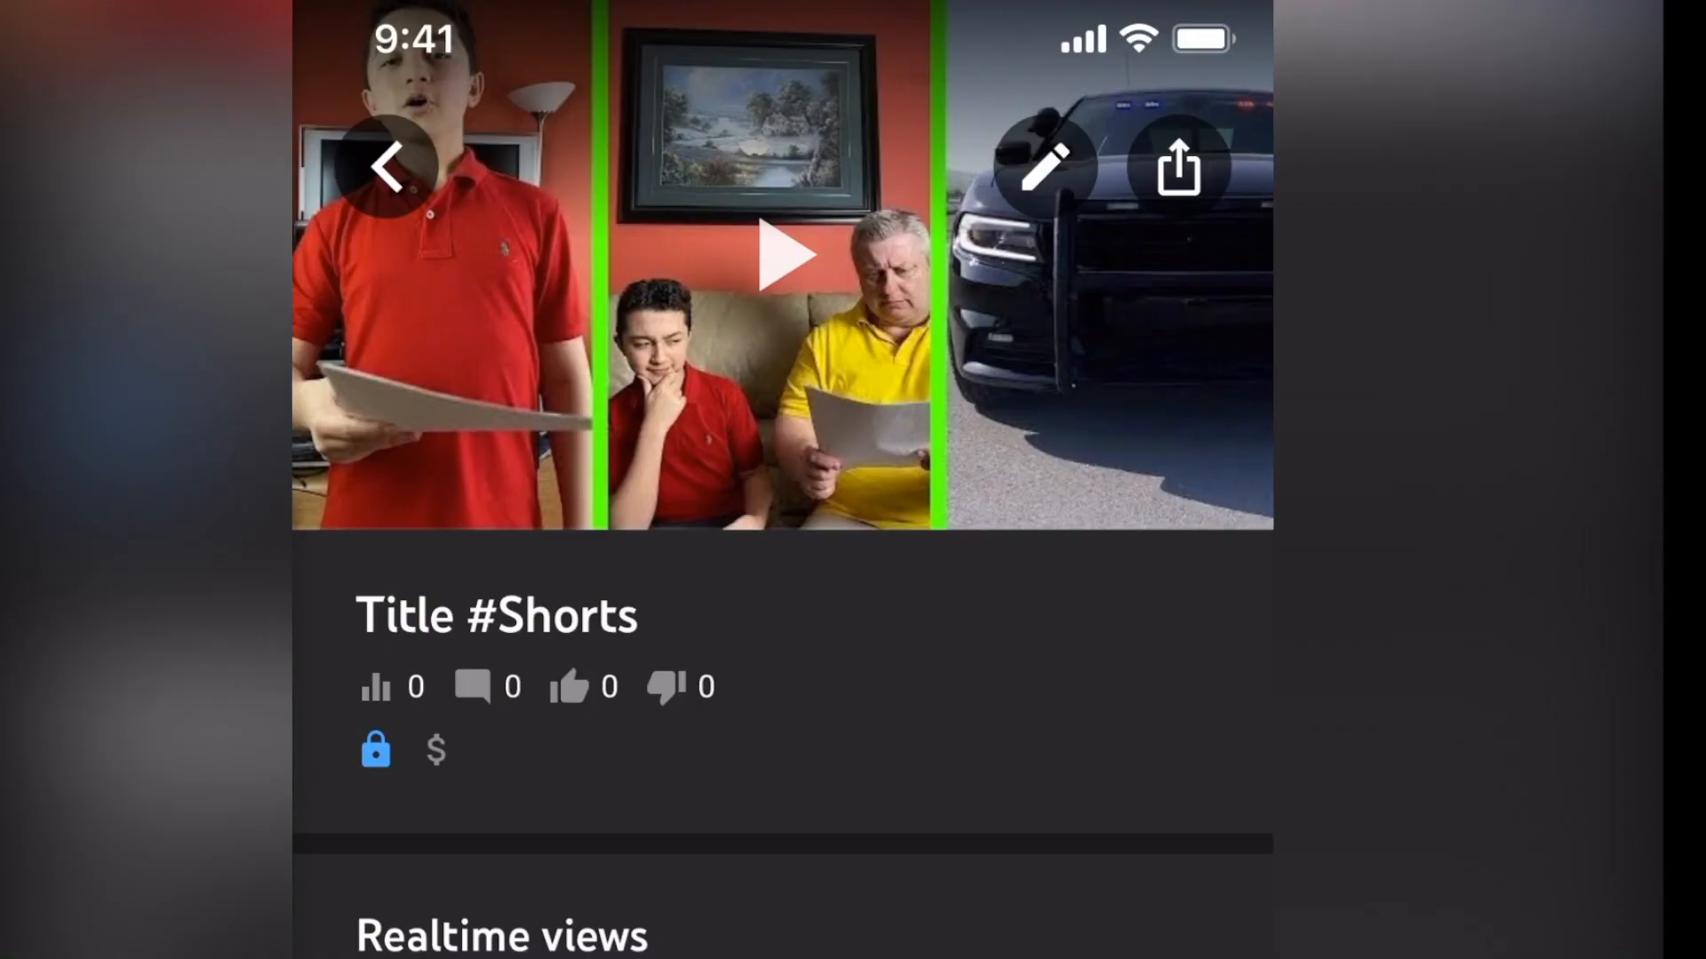